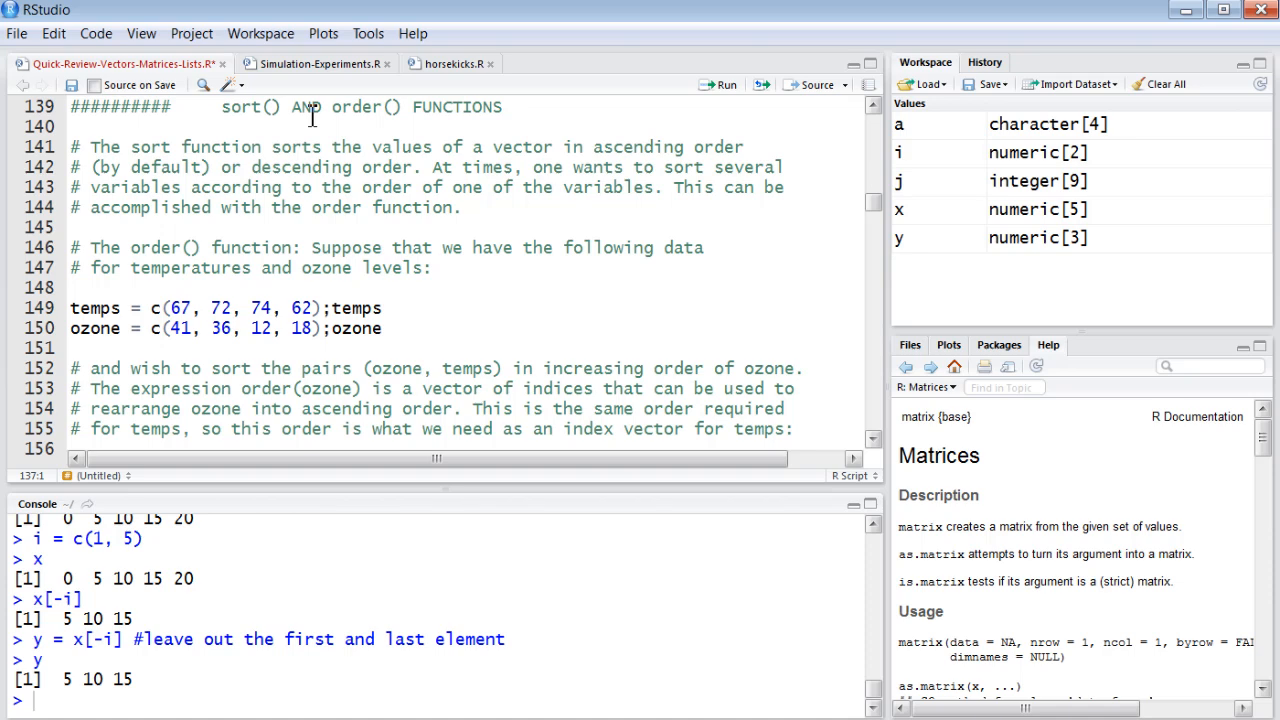
mouse_move(262, 118)
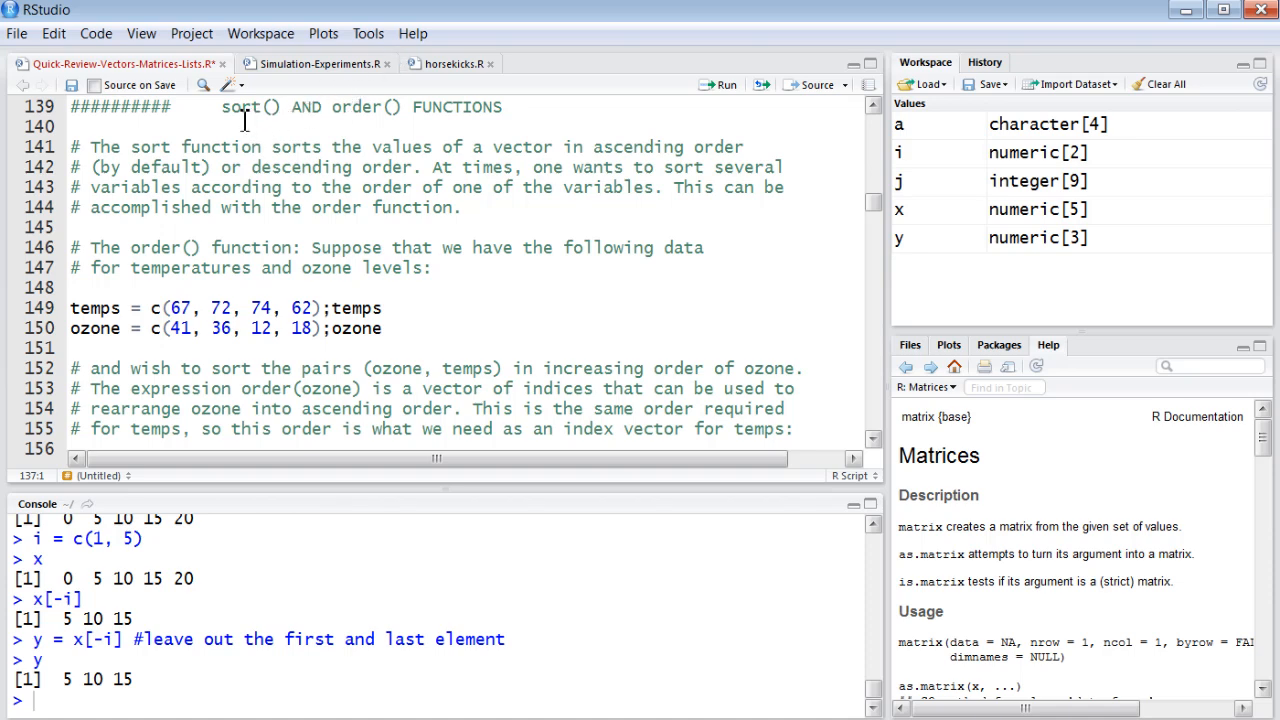
Highlight sort and order in the heading, then run temps and ozone, printing 67 72 74 62 and 41 36 12 18.
double_click(243, 108)
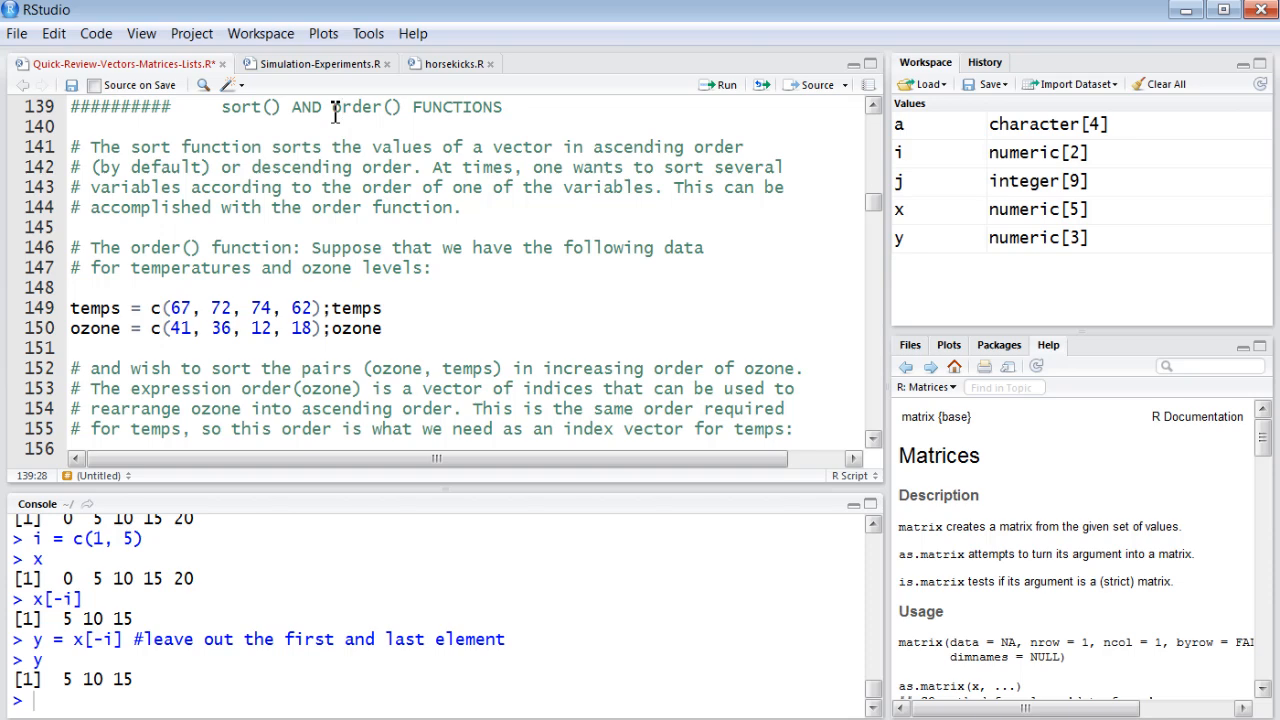
mouse_move(283, 147)
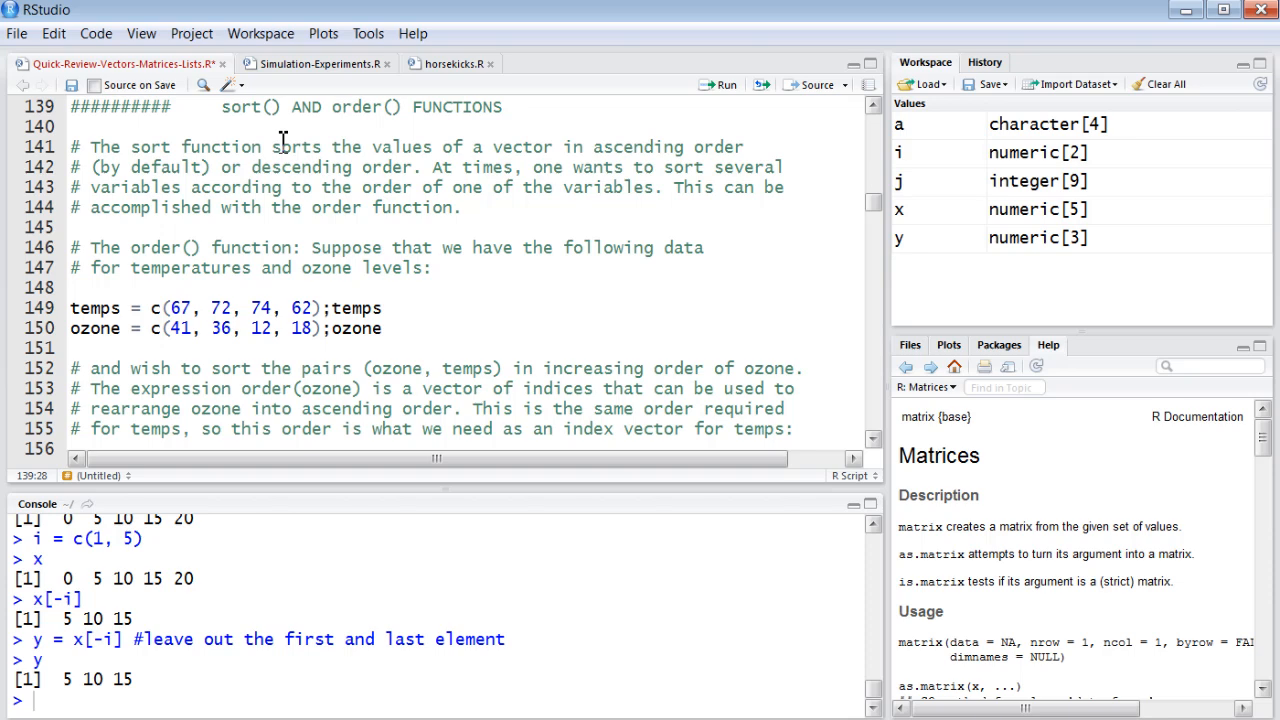
double_click(356, 107)
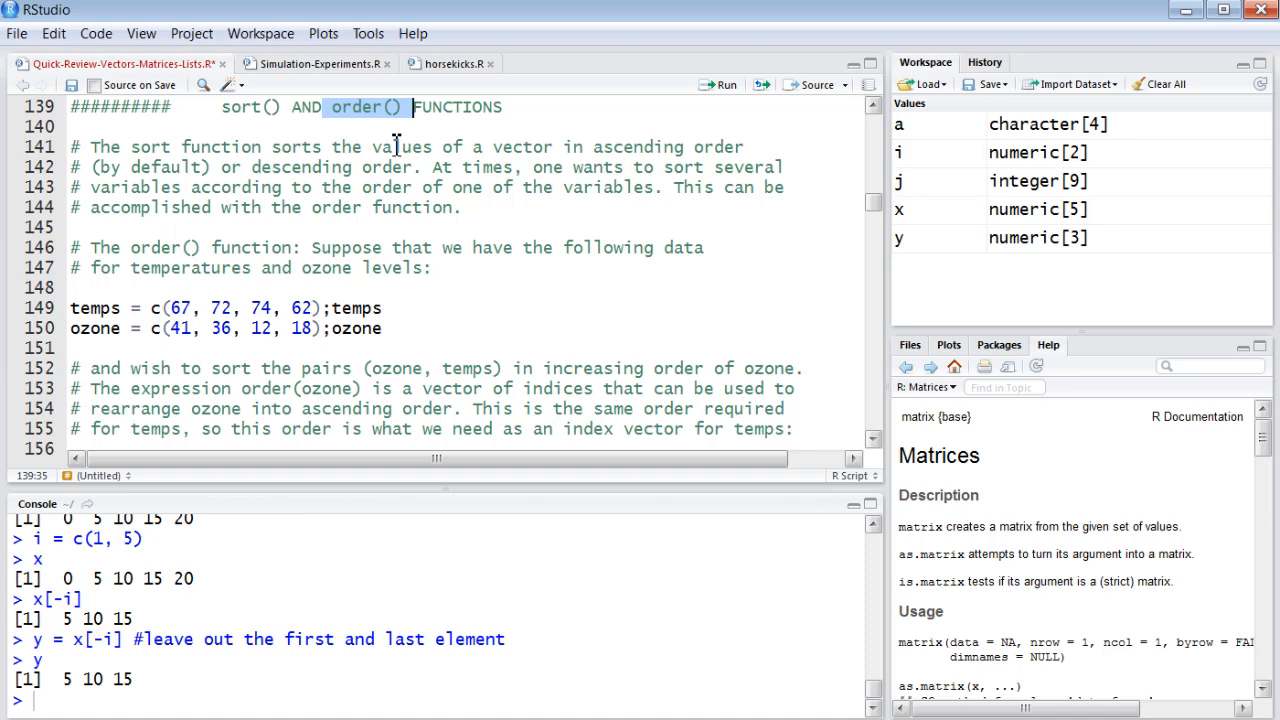
mouse_move(387, 180)
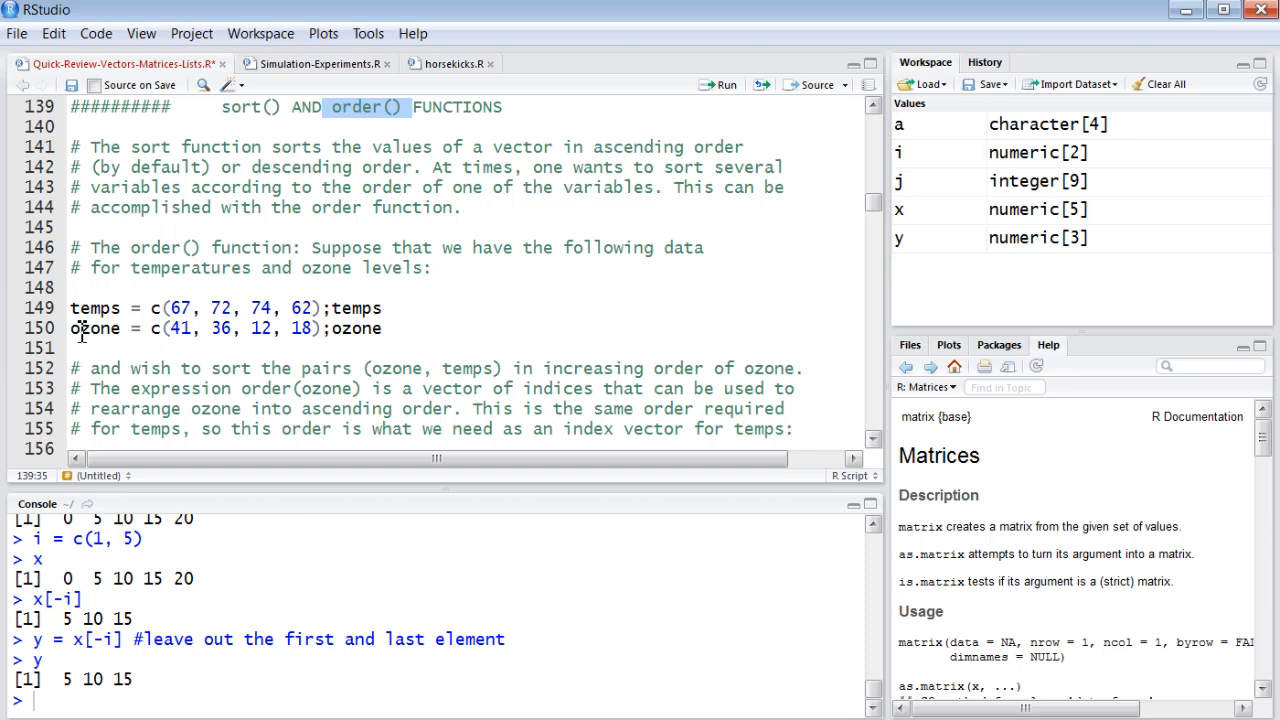
mouse_move(100, 328)
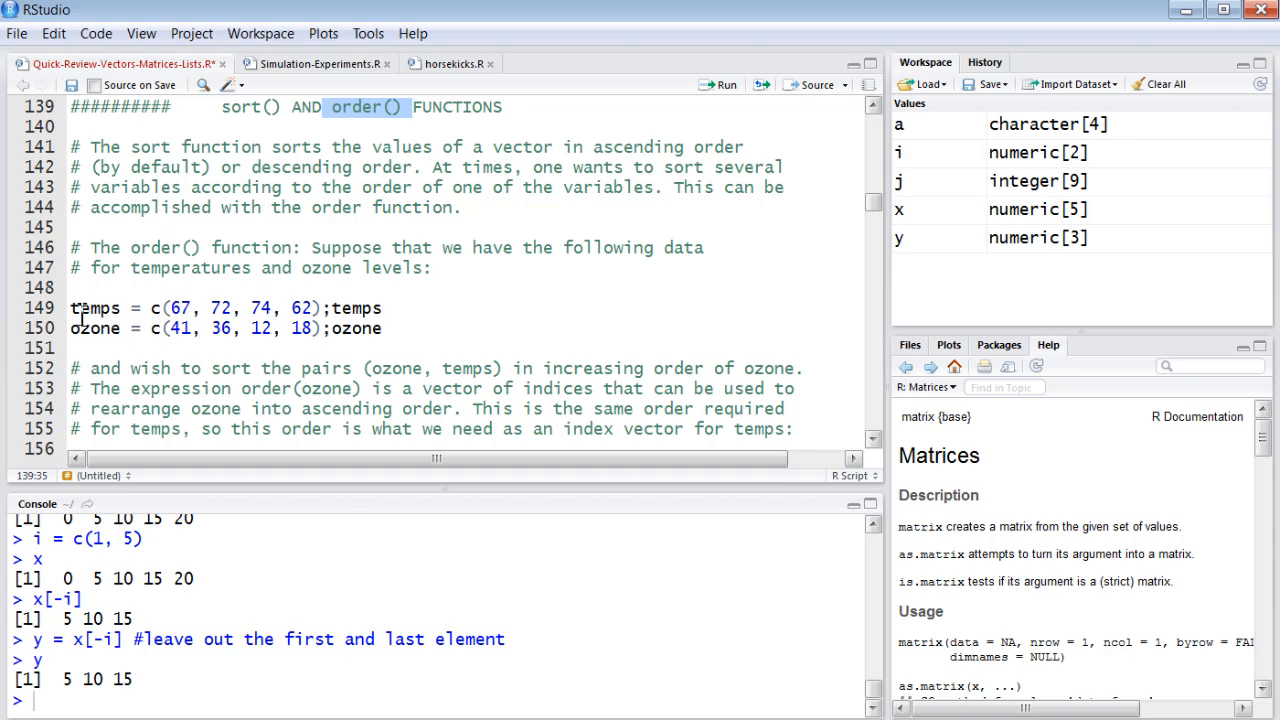
mouse_move(213, 328)
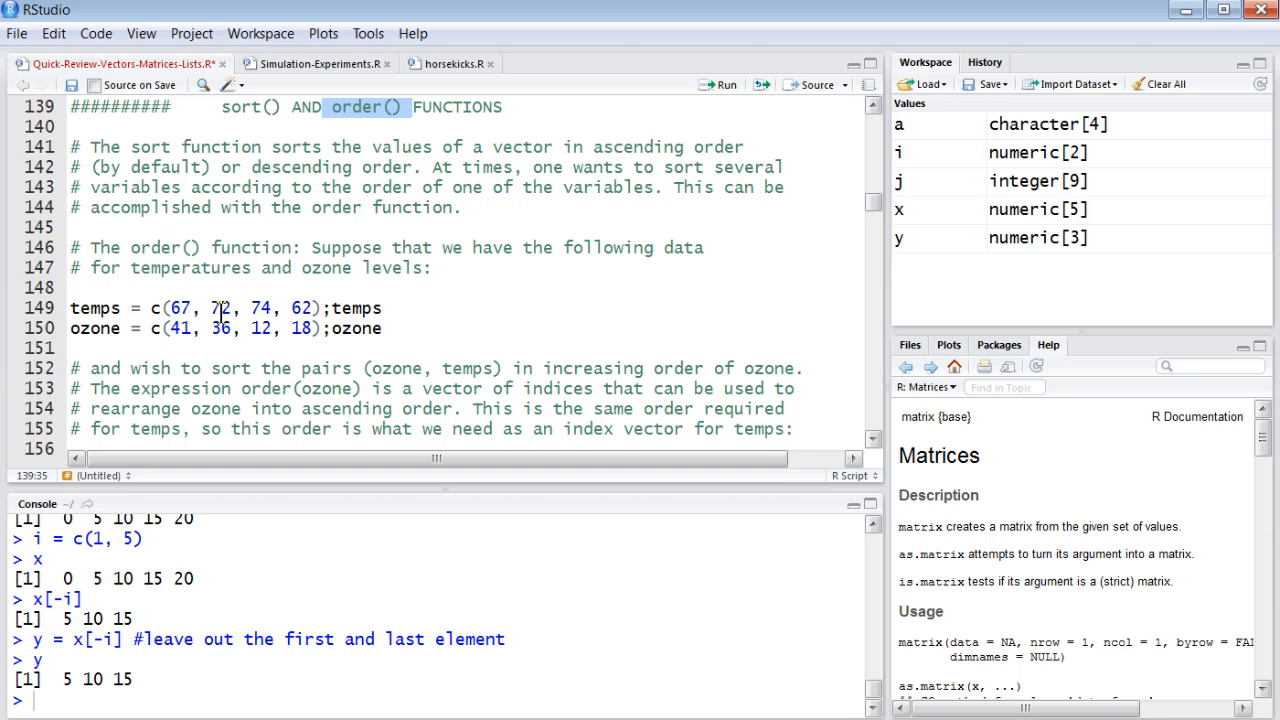
mouse_move(85, 305)
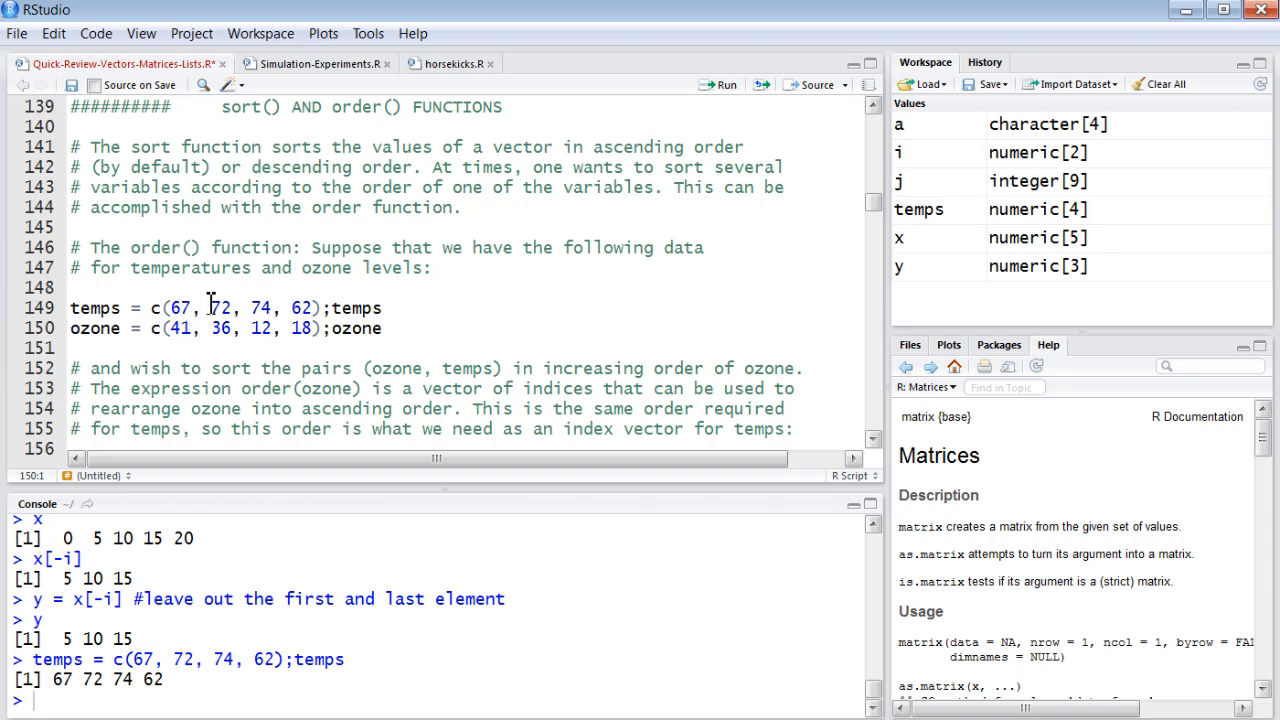
mouse_move(542, 103)
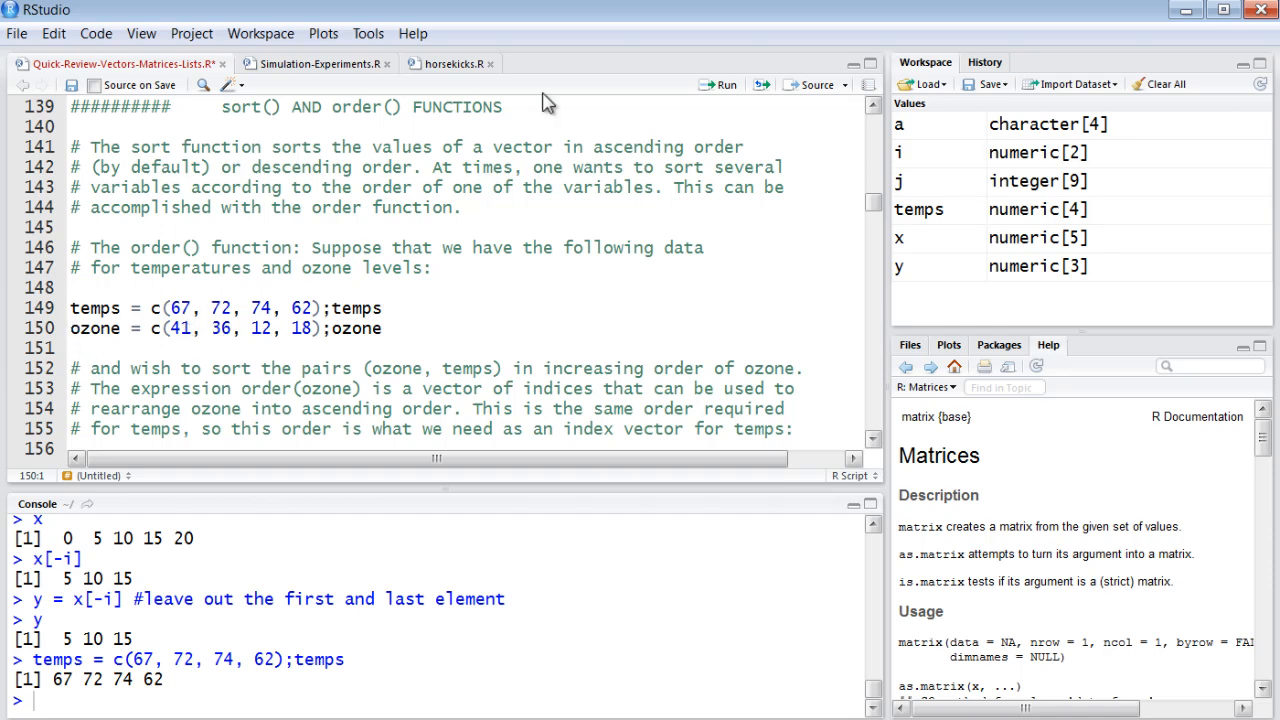
left_click(718, 84)
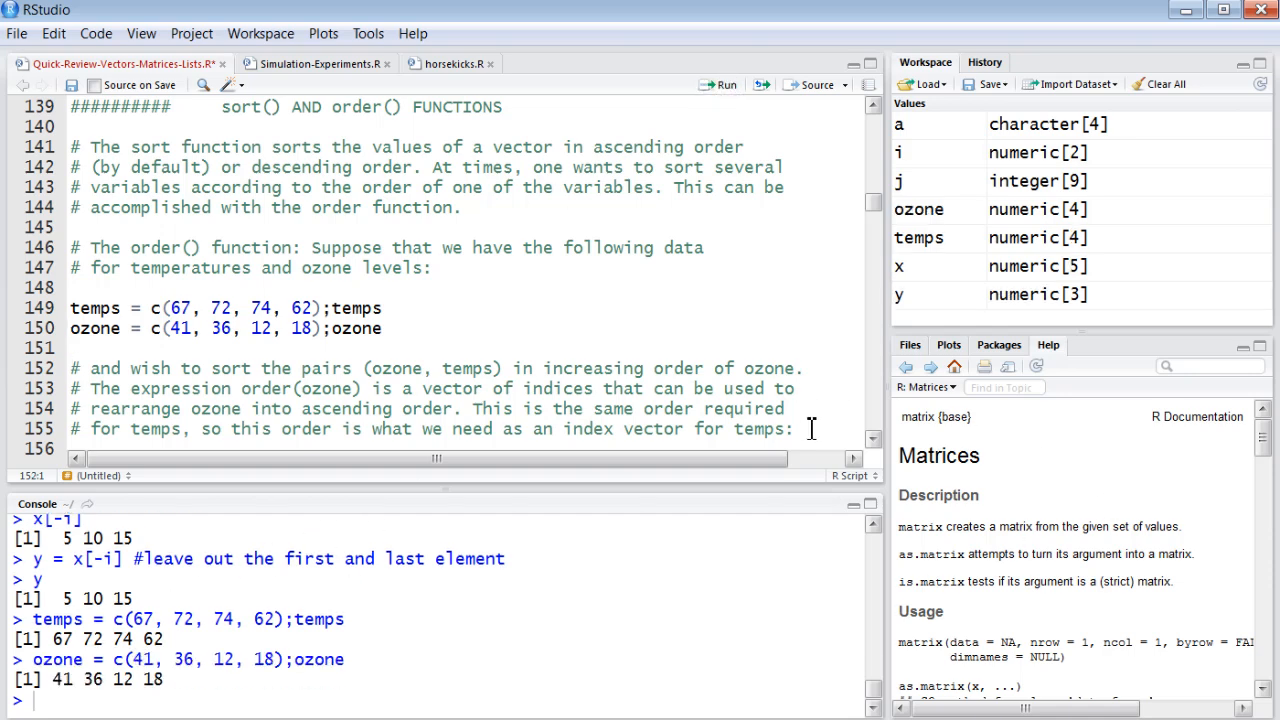
mouse_move(583, 515)
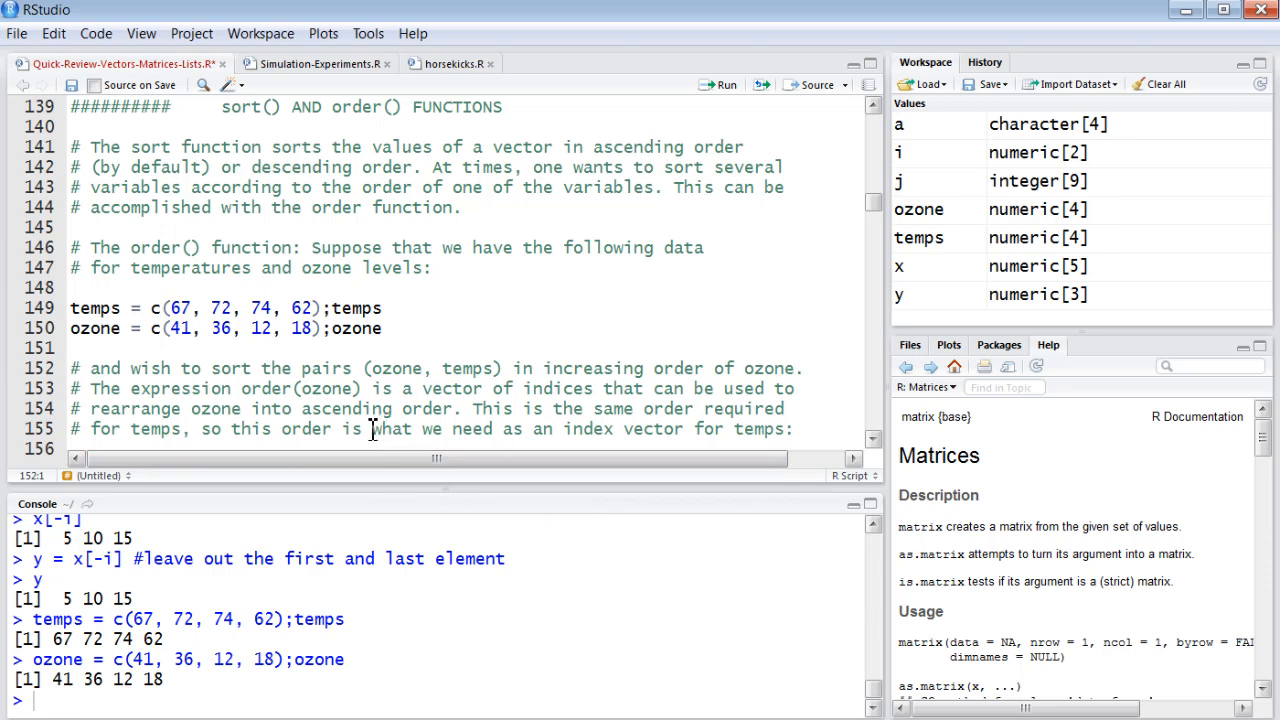
mouse_move(640, 396)
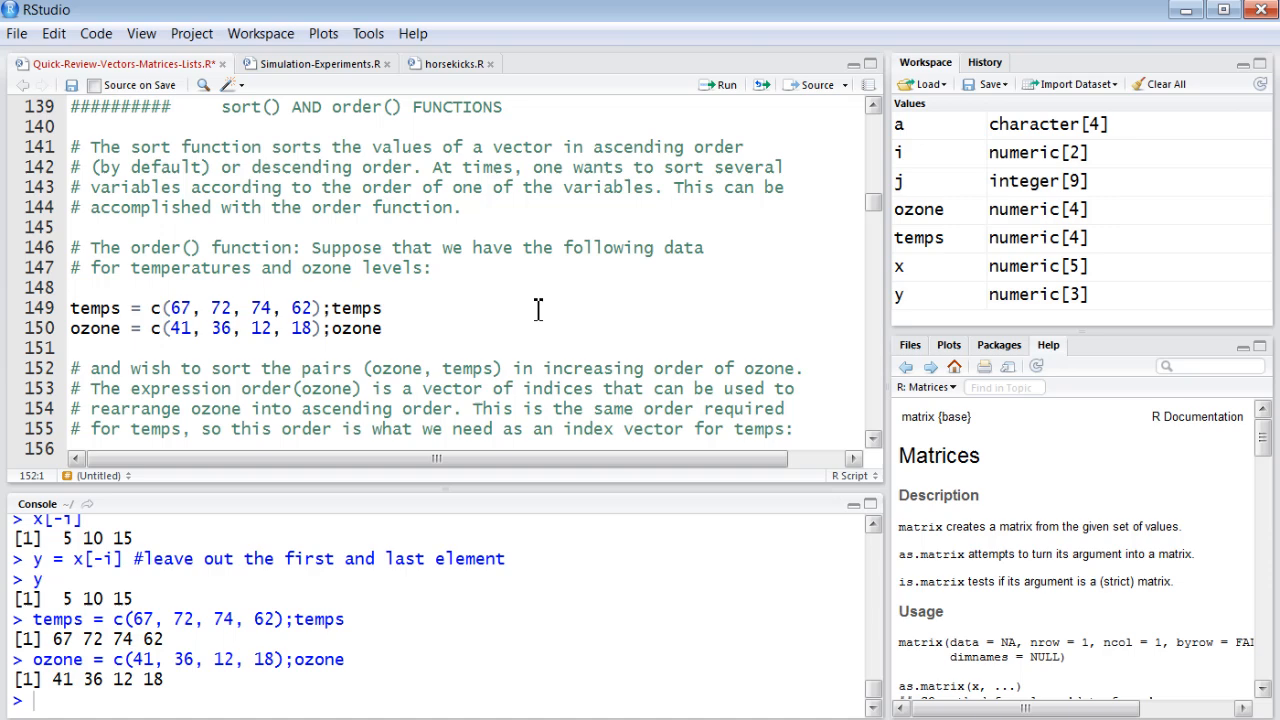
mouse_move(386, 388)
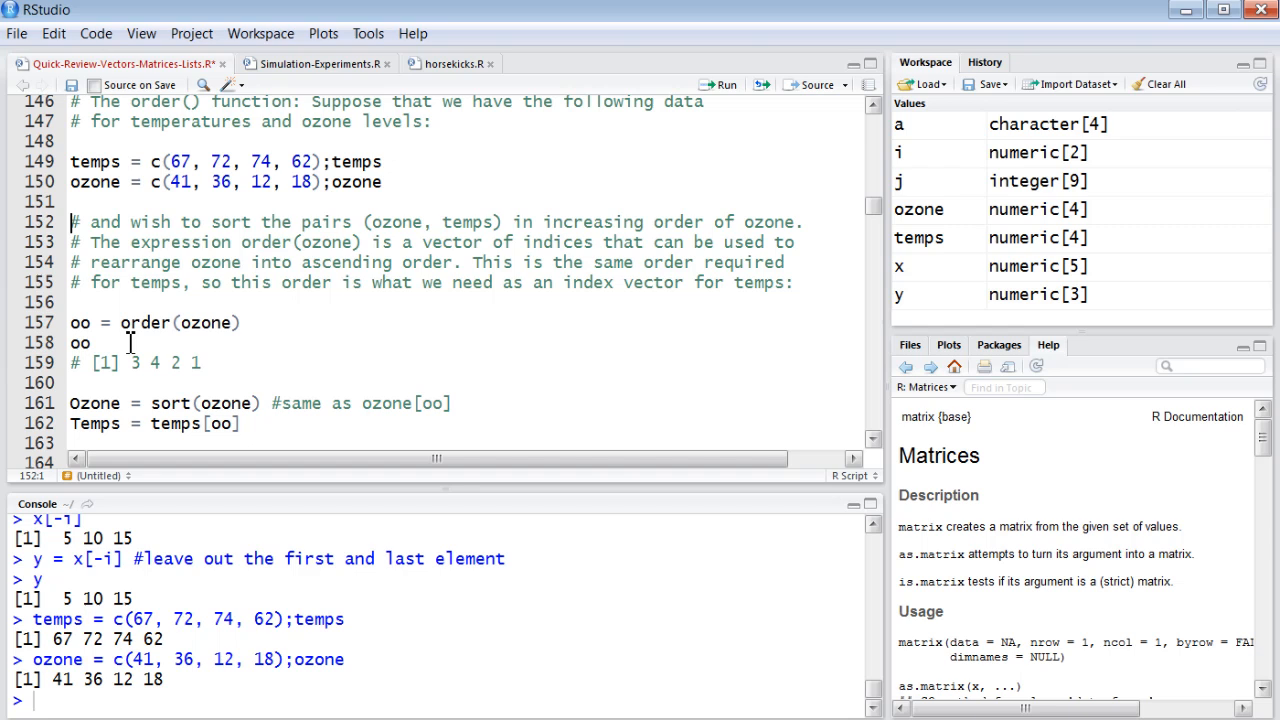
Print ozone, then run oo = order(ozone) to get indices 3 4 2 1.
double_click(205, 322)
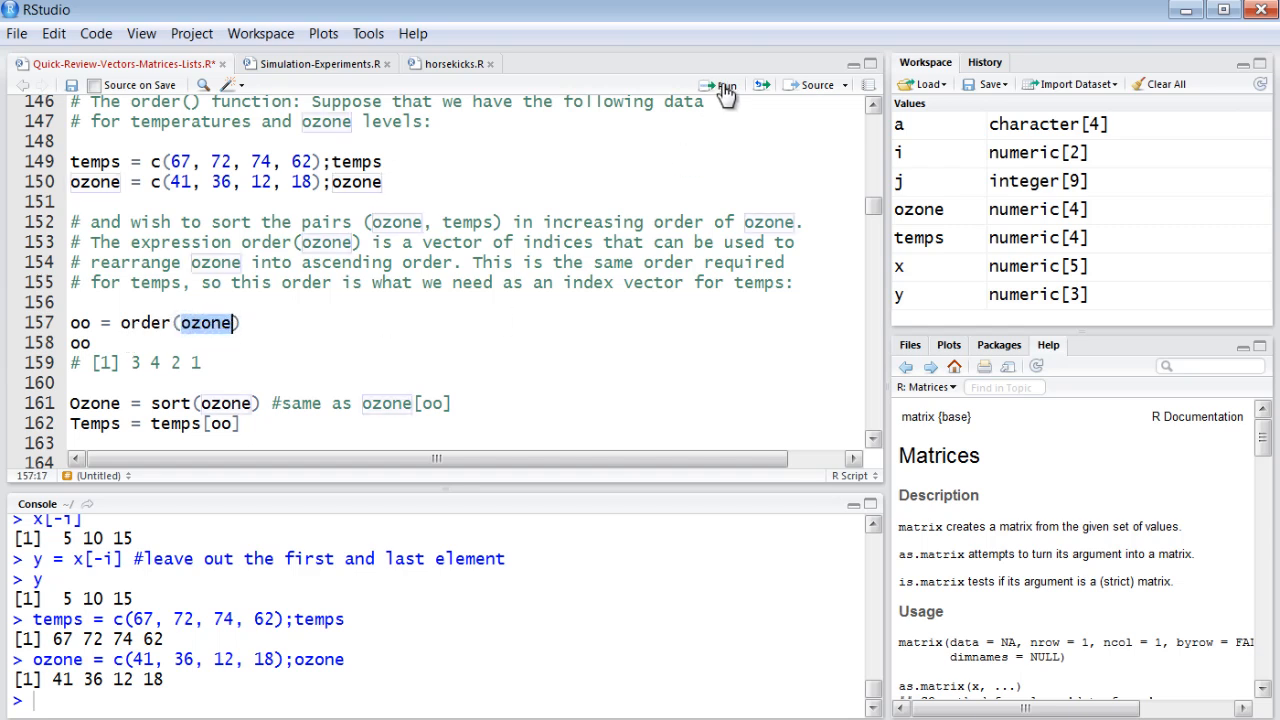
left_click(724, 84)
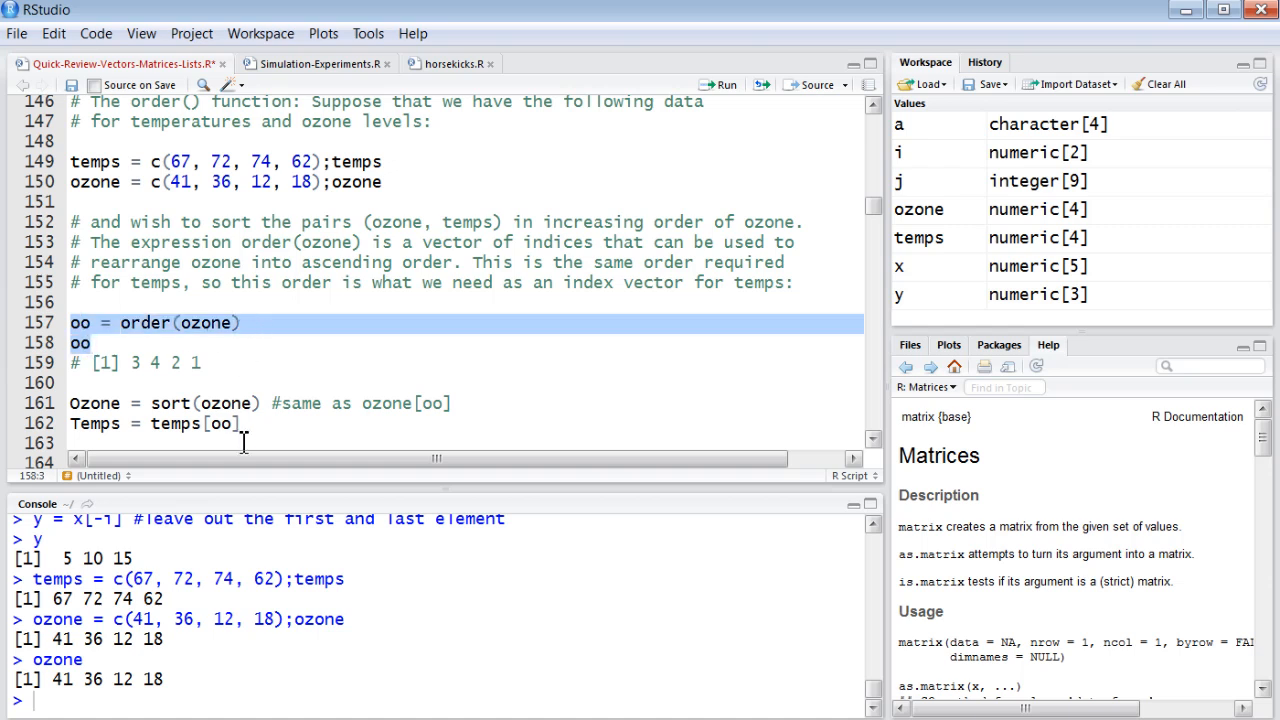
mouse_move(724, 95)
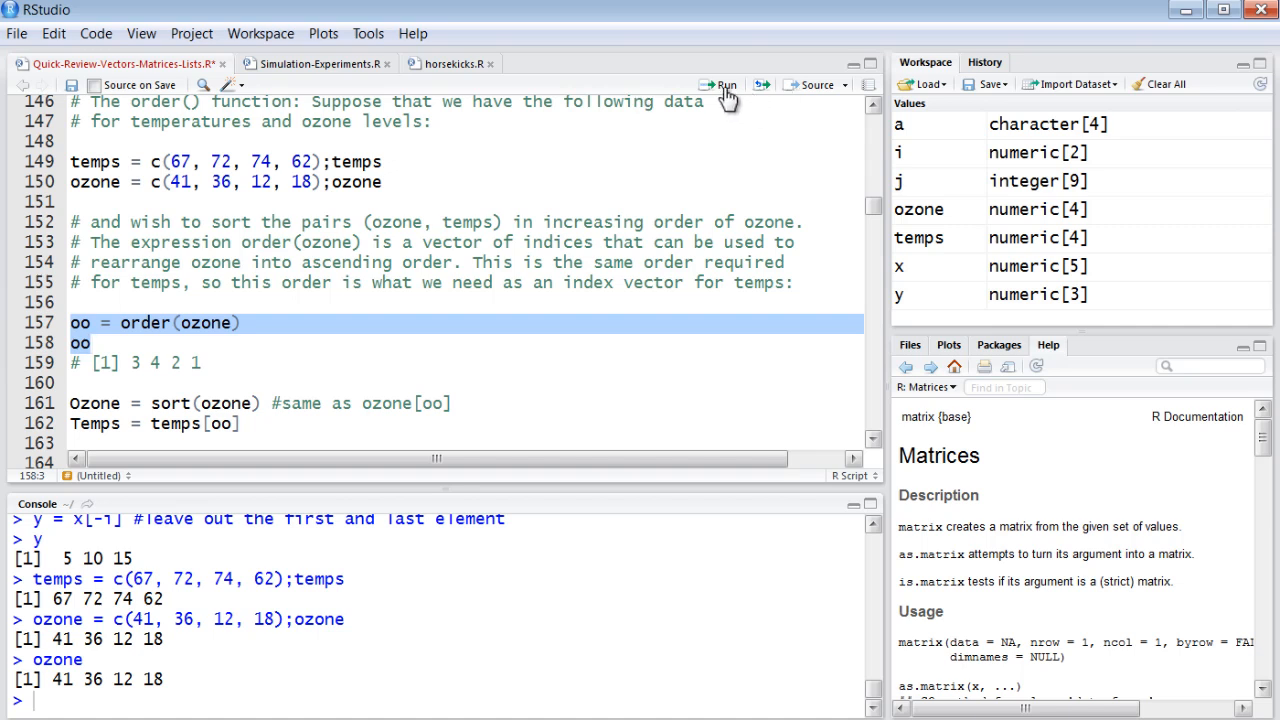
left_click(720, 84)
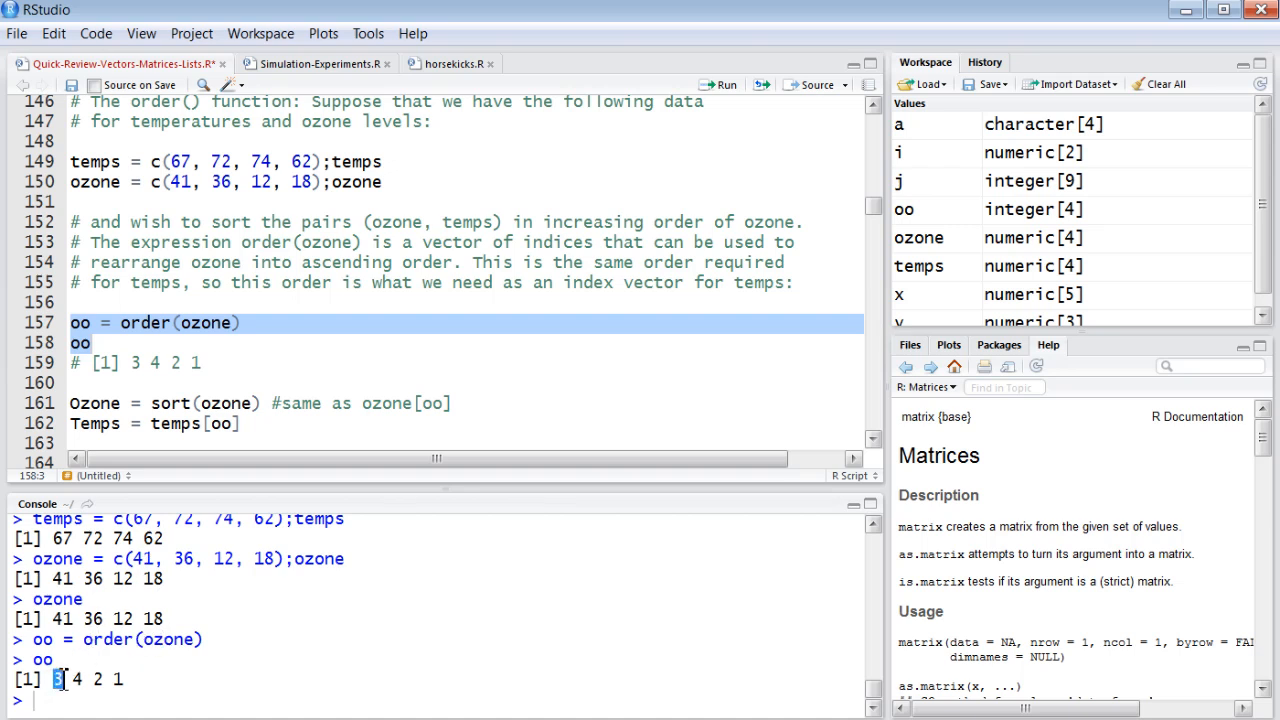
mouse_move(86, 647)
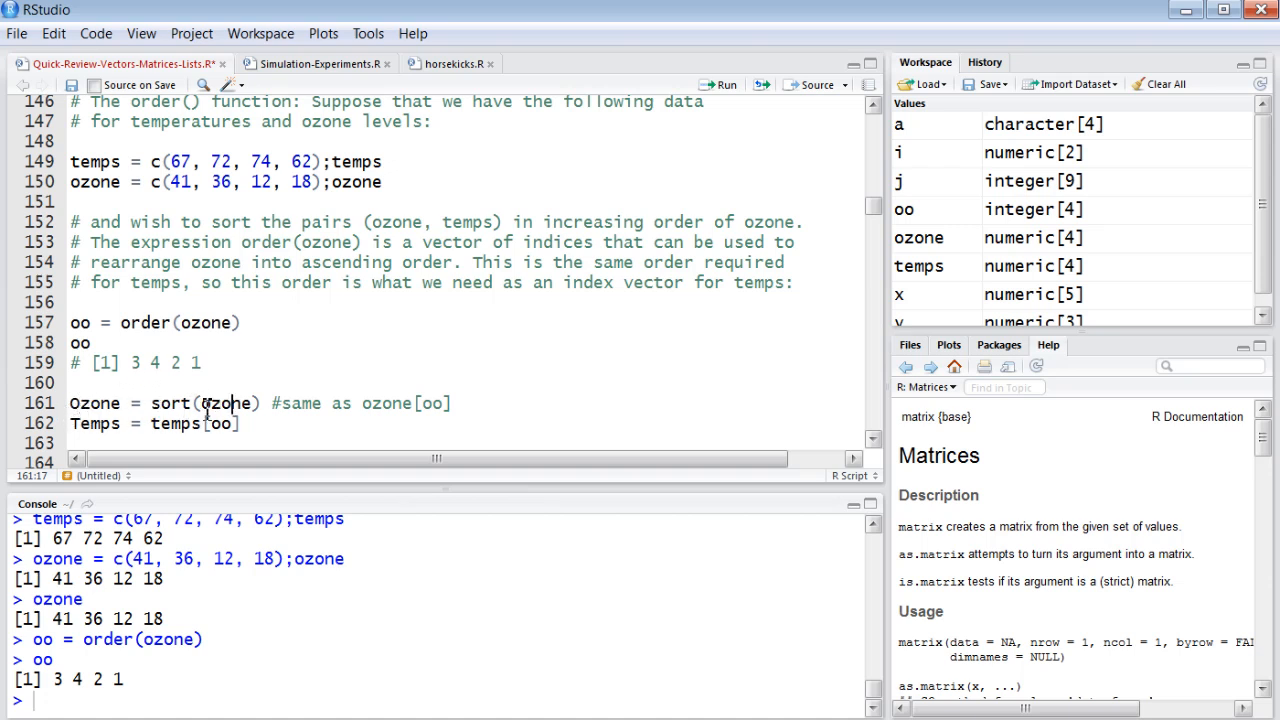
Run Ozone = sort(ozone) so Ozone holds 12 18 36 41.
double_click(95, 403)
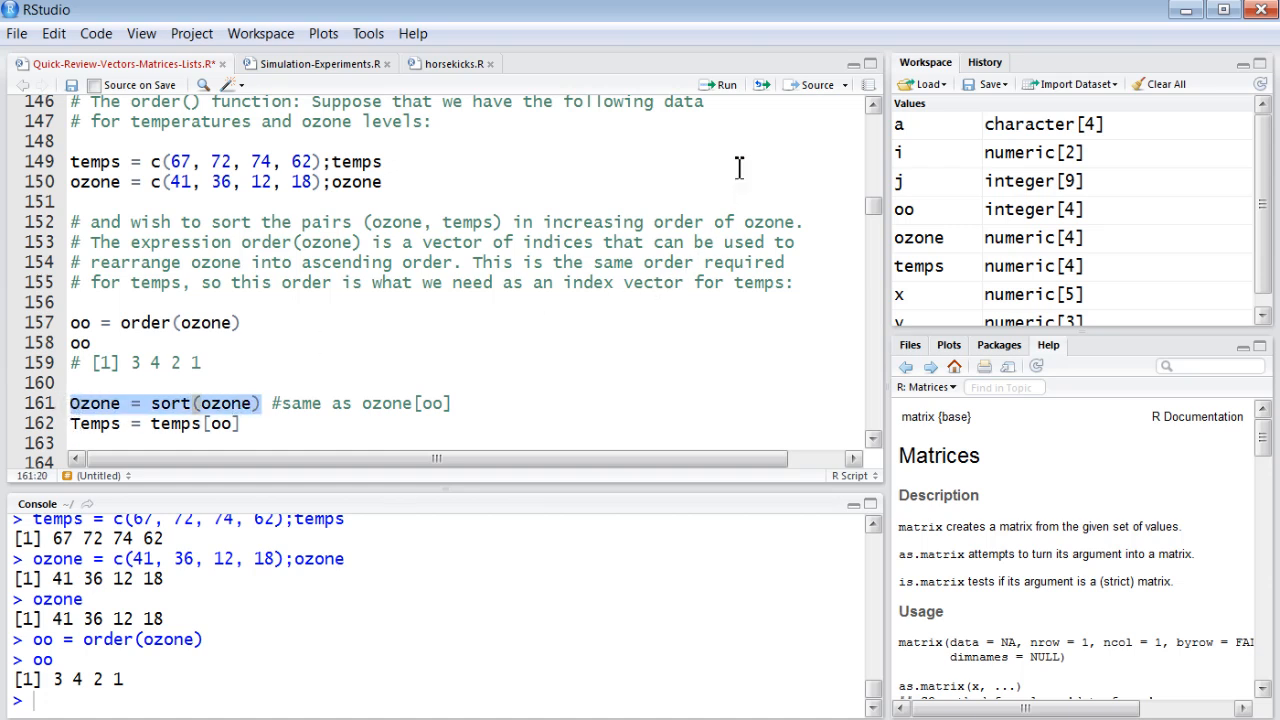
left_click(718, 84)
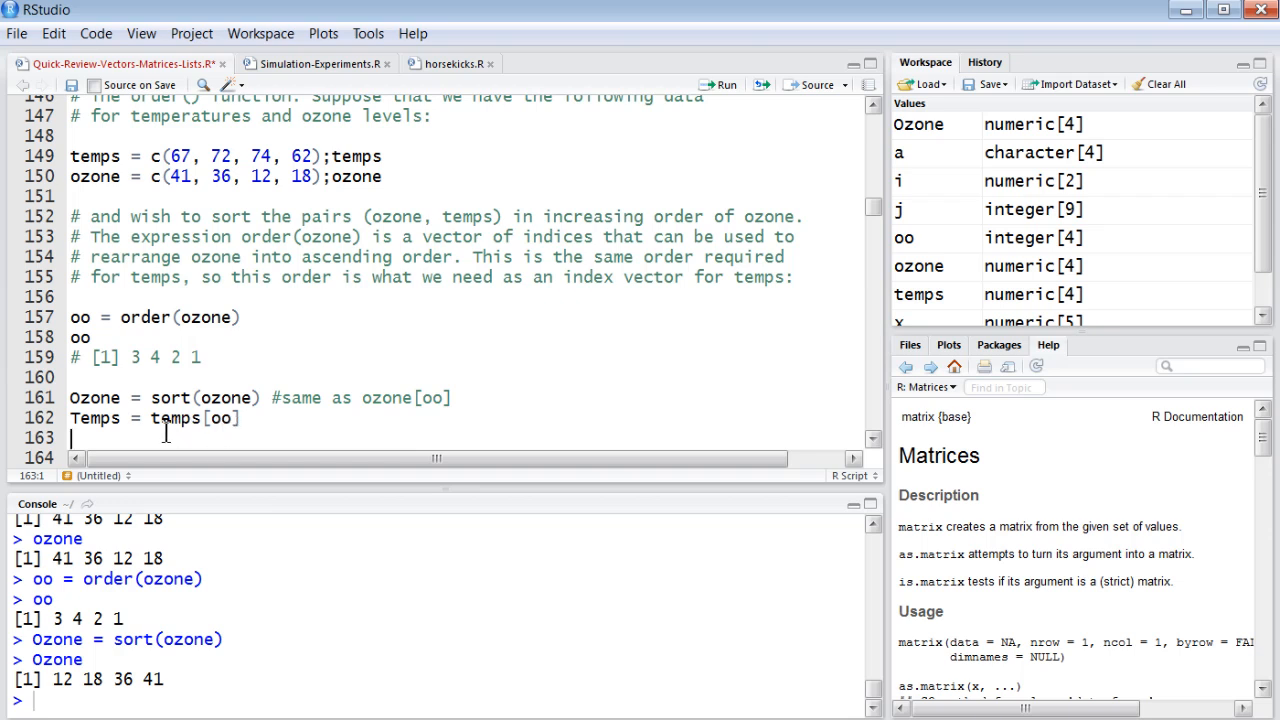
mouse_move(73, 337)
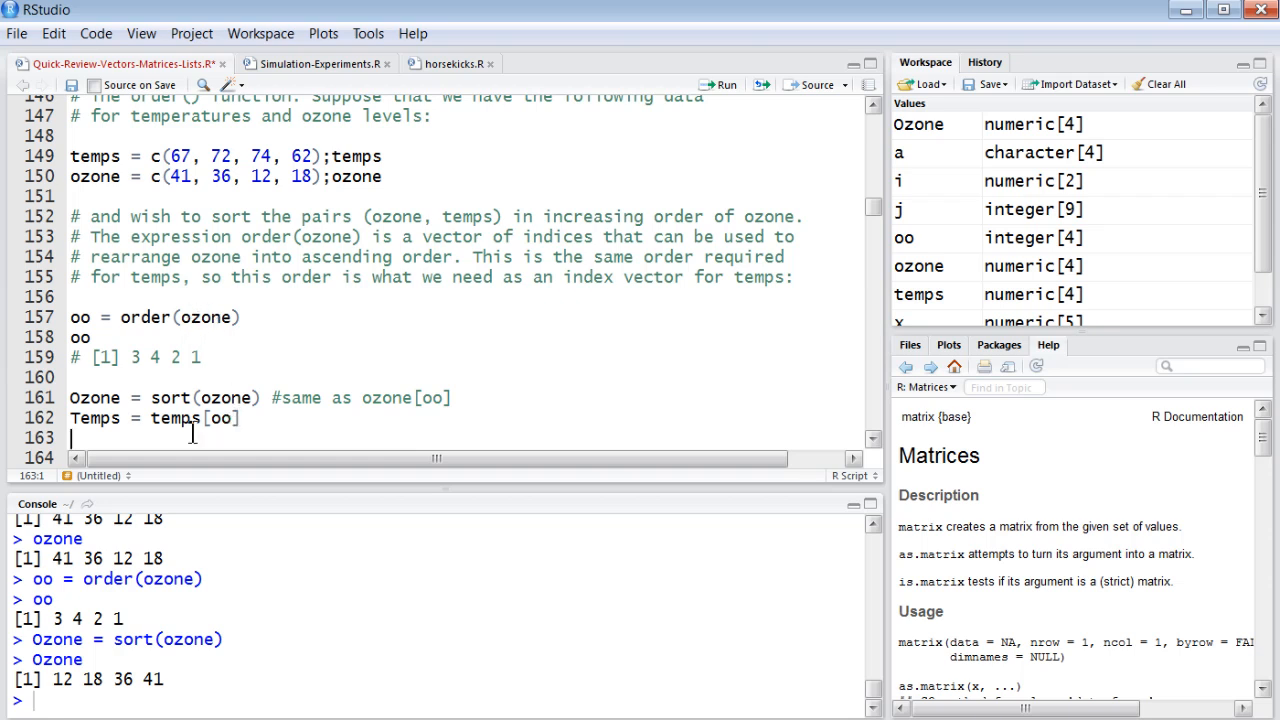
double_click(175, 418)
type("Ozone")
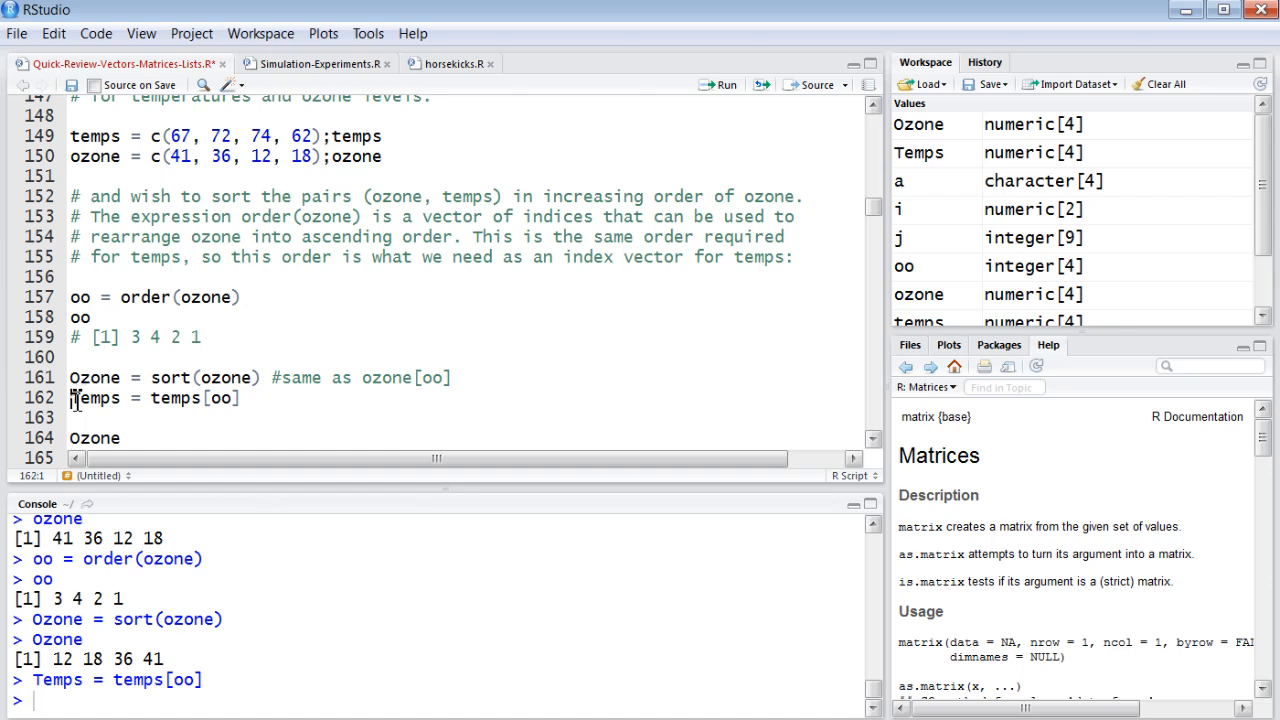
Run Temps = temps[oo] and print Temps as 74 62 72 67.
double_click(86, 398)
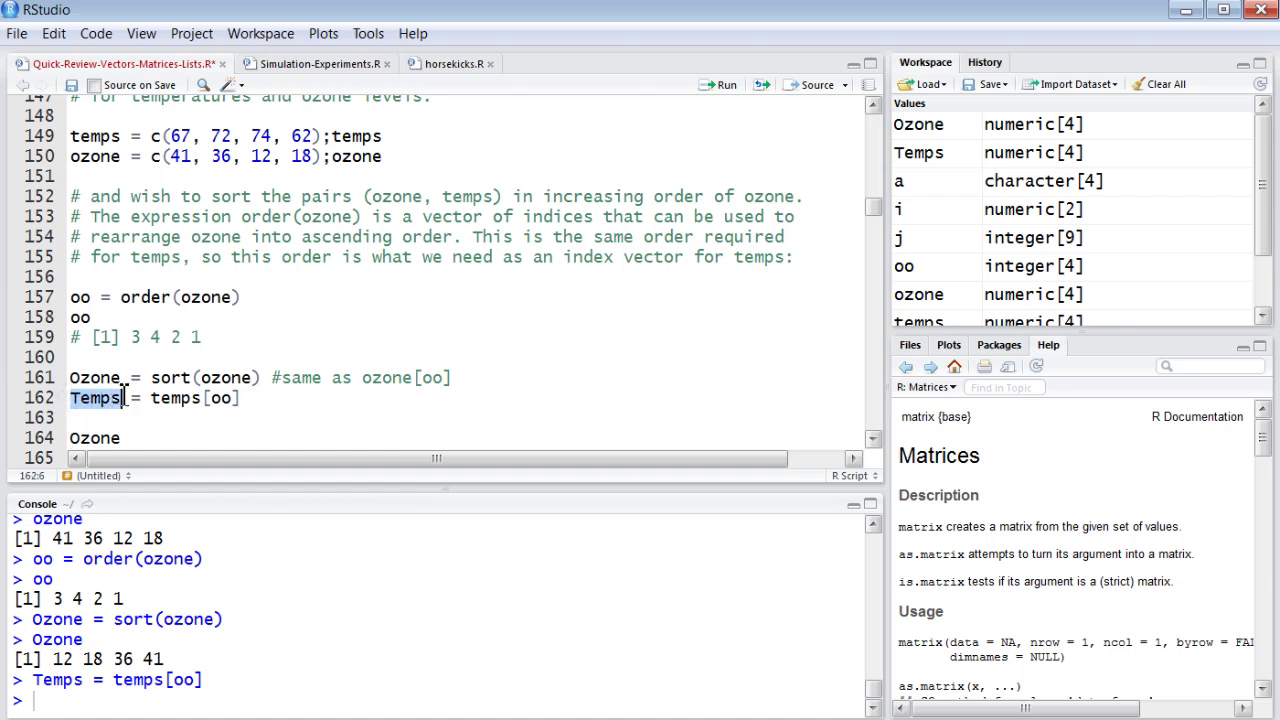
left_click(722, 84)
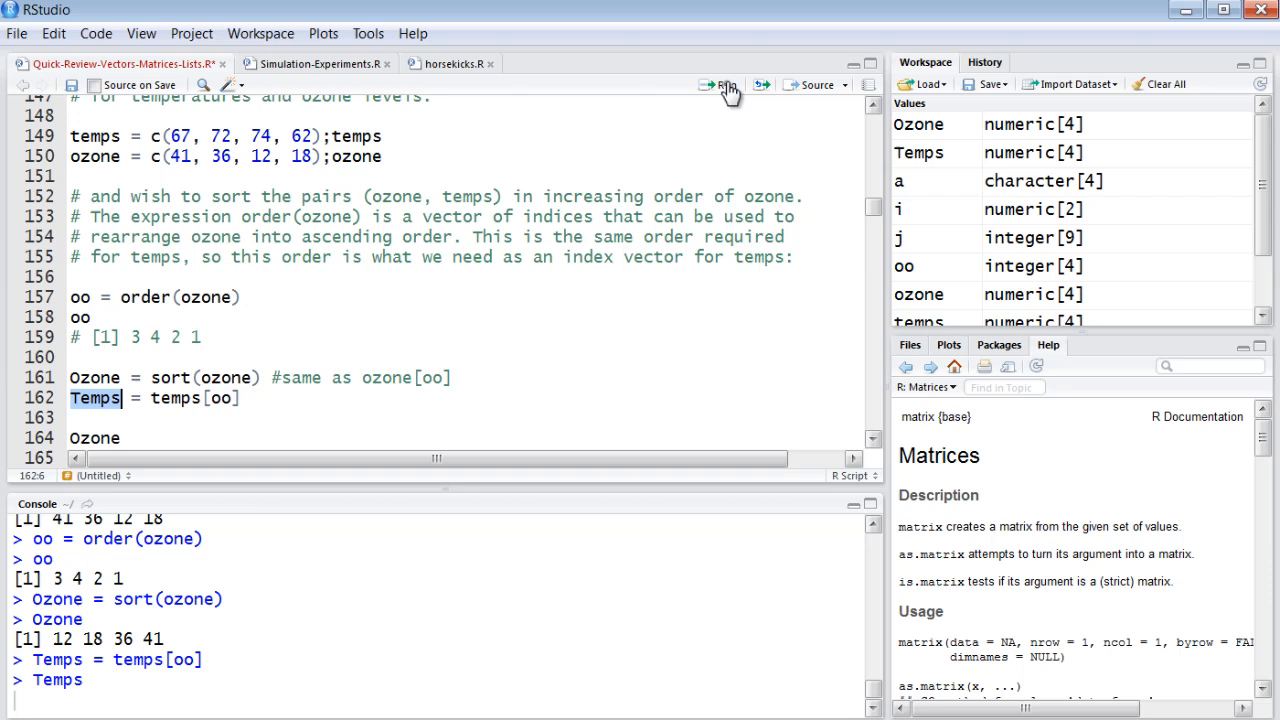
left_click(722, 84)
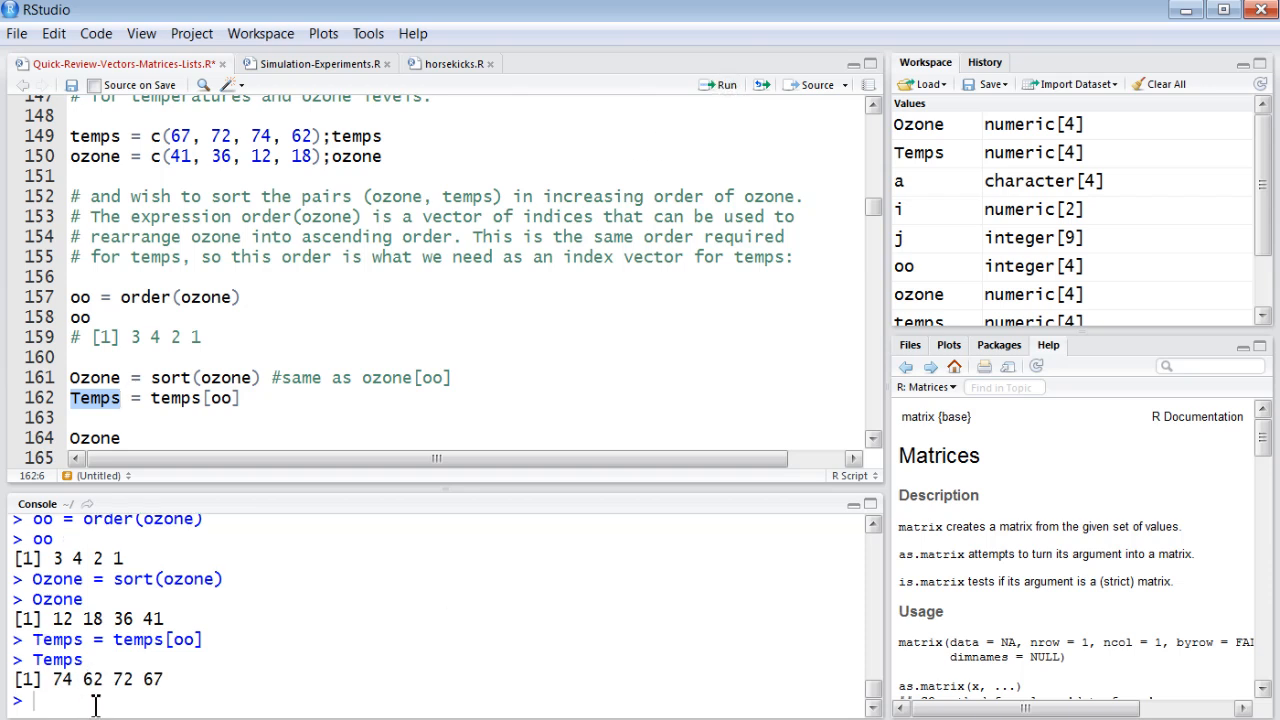
mouse_move(55, 685)
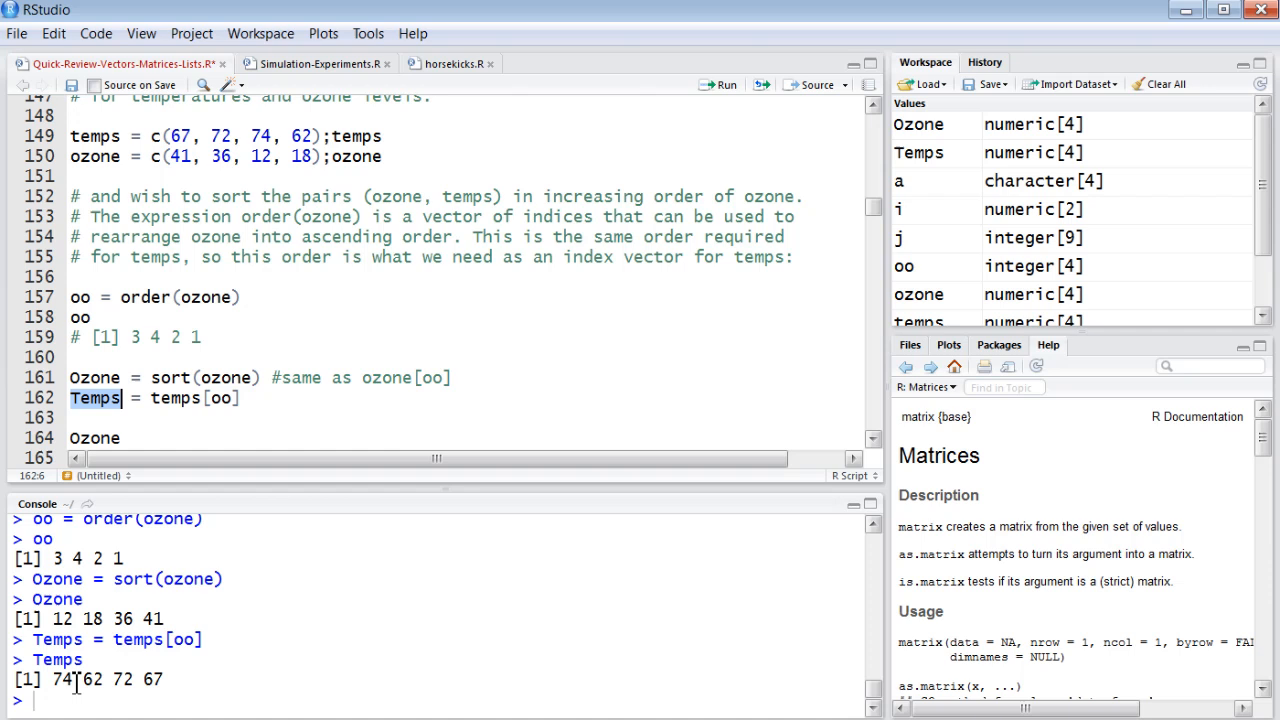
mouse_move(92, 680)
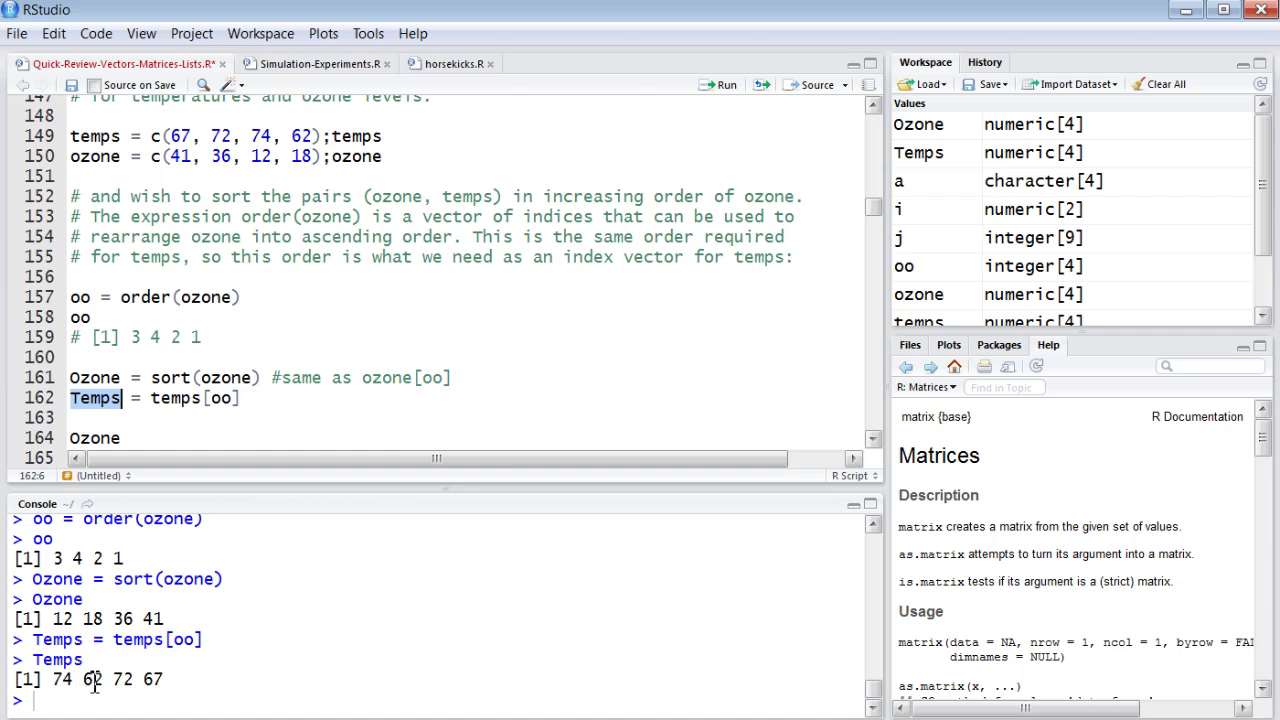
mouse_move(347, 549)
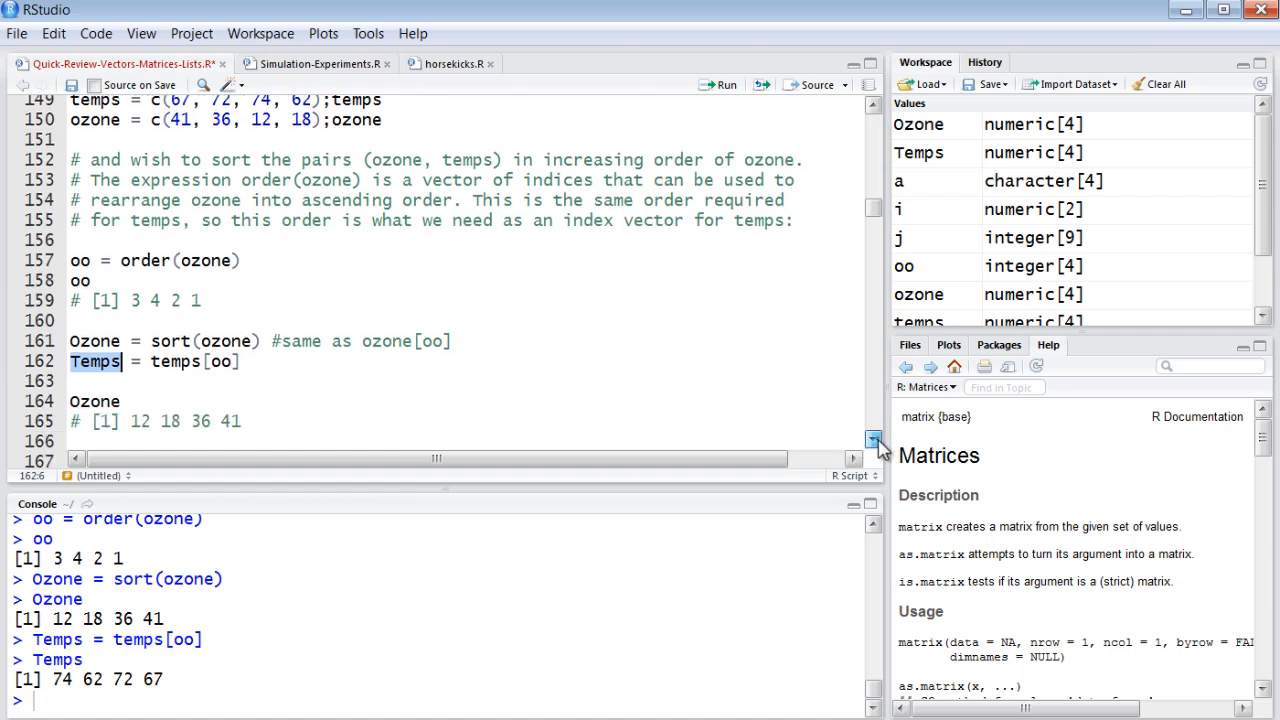
Scroll to the Creating a Matrix section and run ?matrix for its documentation.
scroll("down", 3)
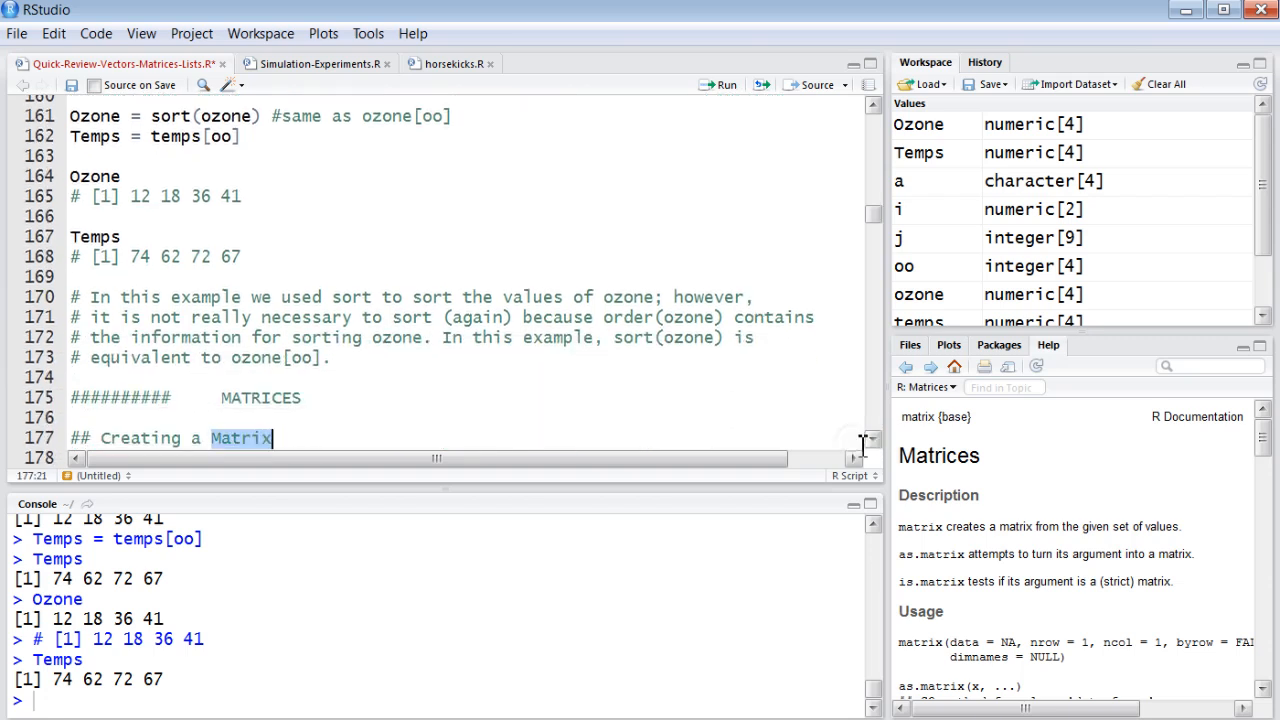
scroll("down", 3)
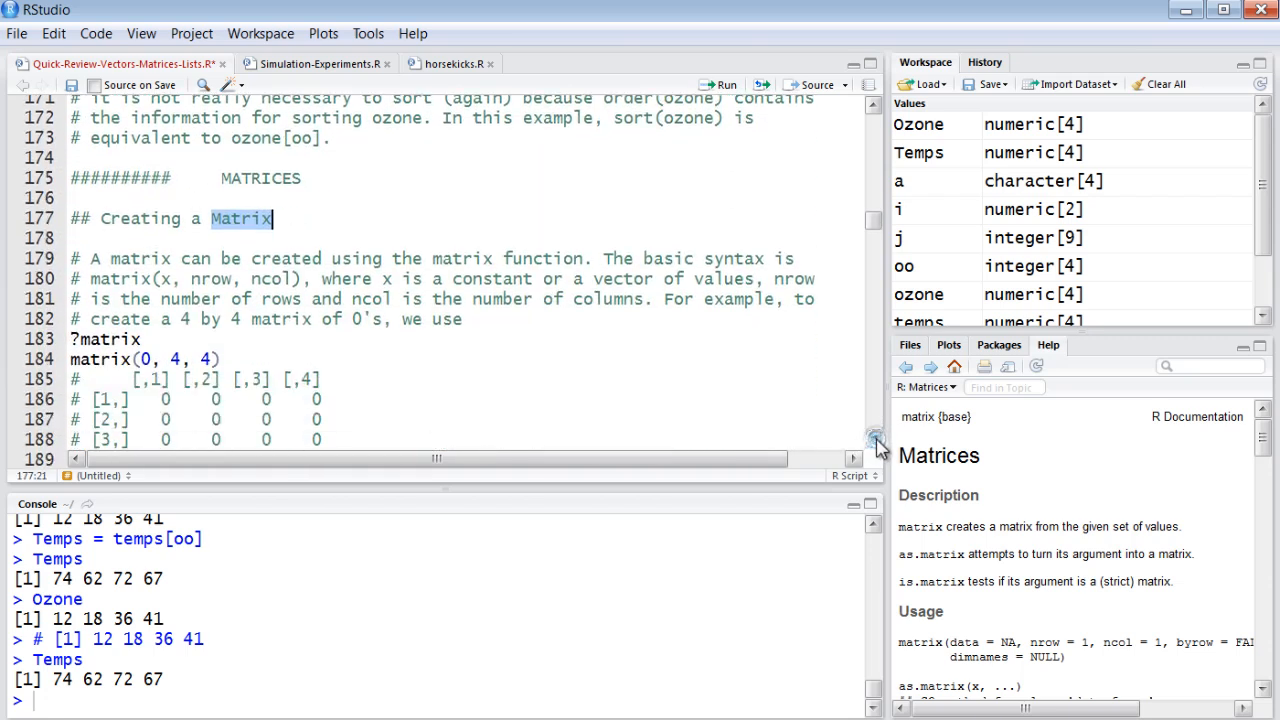
scroll("down", 3)
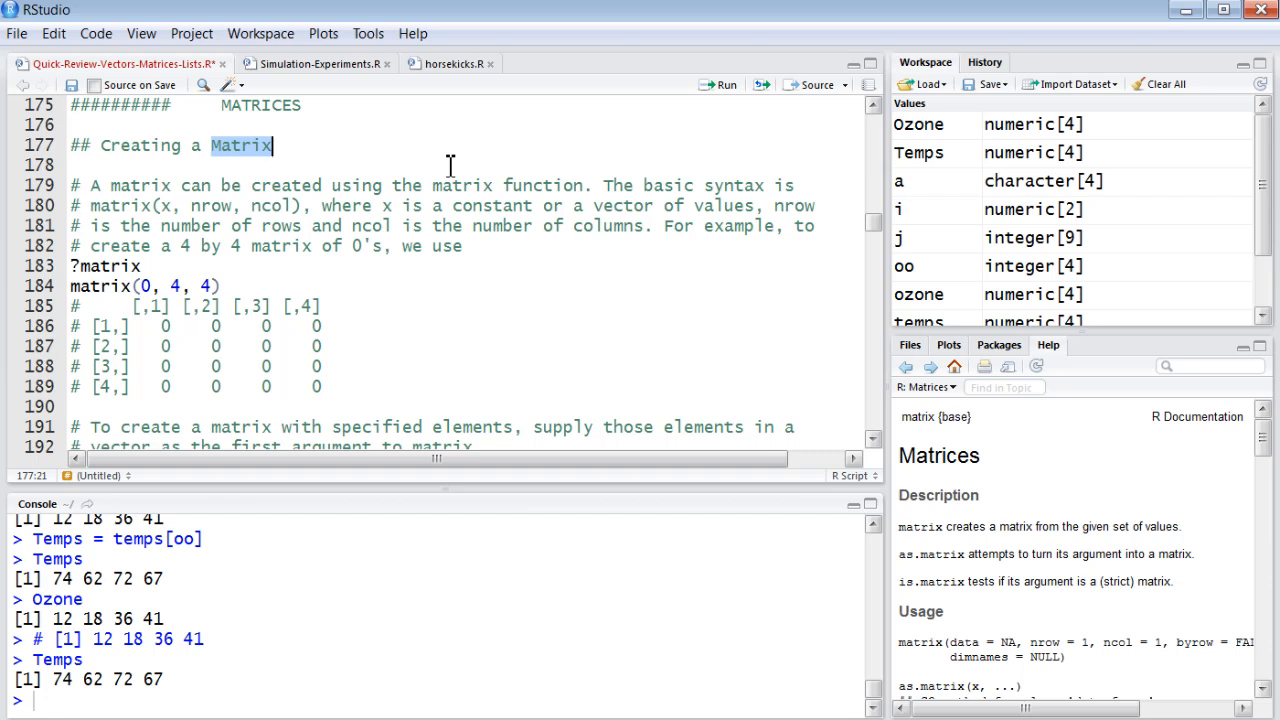
mouse_move(251, 402)
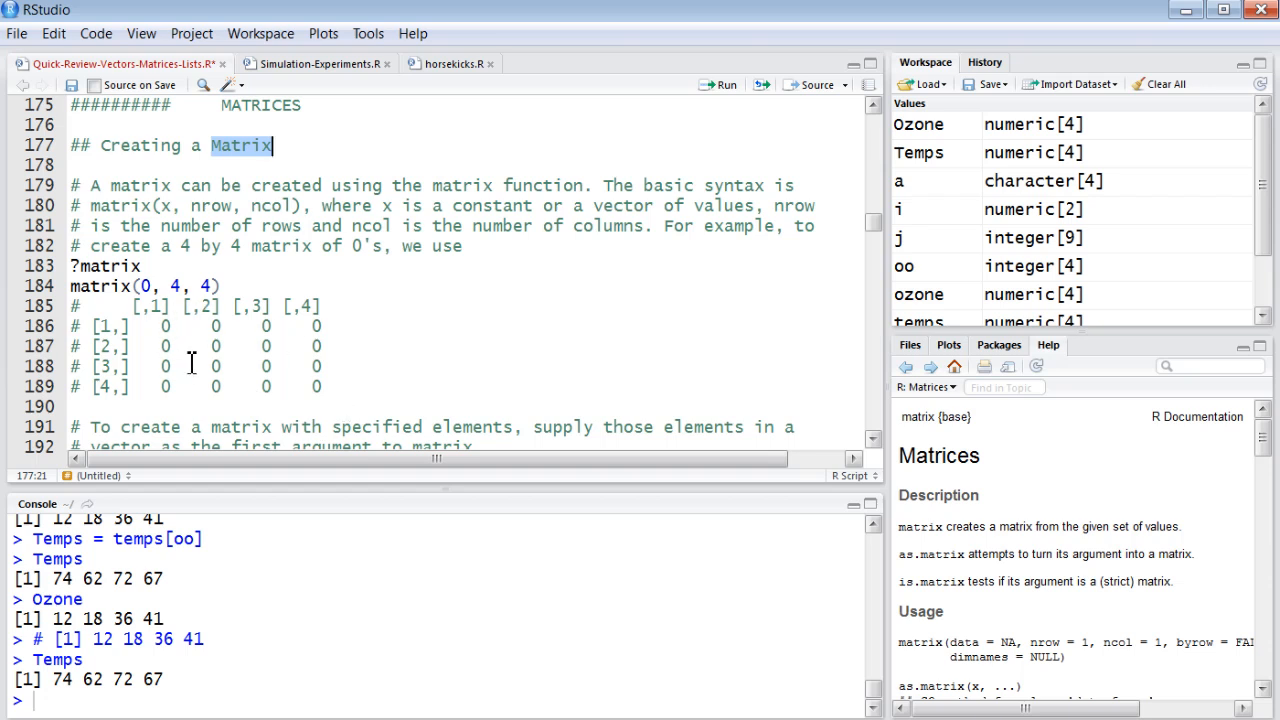
mouse_move(293, 320)
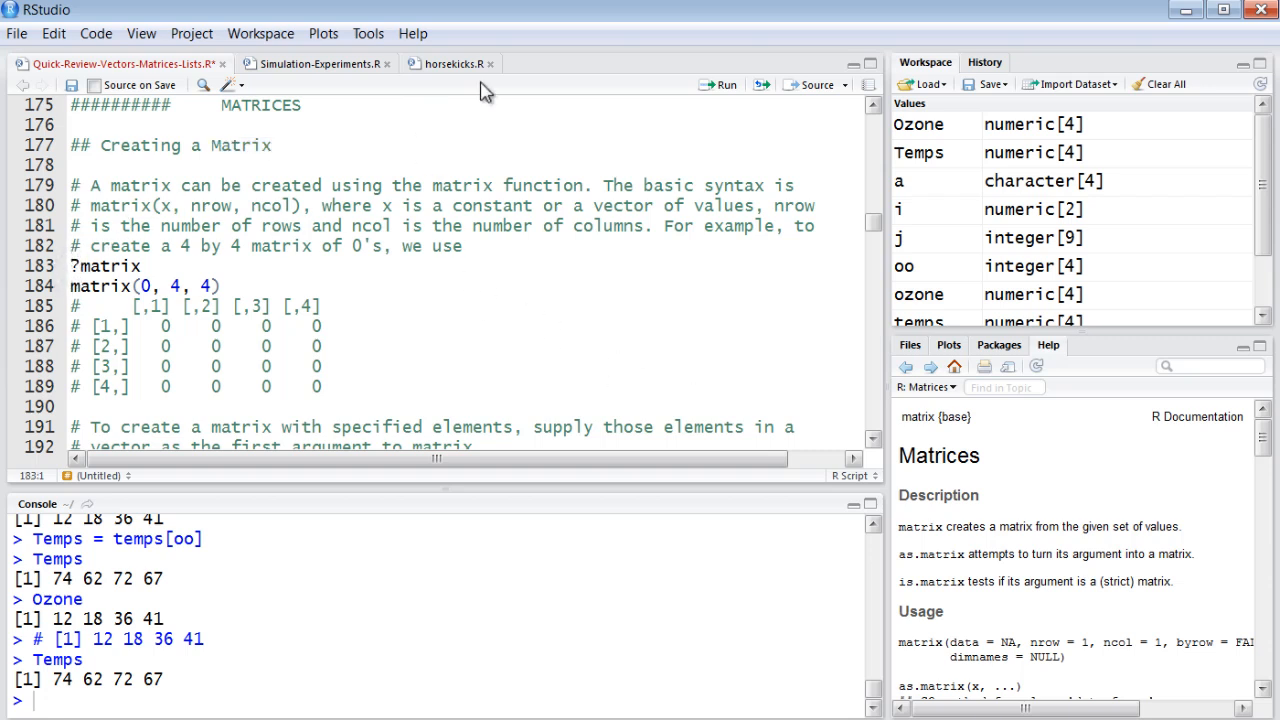
mouse_move(710, 90)
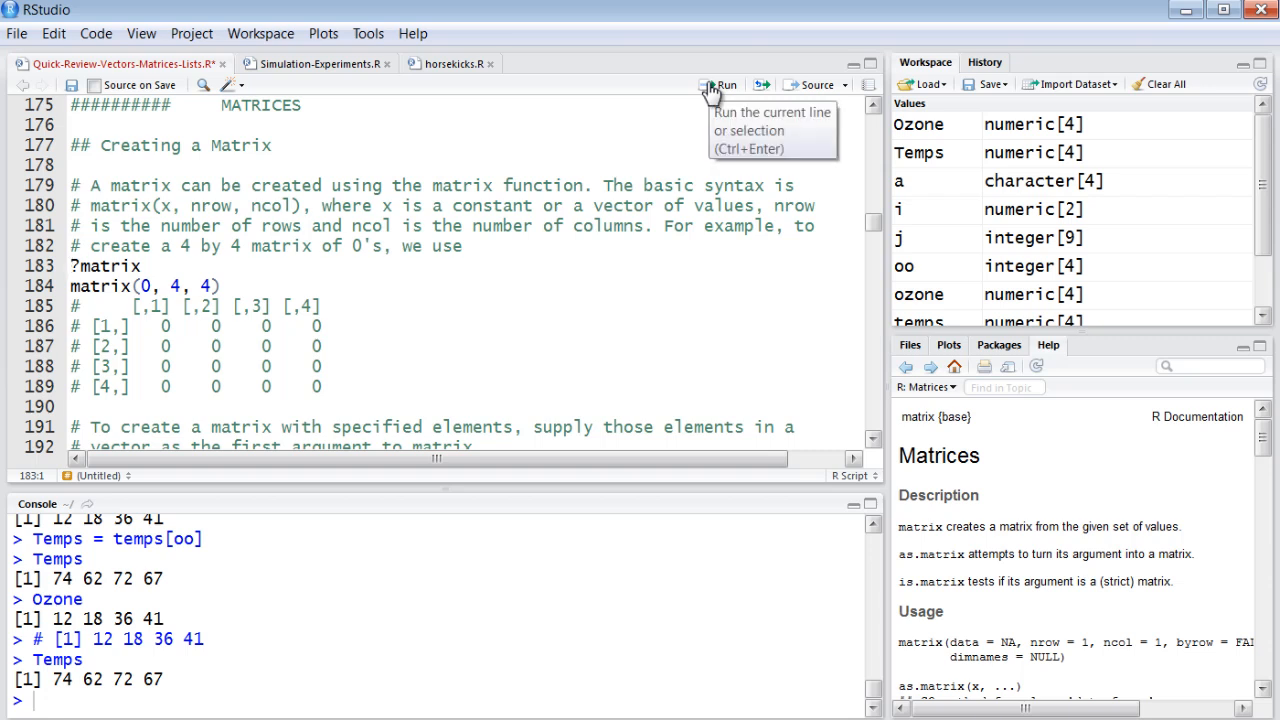
left_click(715, 84)
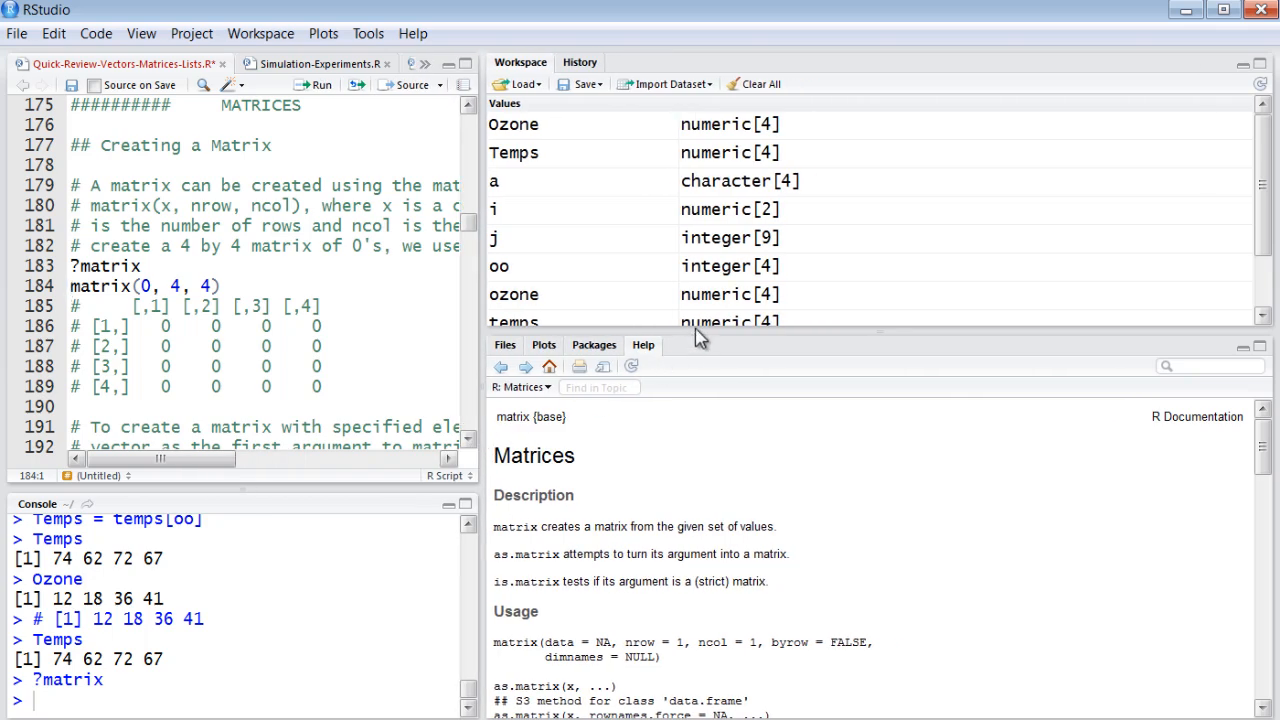
mouse_move(691, 331)
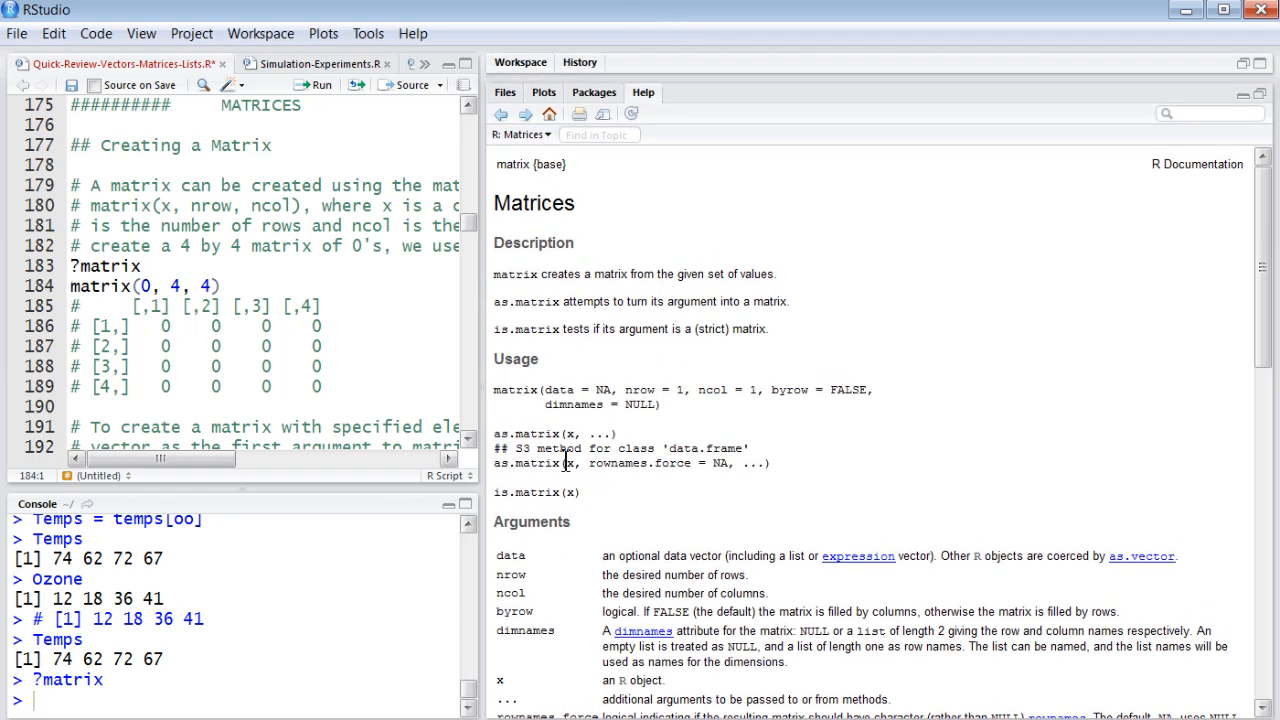
mouse_move(767, 392)
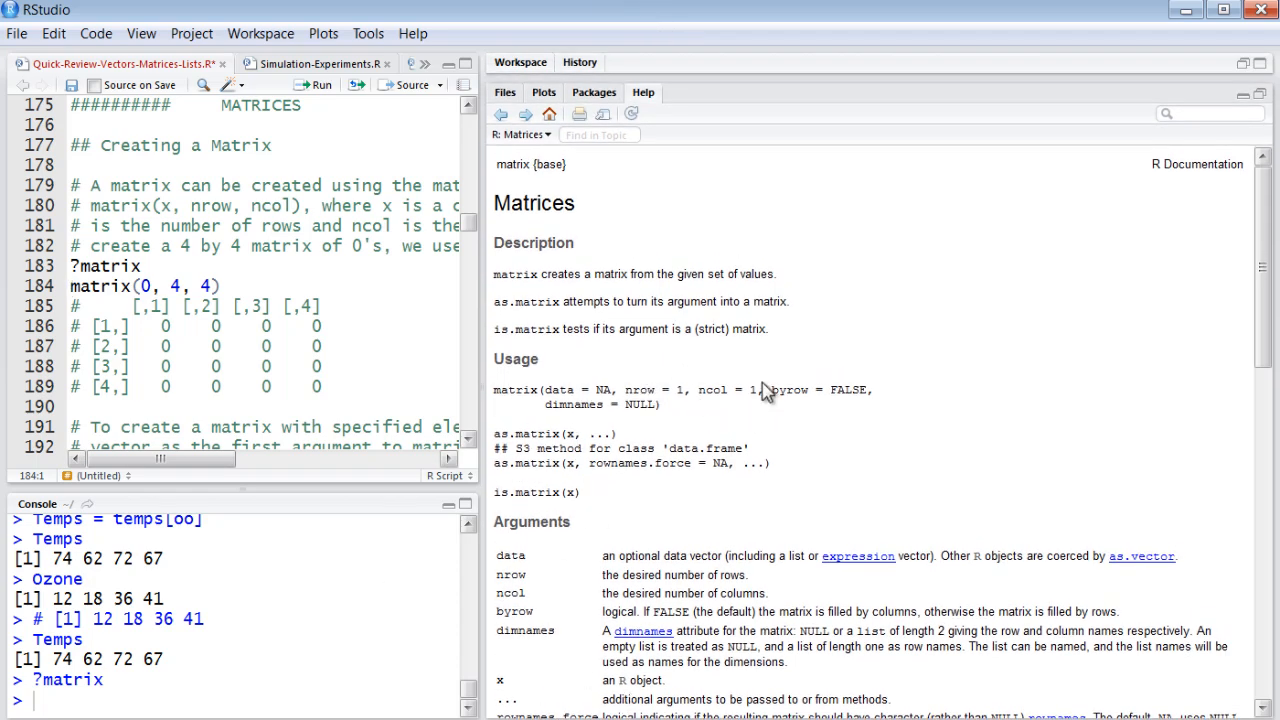
Highlight the ncol default in the matrix help page's Usage section.
double_click(557, 390)
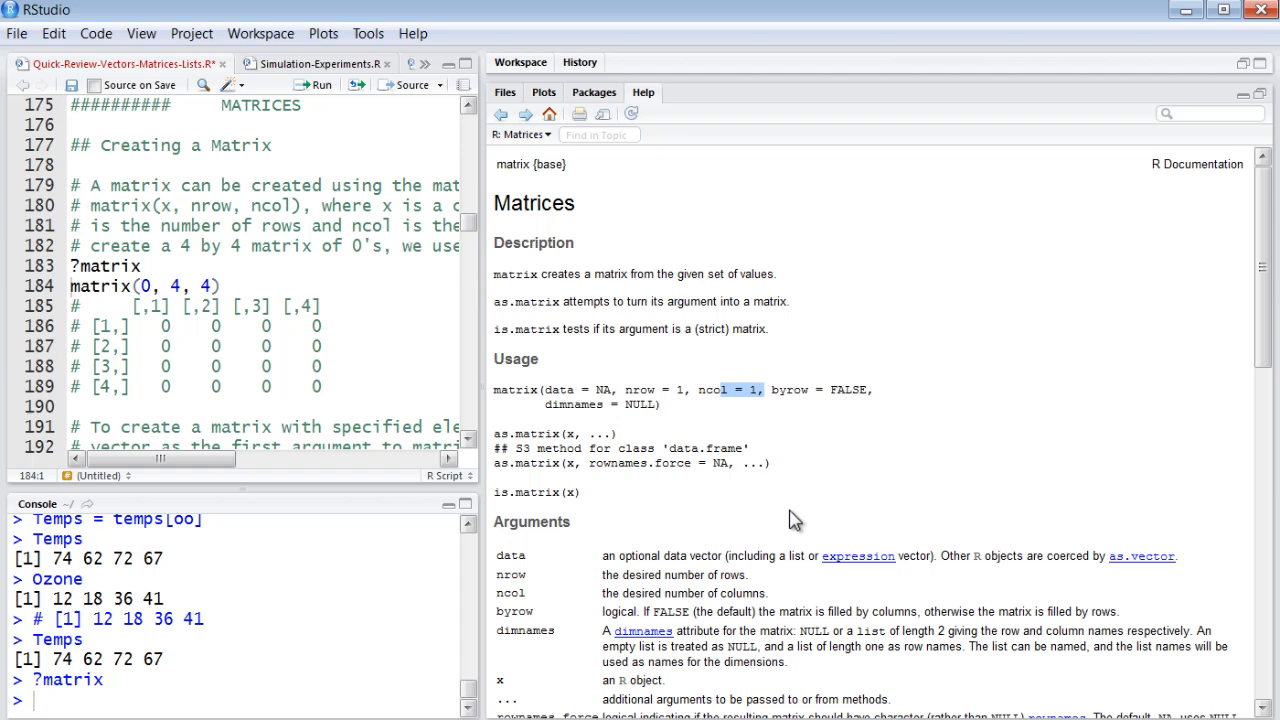
mouse_move(790, 390)
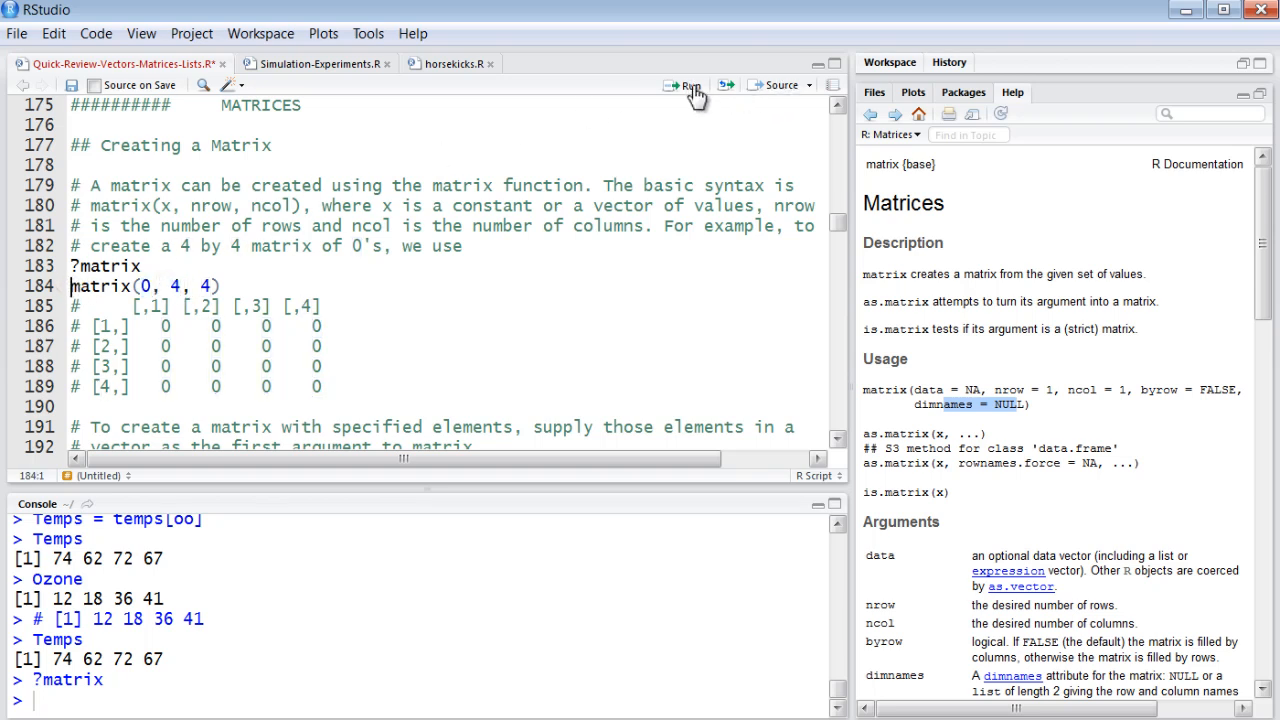
Run matrix(0, 4, 4) to print a 4-by-4 zero matrix.
left_click(685, 84)
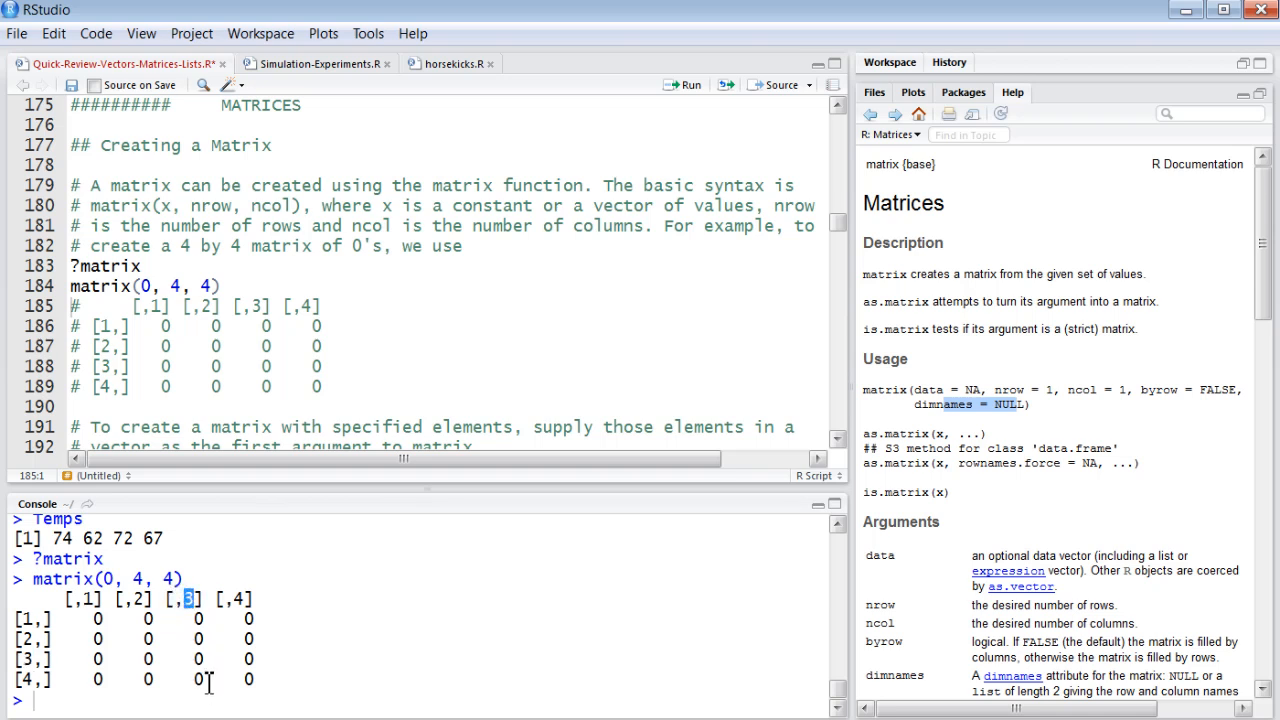
mouse_move(204, 686)
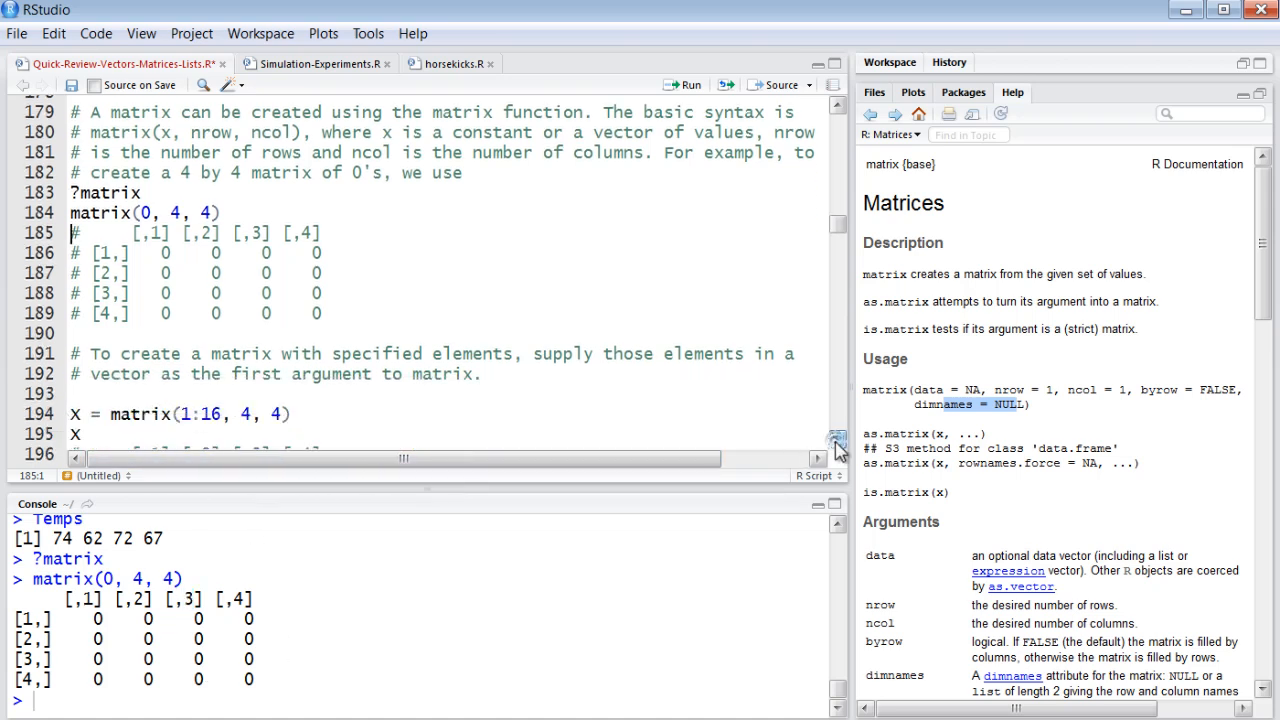
Create and print X = matrix(1:16, 4, 4), then rerun it with 1:14 to show recycling.
scroll("down", 3)
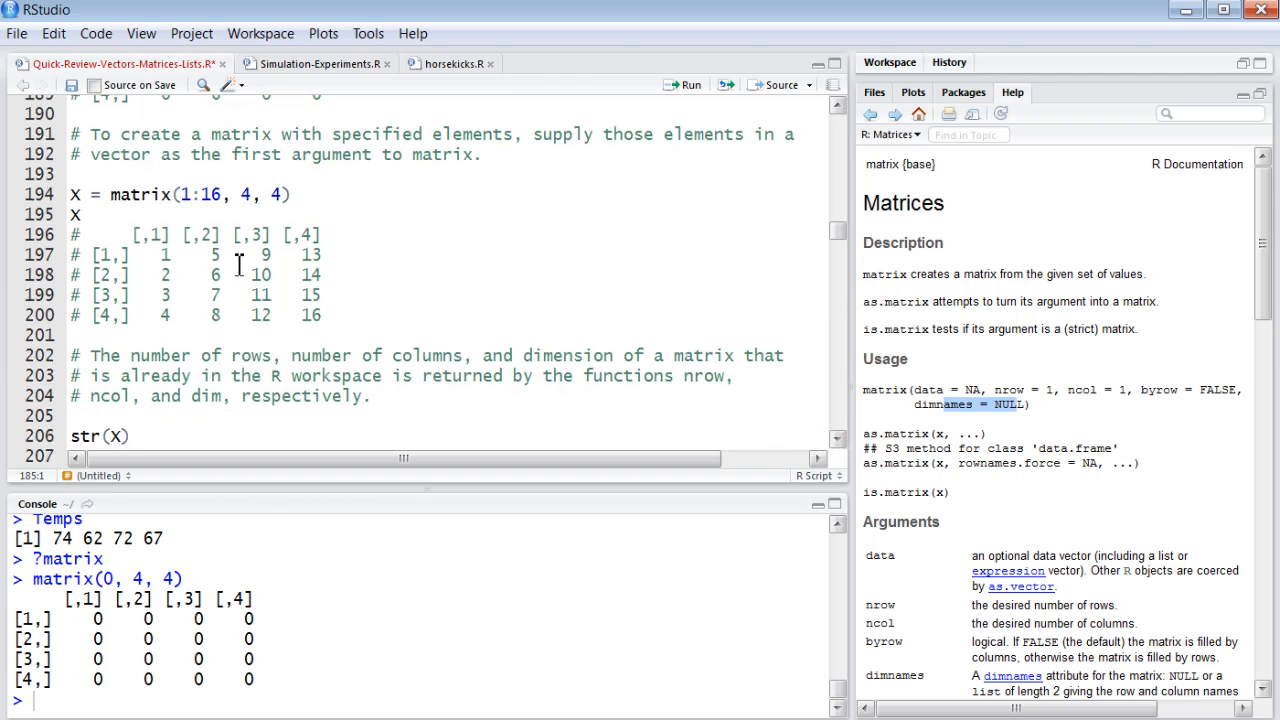
double_click(200, 194)
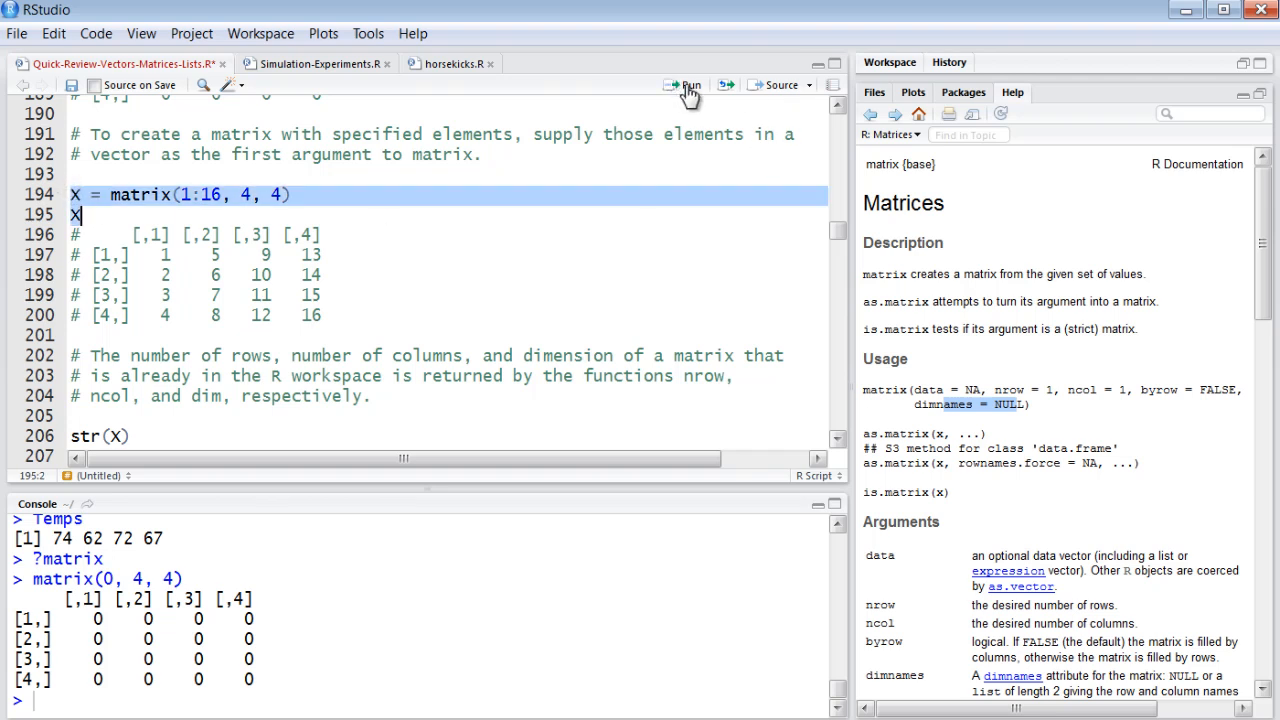
left_click(684, 84)
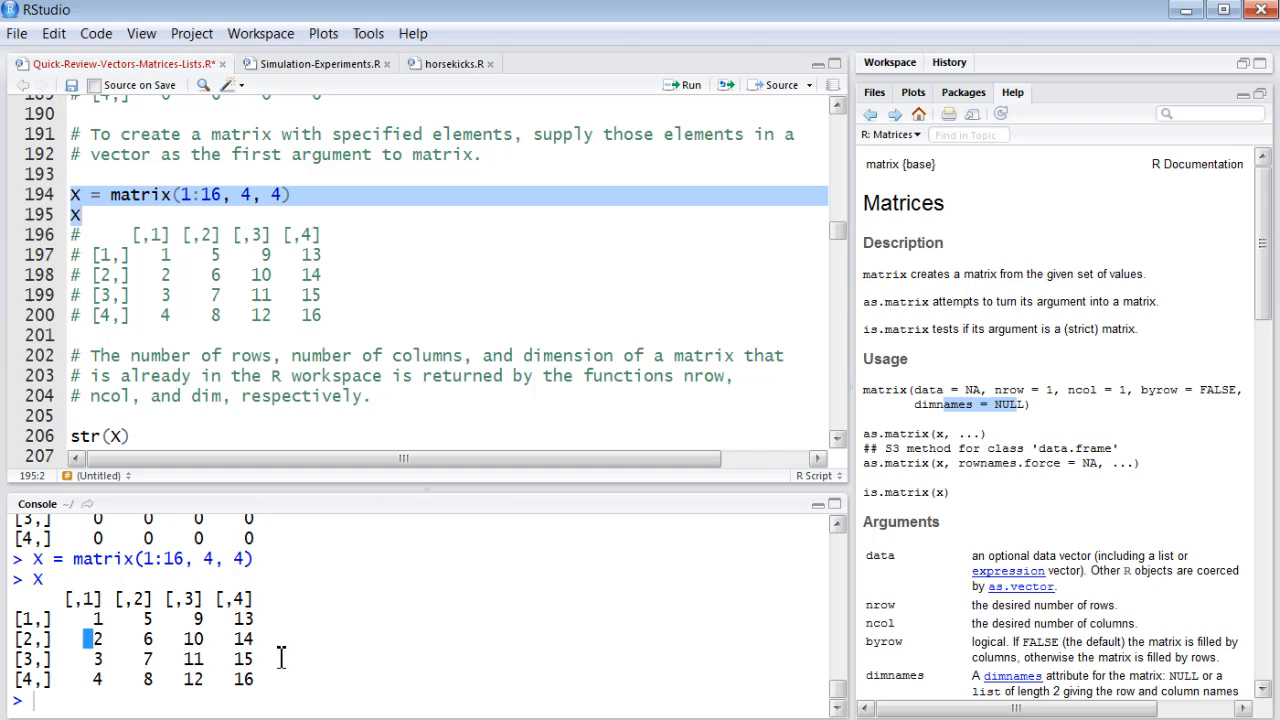
mouse_move(155, 160)
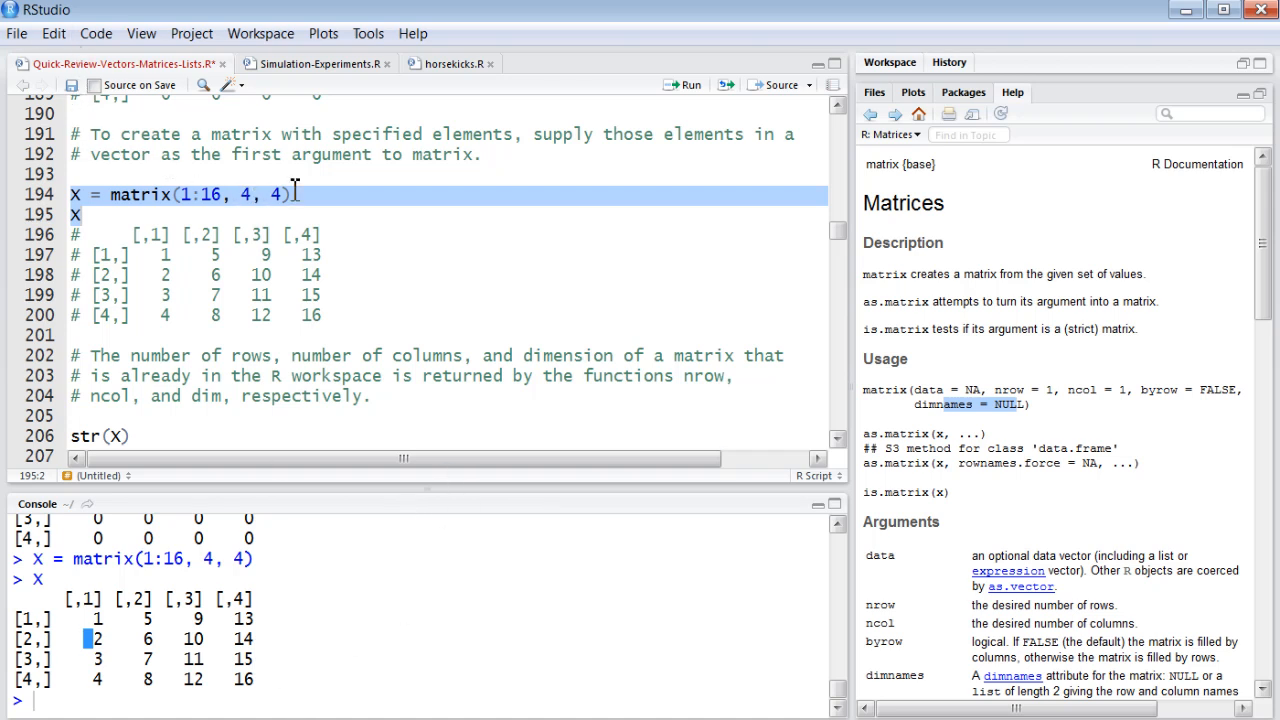
mouse_move(200, 194)
type("4")
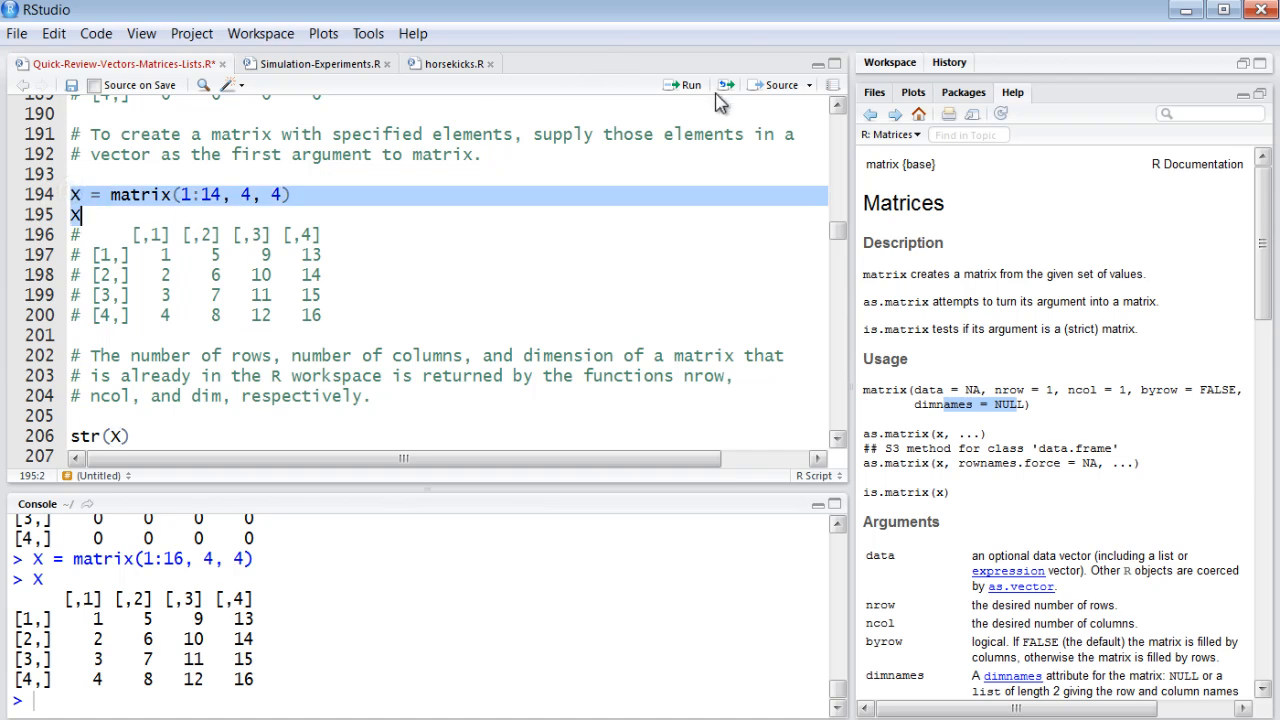
left_click(684, 84)
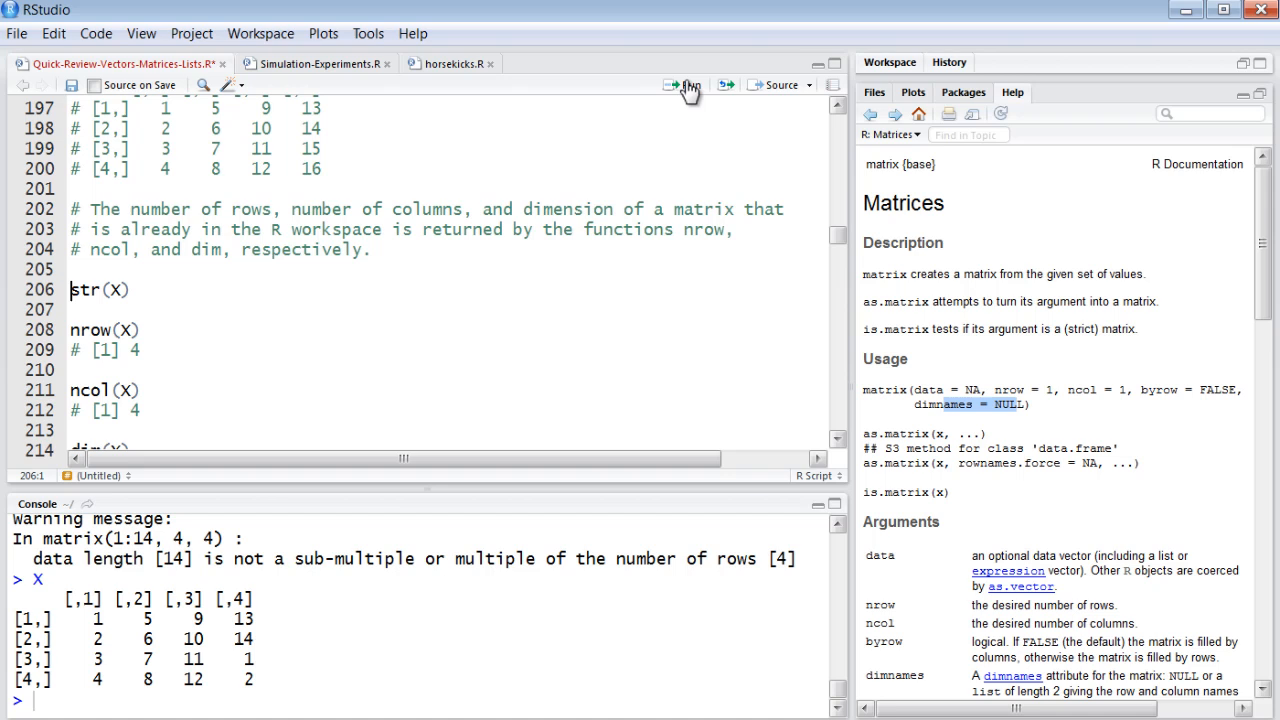
Run str(X), nrow(X), ncol(X) and dim(X), showing int [1:4, 1:4] and 4 4.
left_click(672, 84)
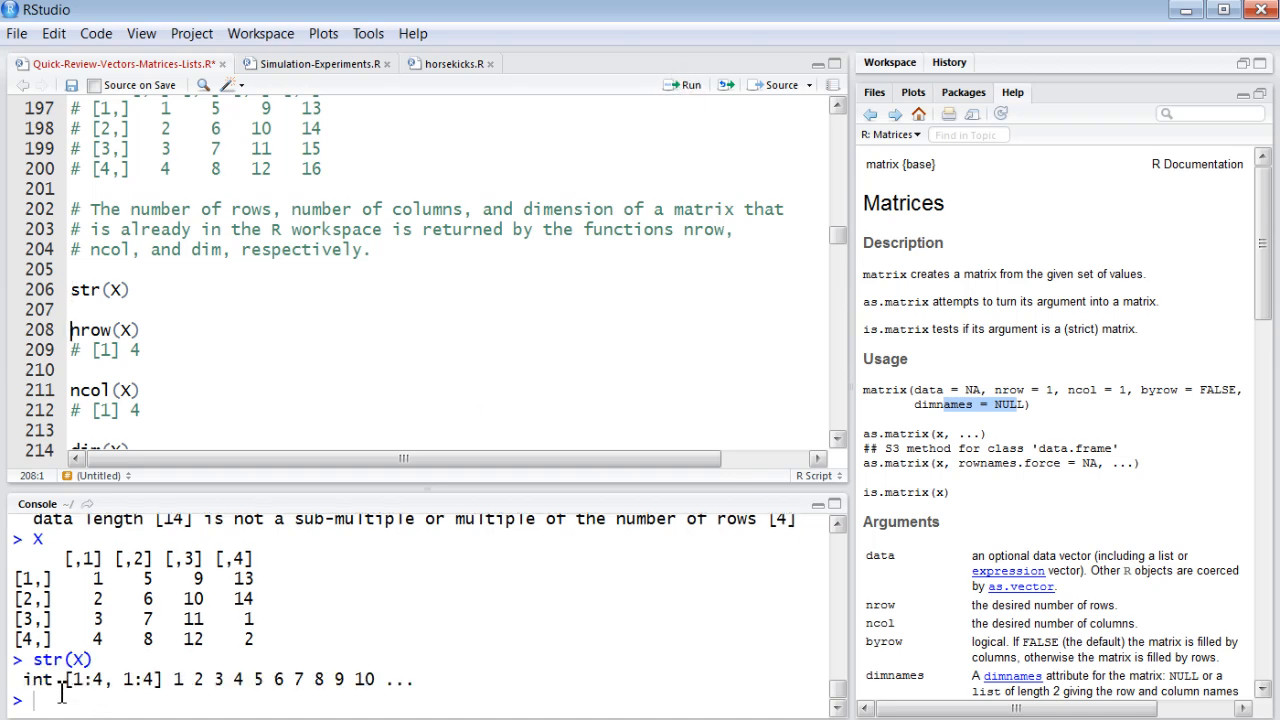
mouse_move(55, 680)
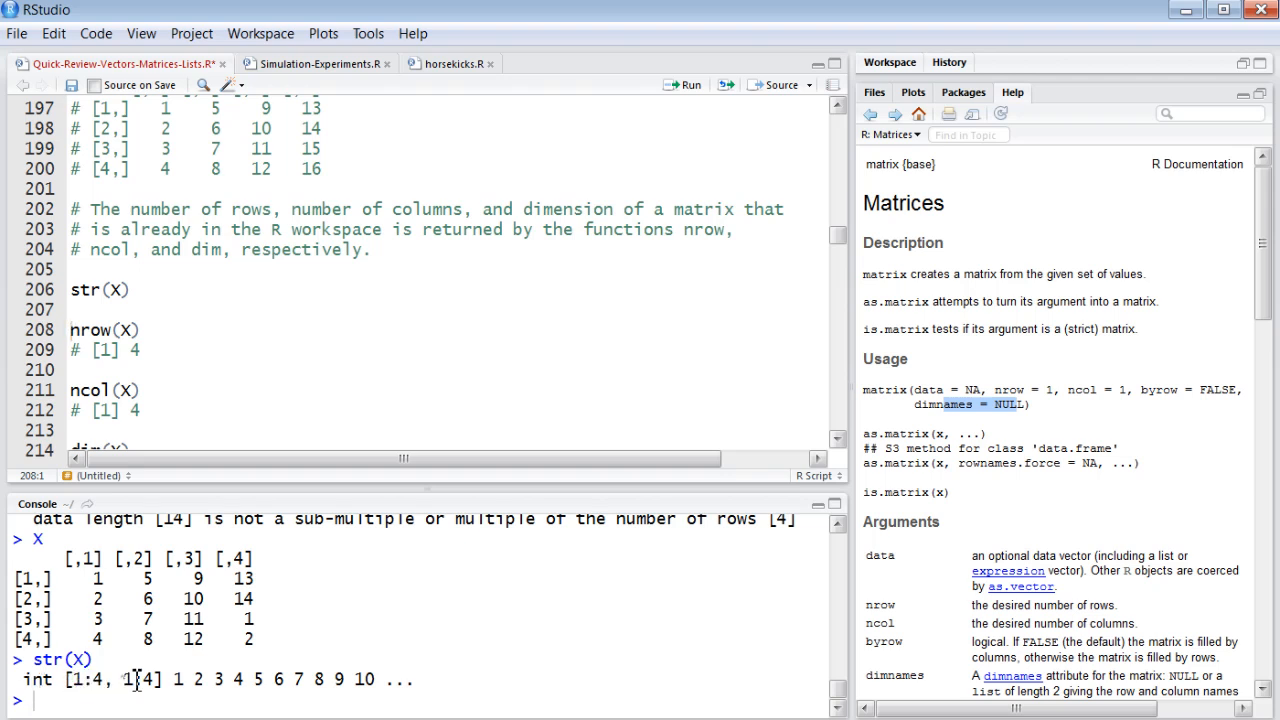
left_click_drag(209, 679, 290, 679)
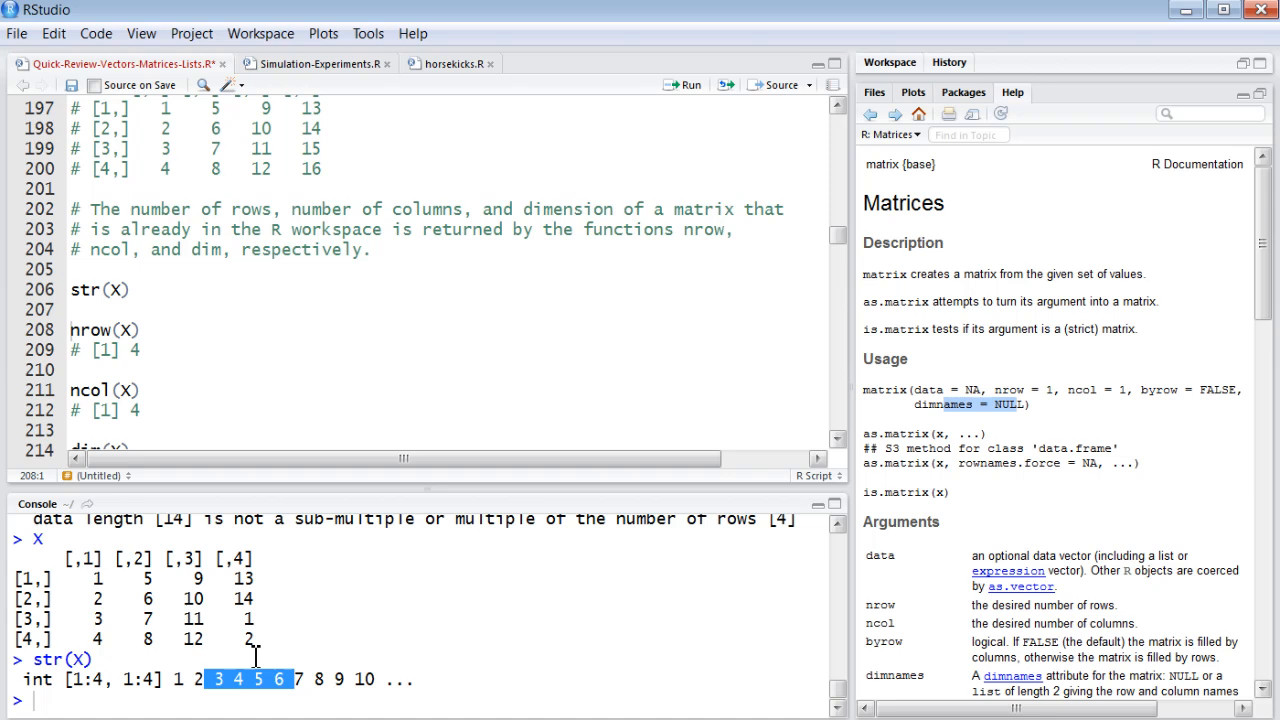
mouse_move(128, 290)
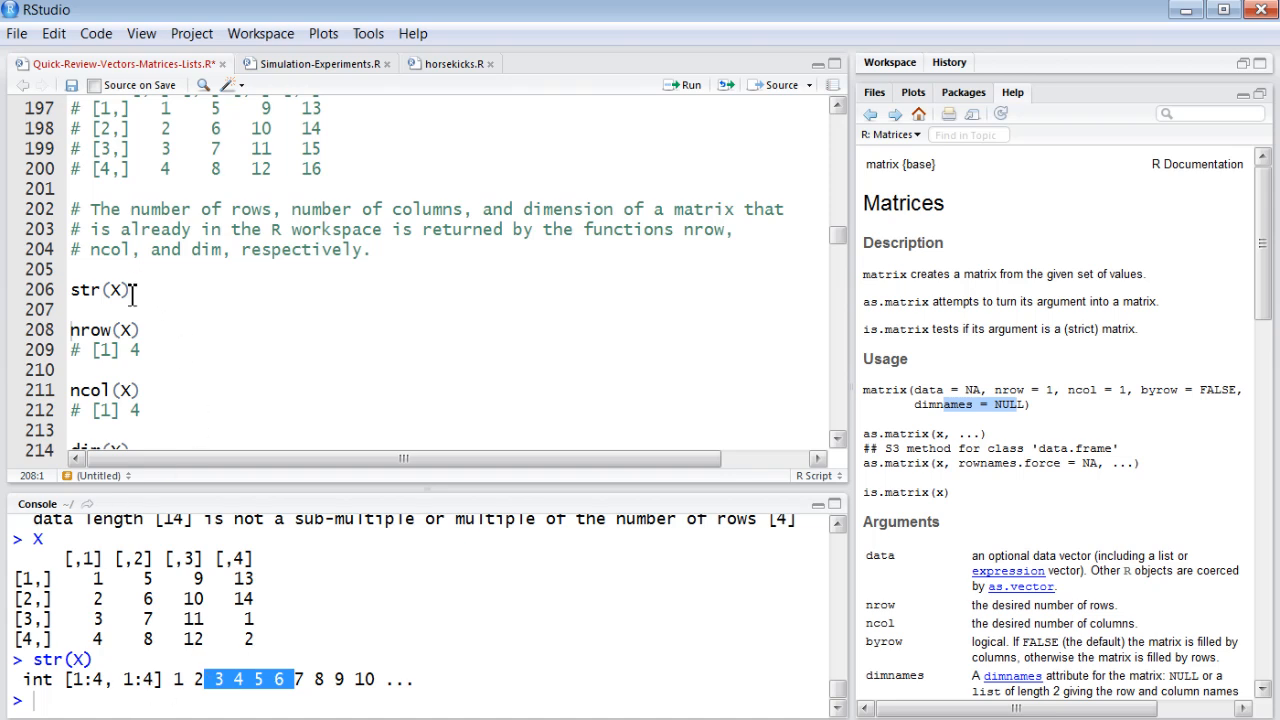
mouse_move(113, 330)
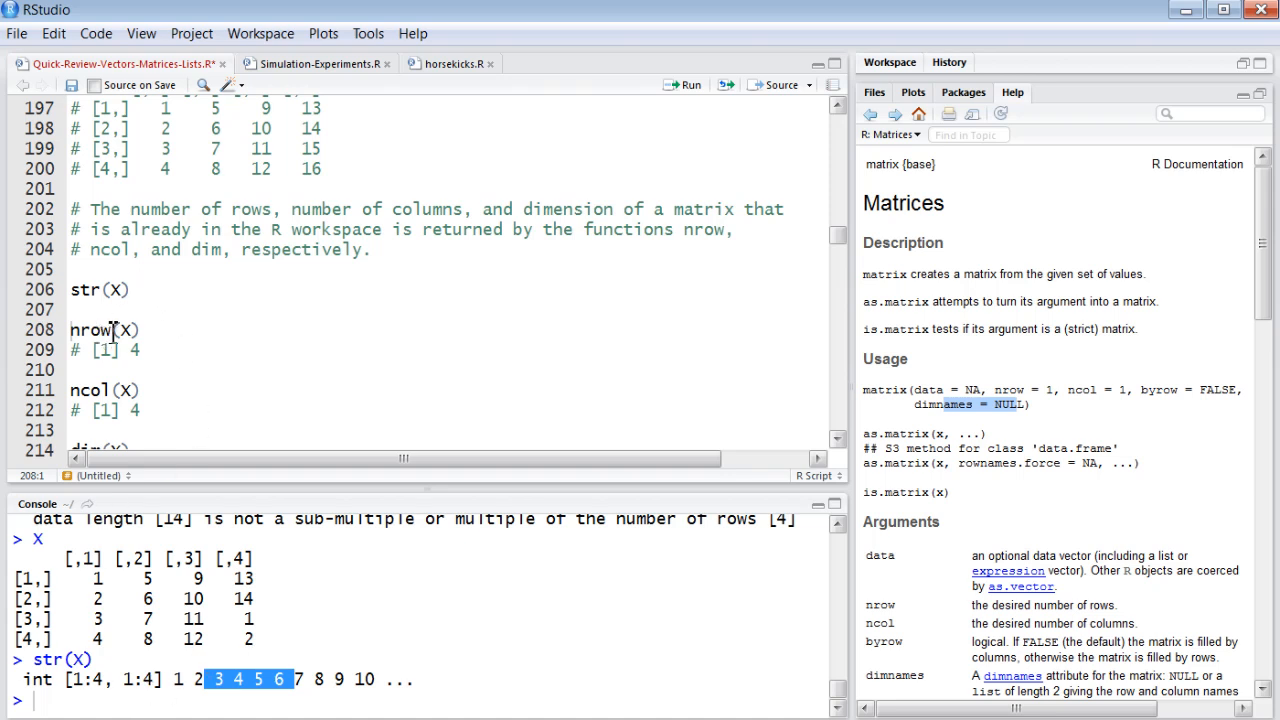
mouse_move(68, 343)
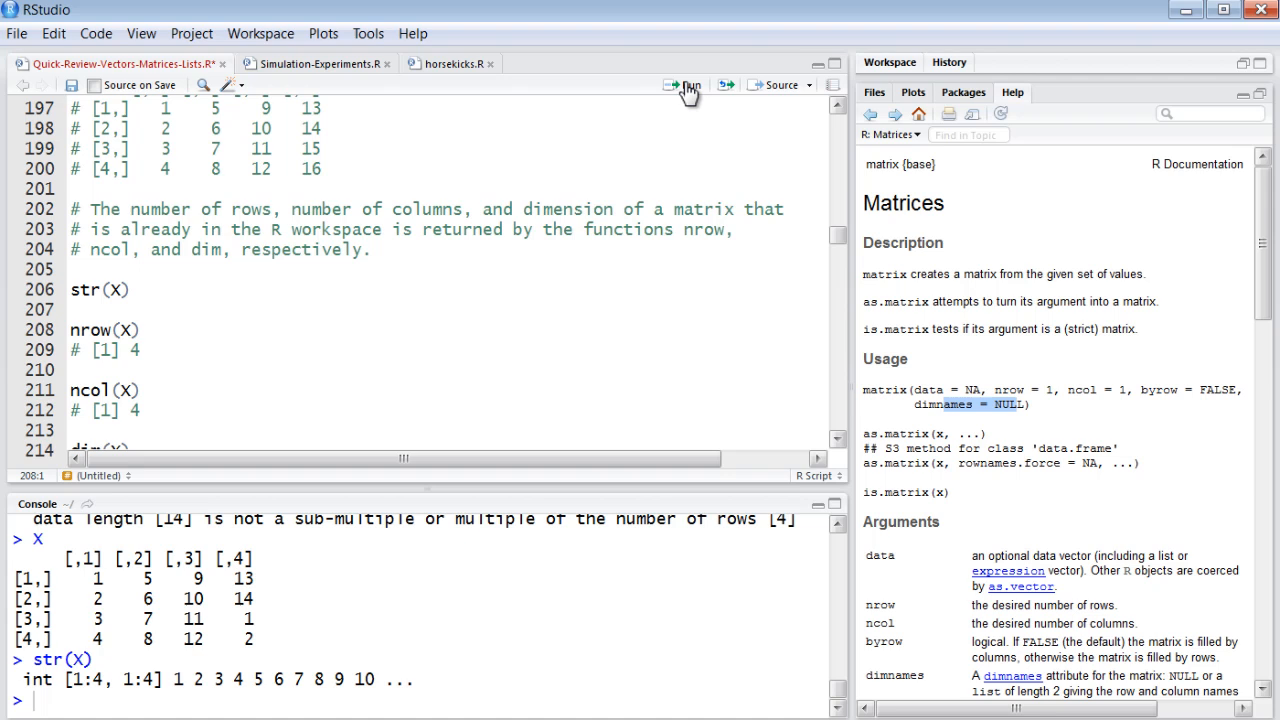
left_click(686, 84)
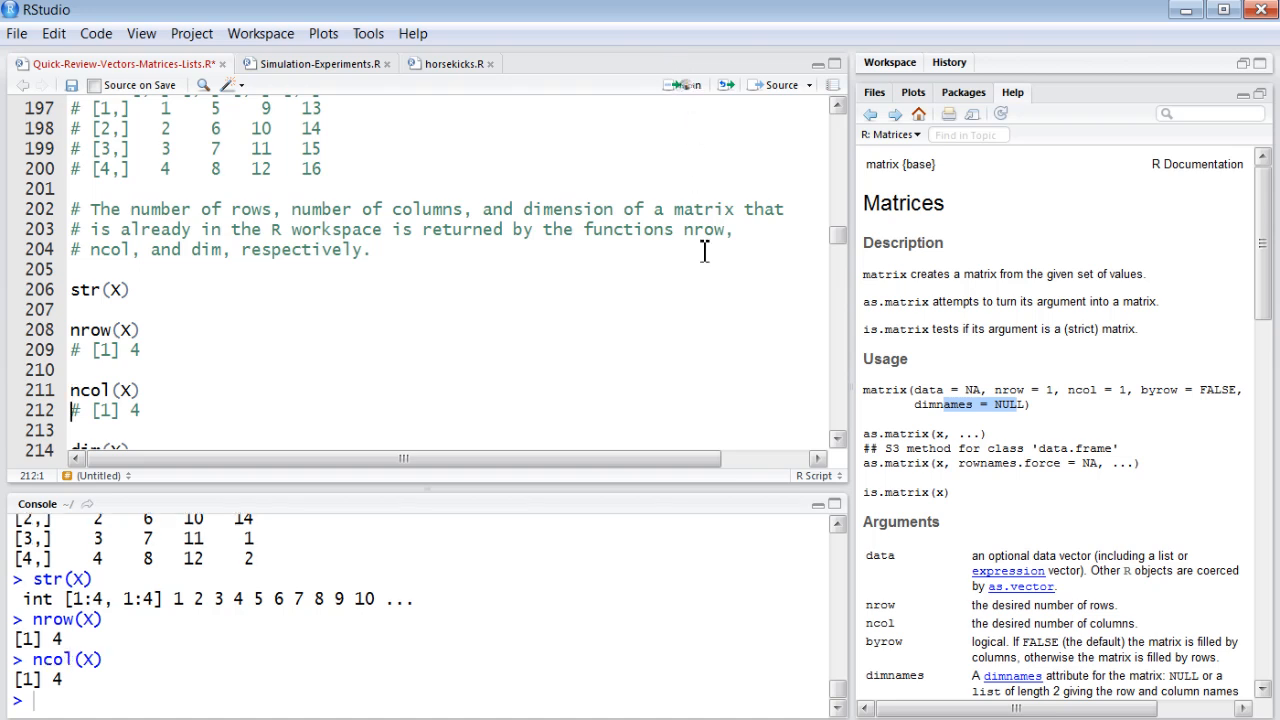
scroll("down", 3)
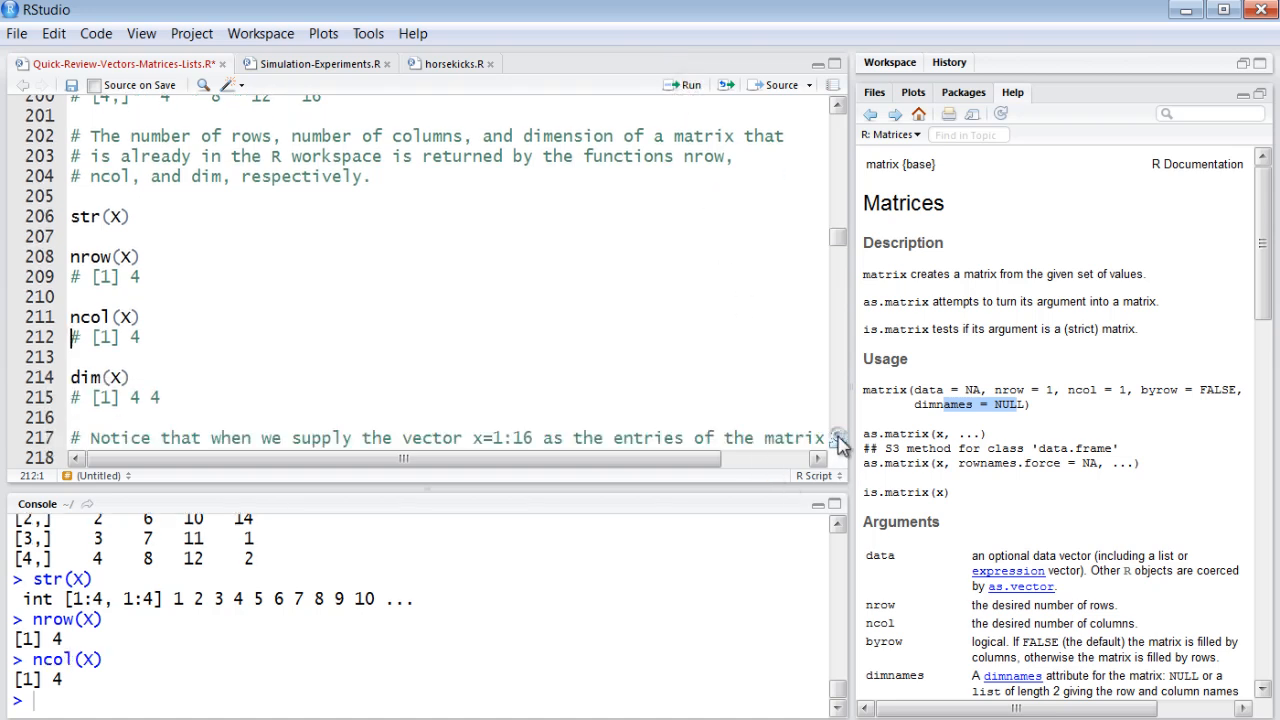
scroll("down", 3)
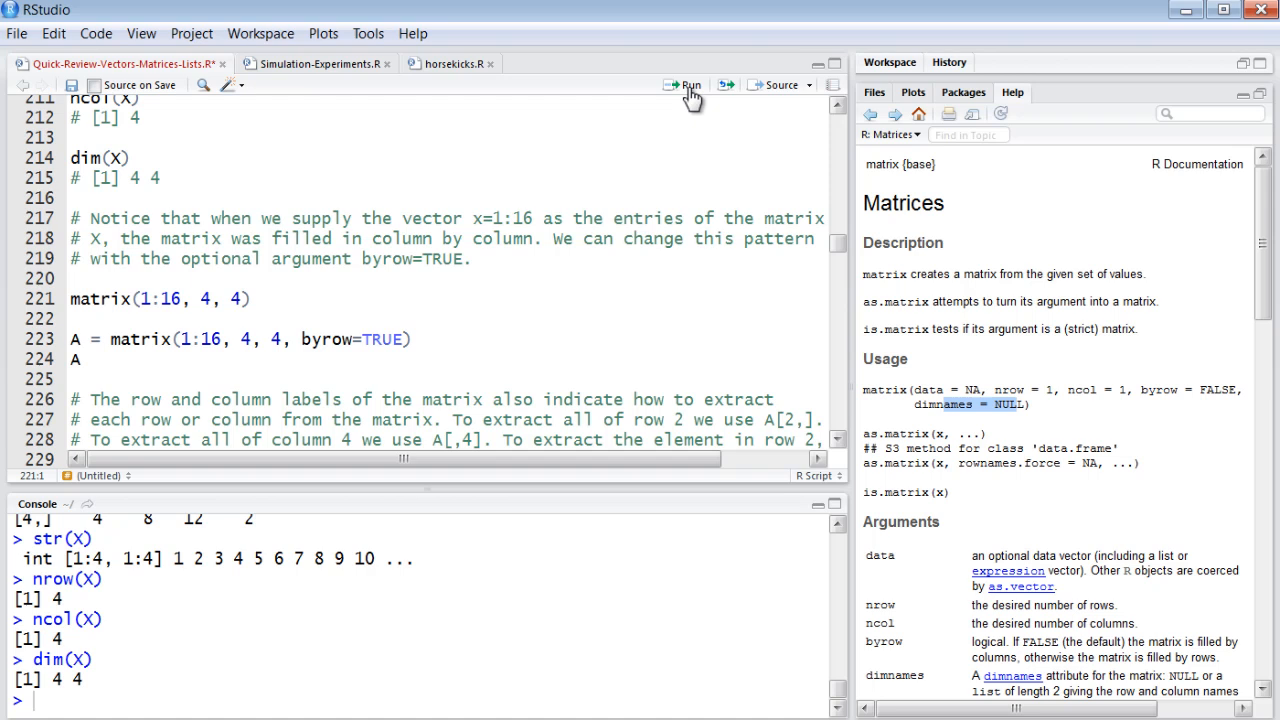
Print matrix(1:16, 4, 4), then create and print A with byrow=TRUE.
left_click(682, 84)
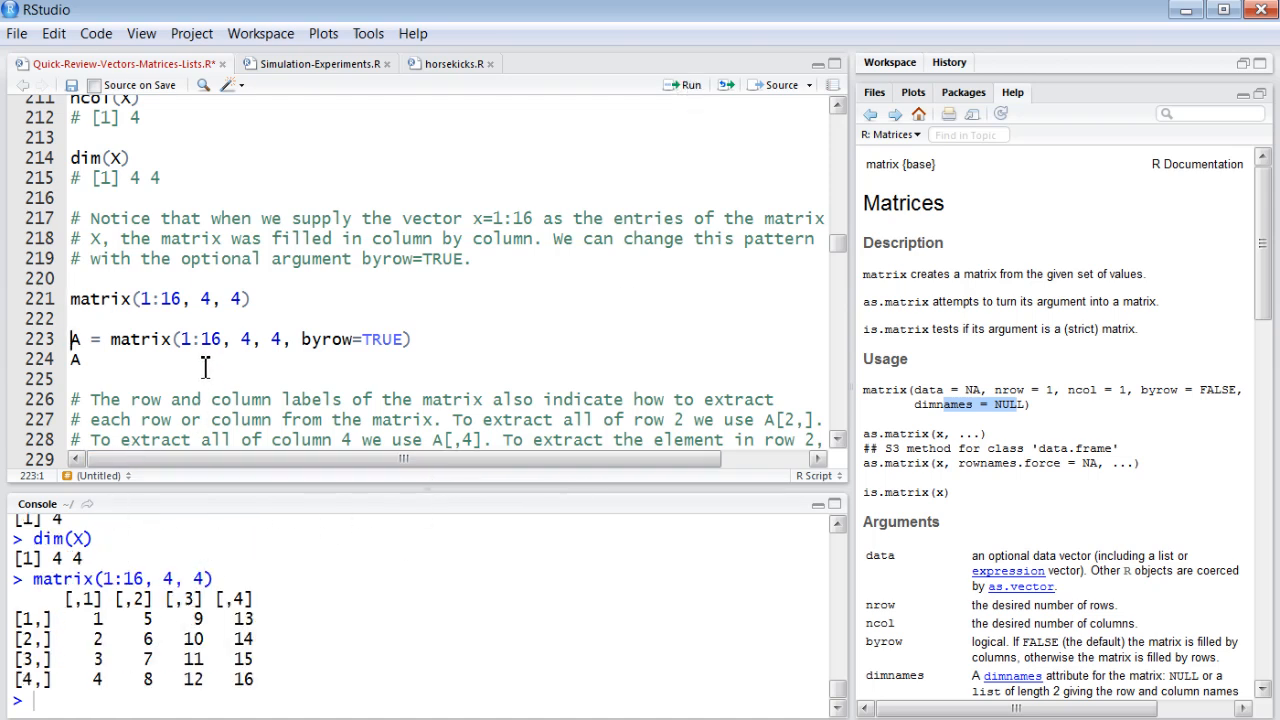
left_click(325, 339)
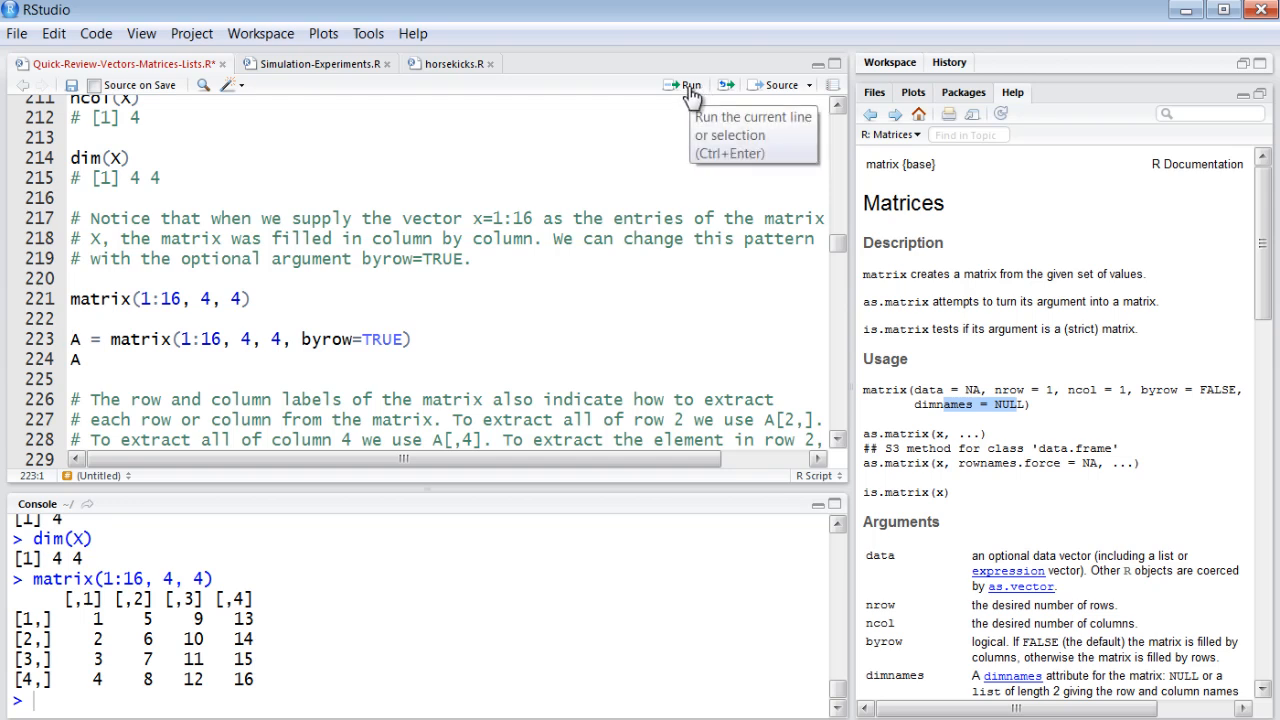
left_click(685, 84)
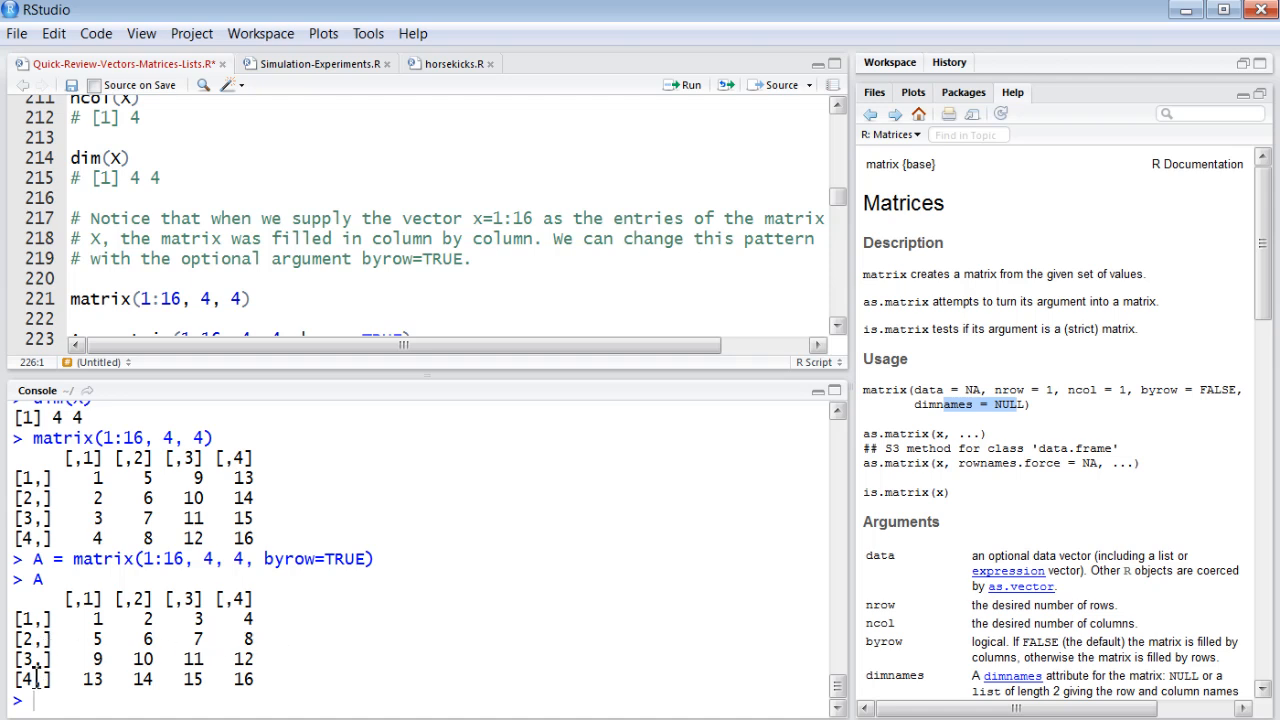
mouse_move(283, 432)
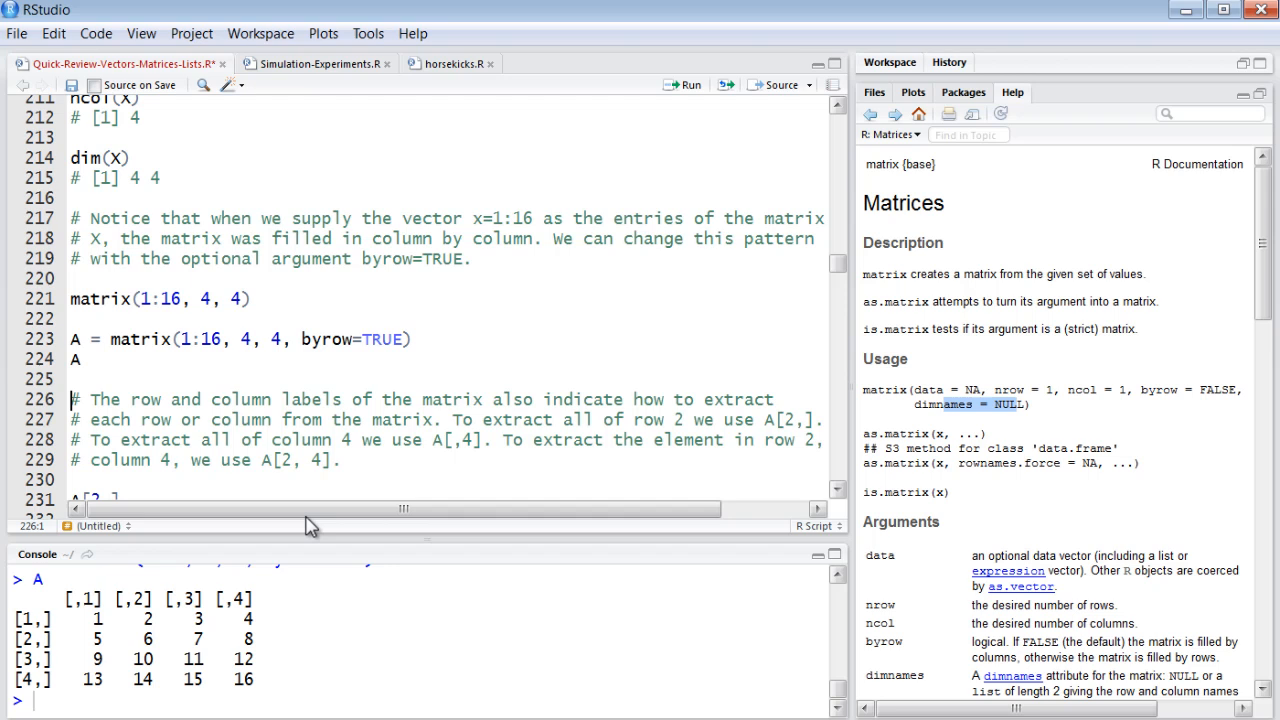
scroll("down", 3)
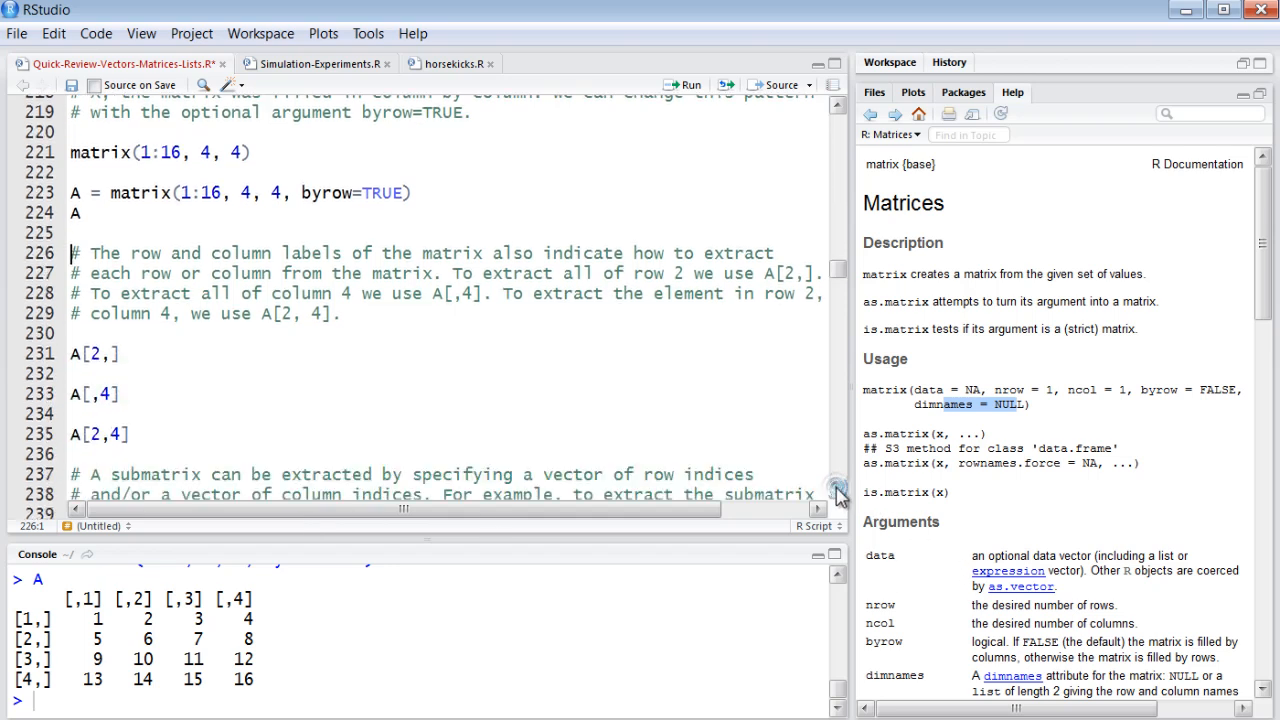
scroll("down", 3)
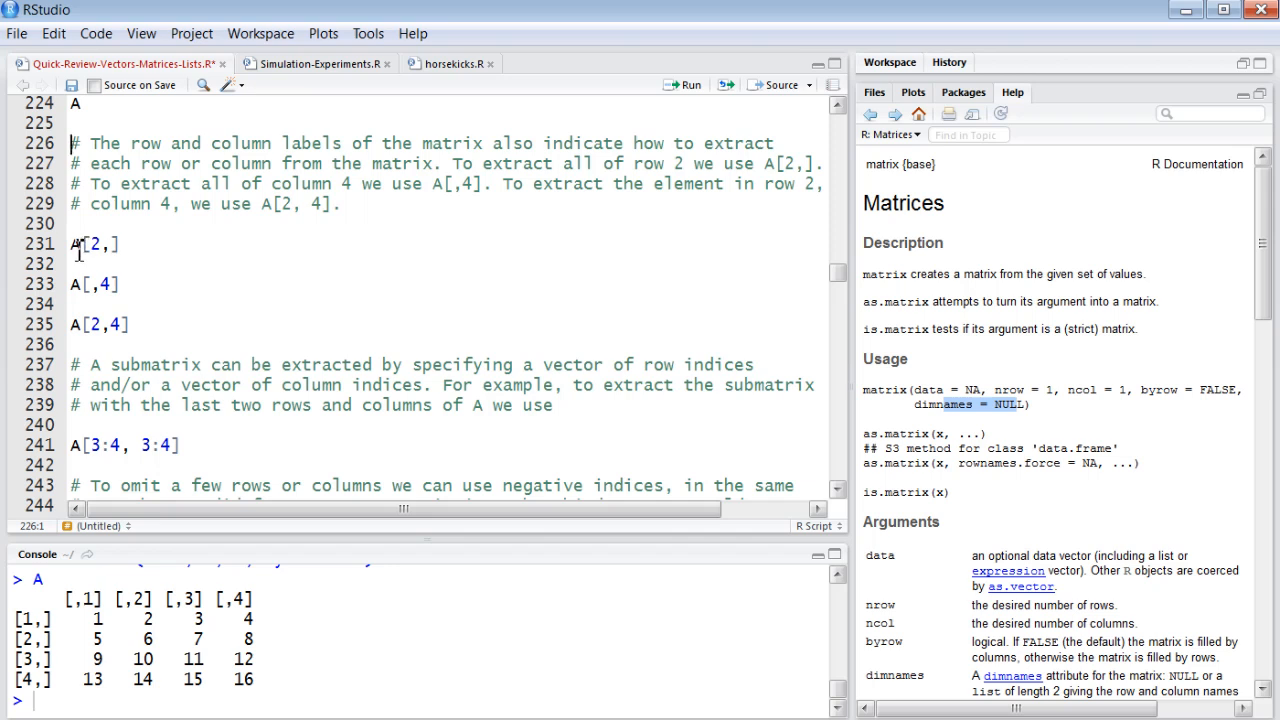
Run A[2,], A[,4], A[2,4] and A[3:4, 3:4], showing 5 6 7 8, 4 8 12 16, 8 and the submatrix.
left_click(72, 244)
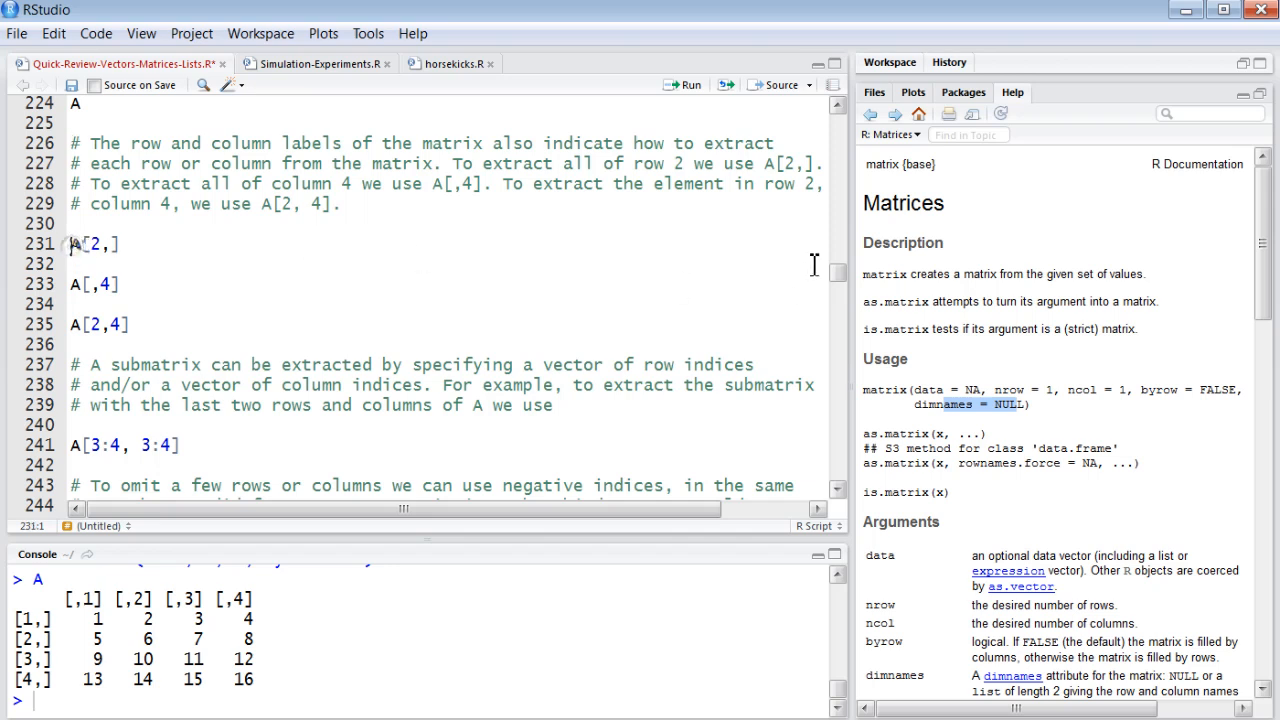
left_click(683, 84)
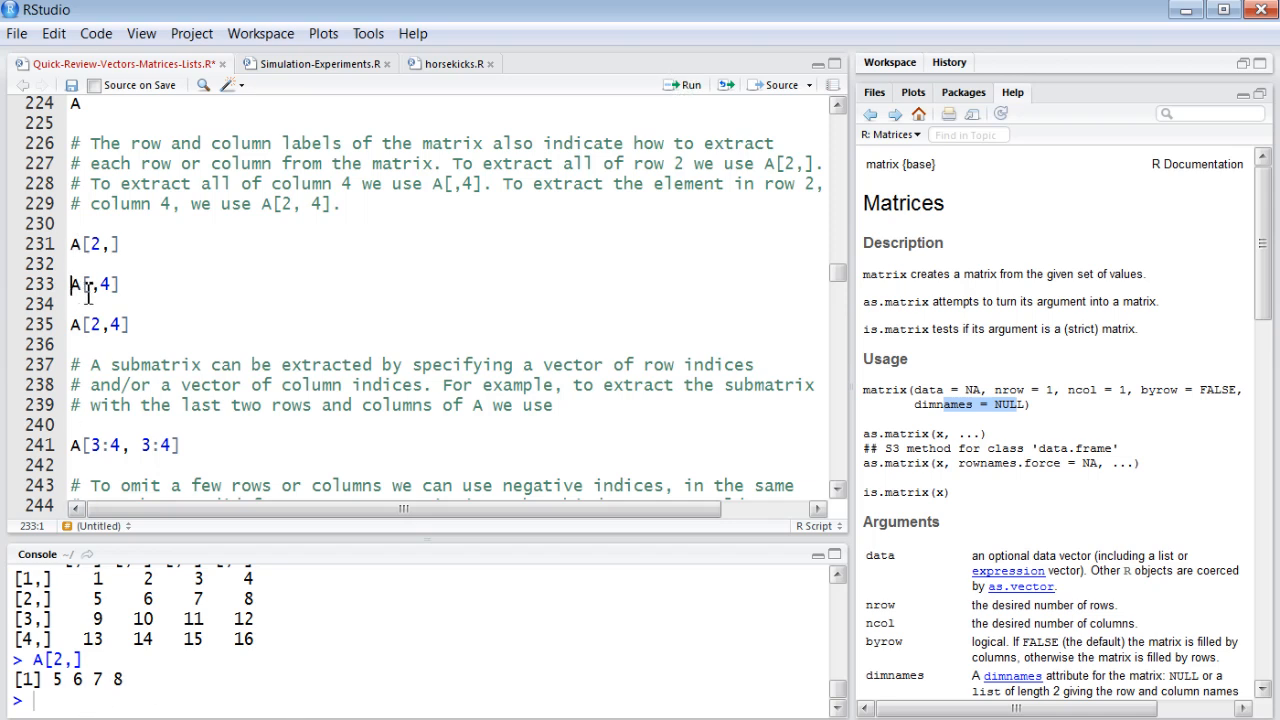
mouse_move(677, 62)
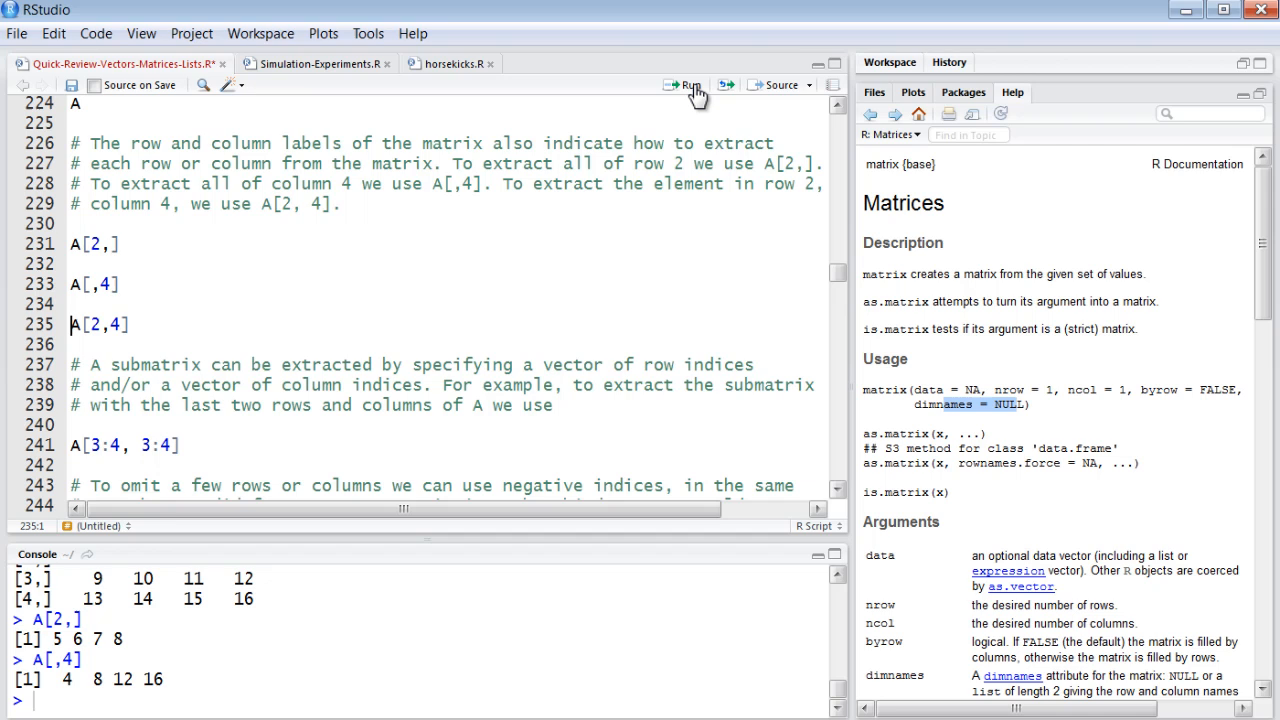
left_click(685, 84)
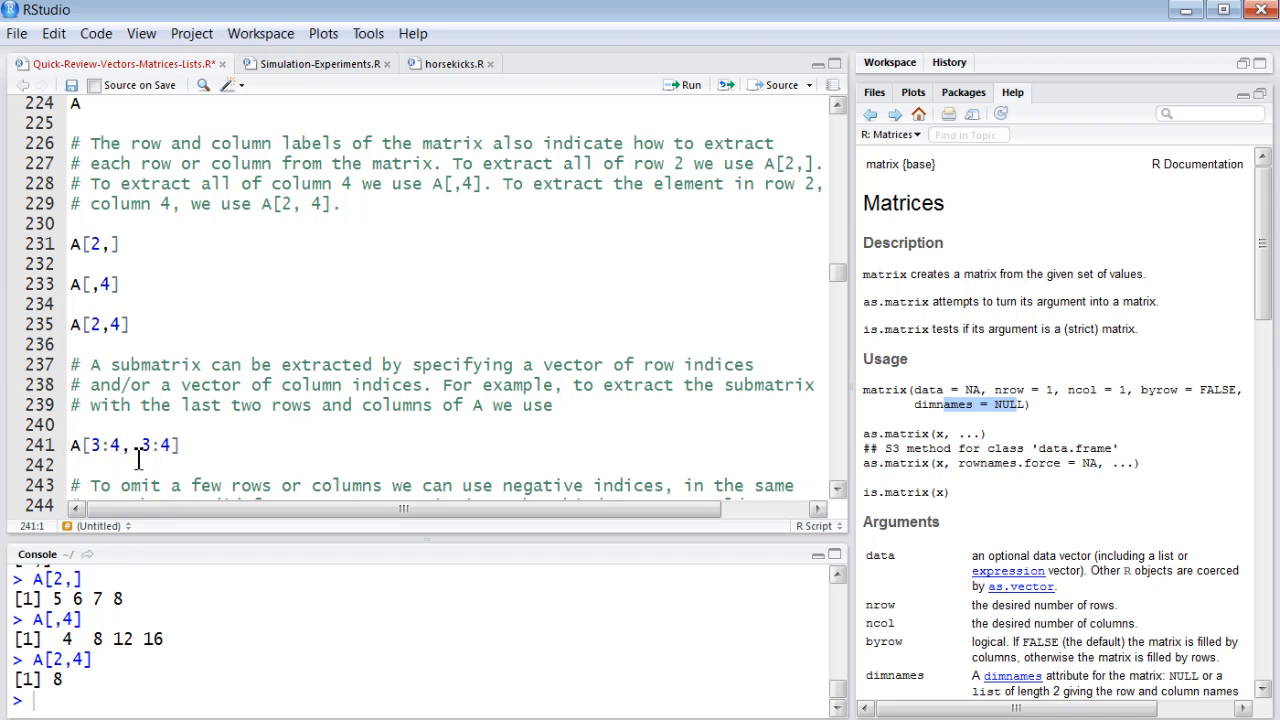
left_click(684, 85)
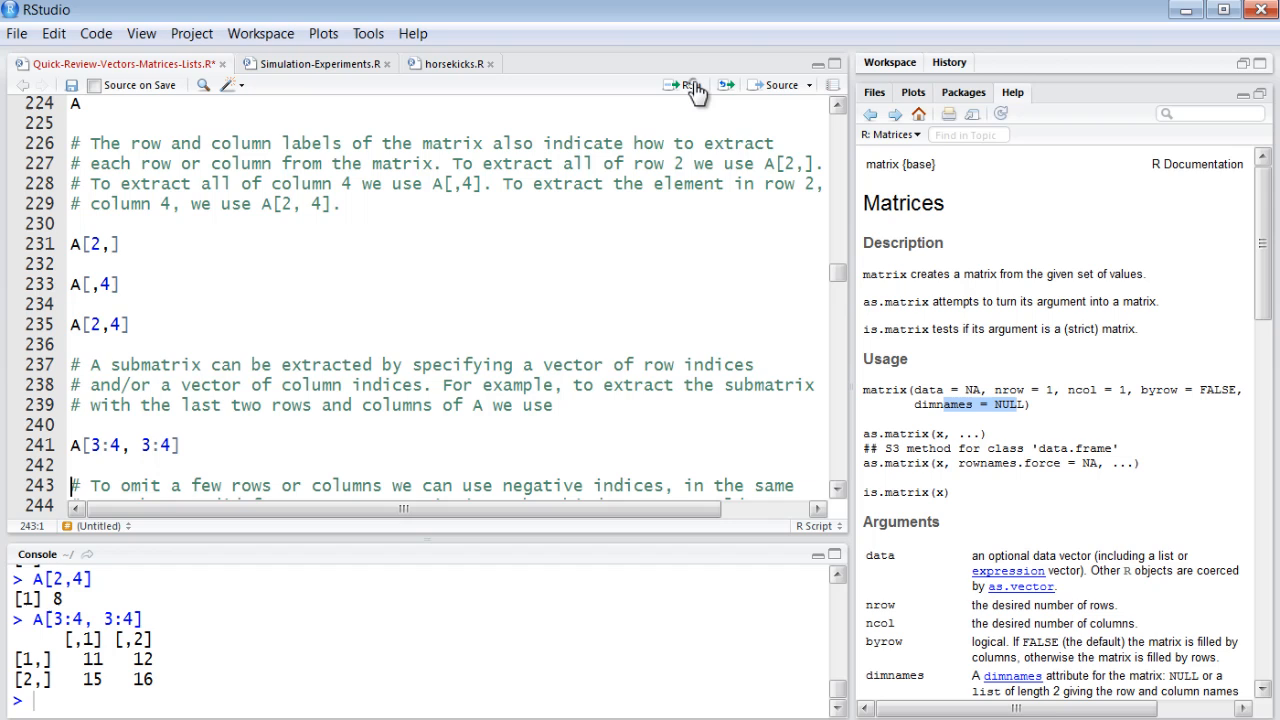
mouse_move(867, 533)
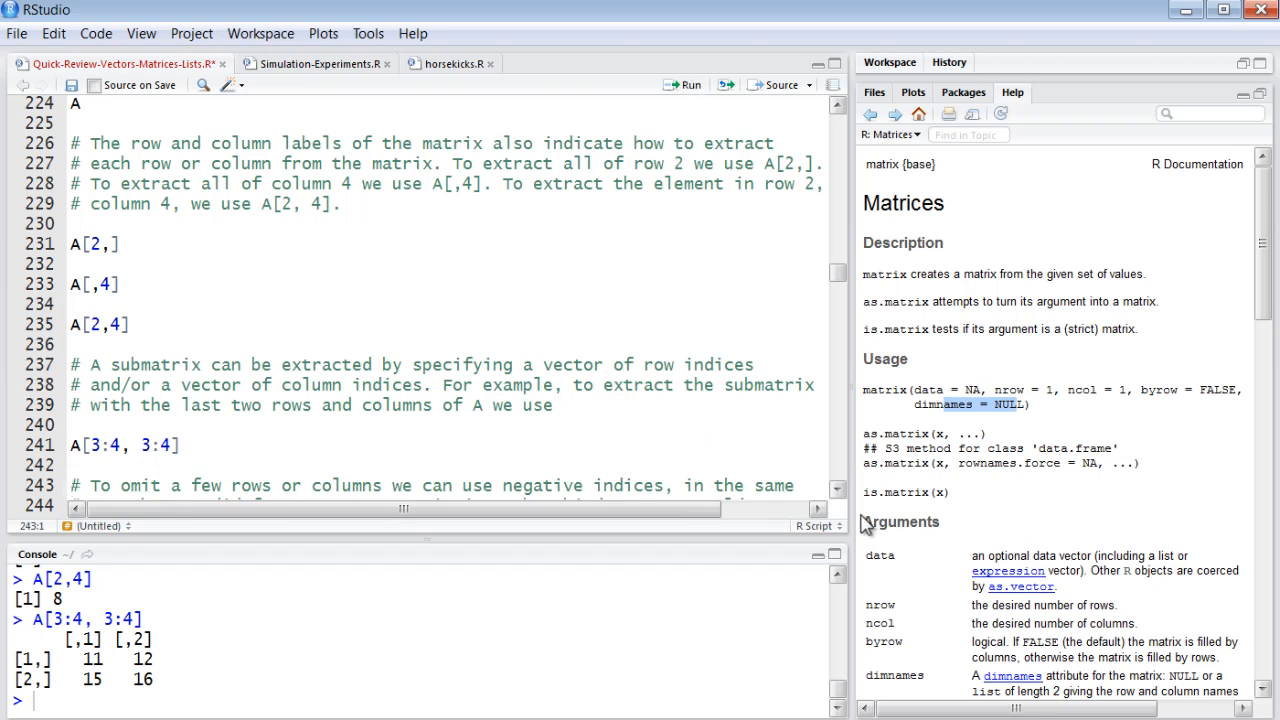
Run A[-3, ] to print matrix A without its third row.
scroll("down", 3)
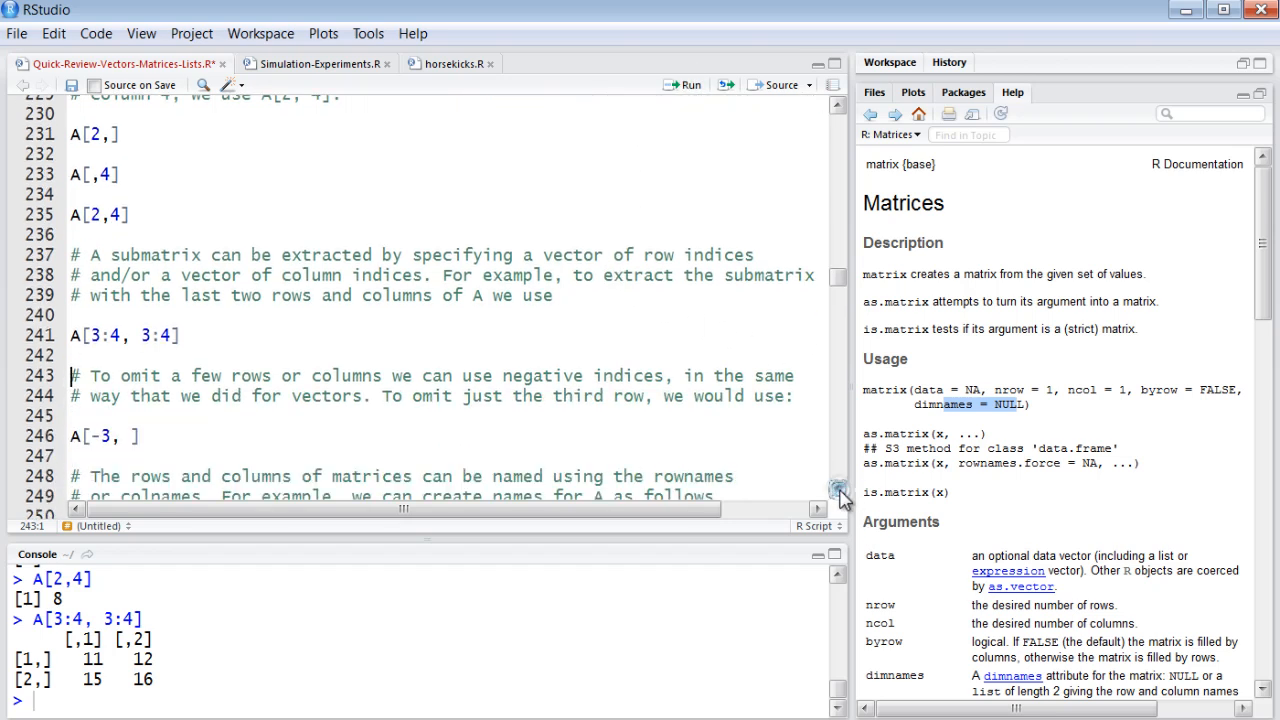
scroll("down", 3)
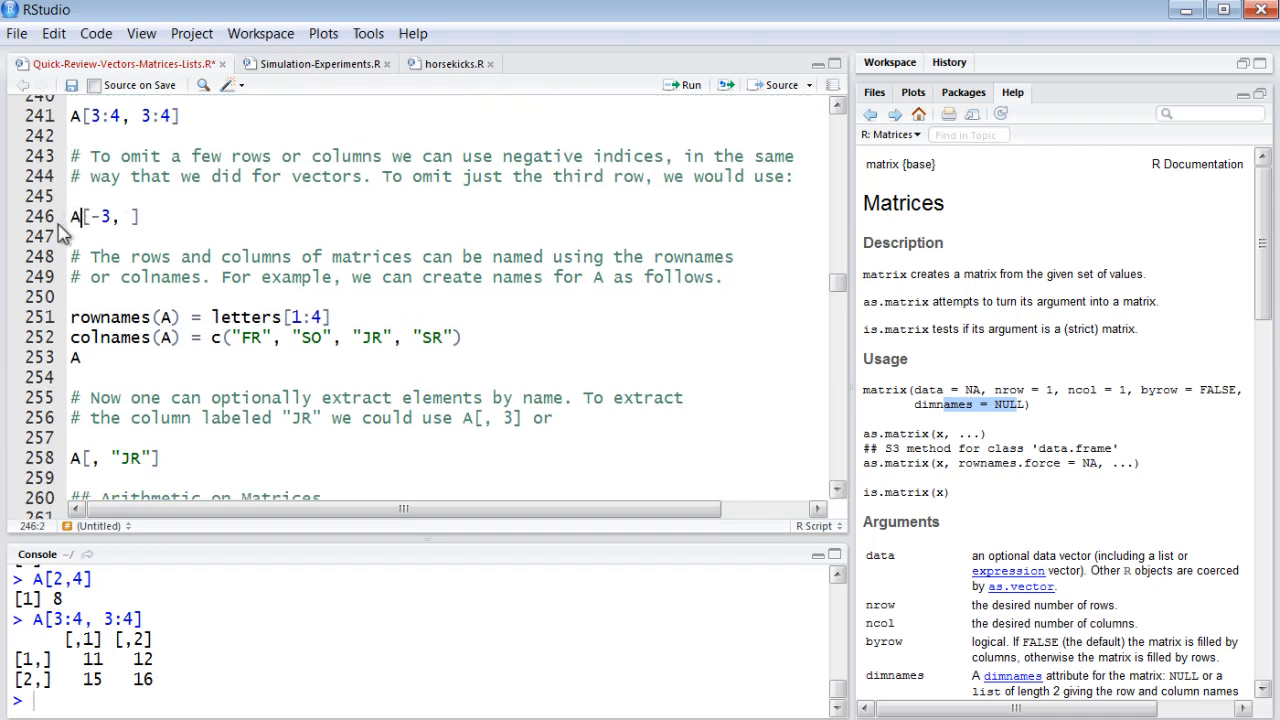
left_click(688, 85)
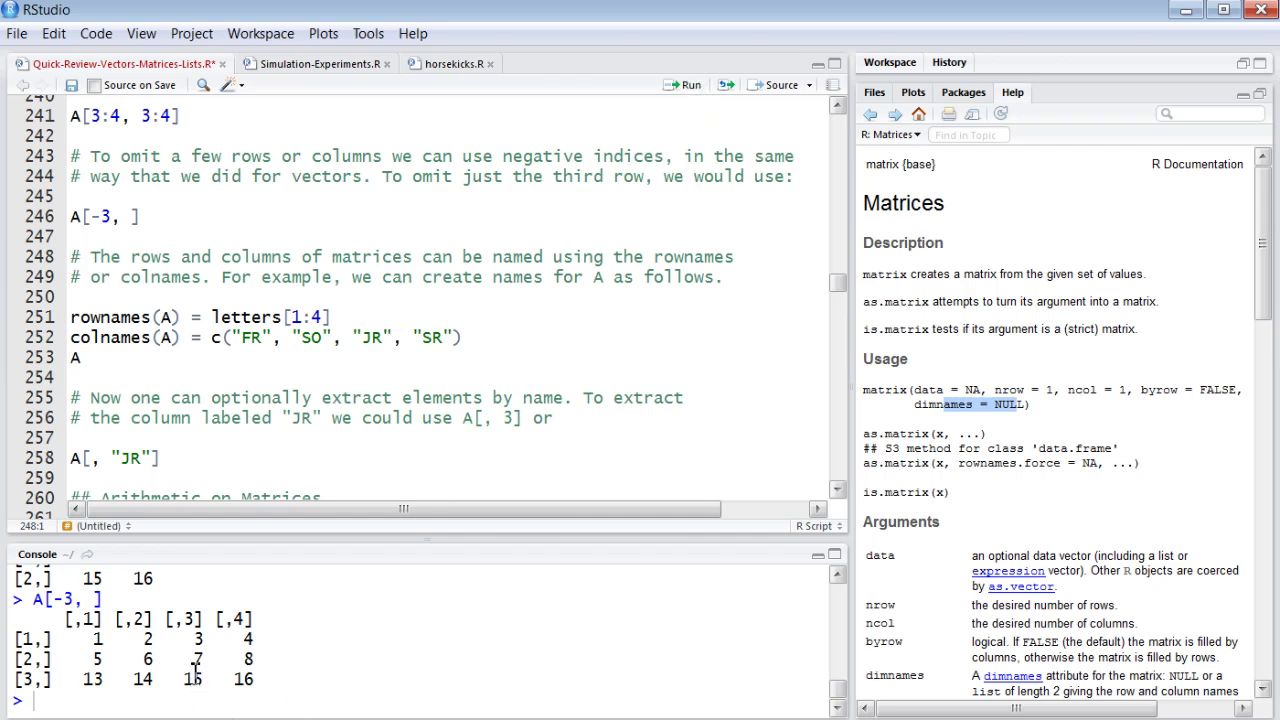
mouse_move(135, 307)
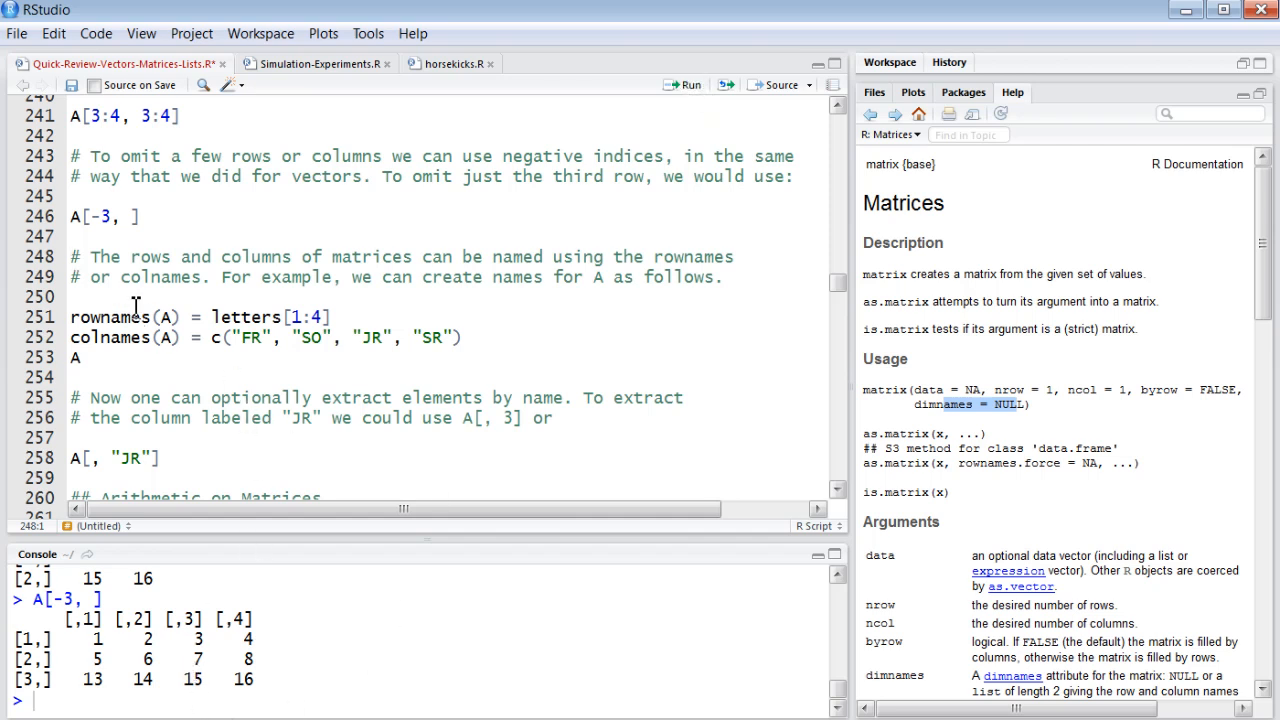
mouse_move(137, 327)
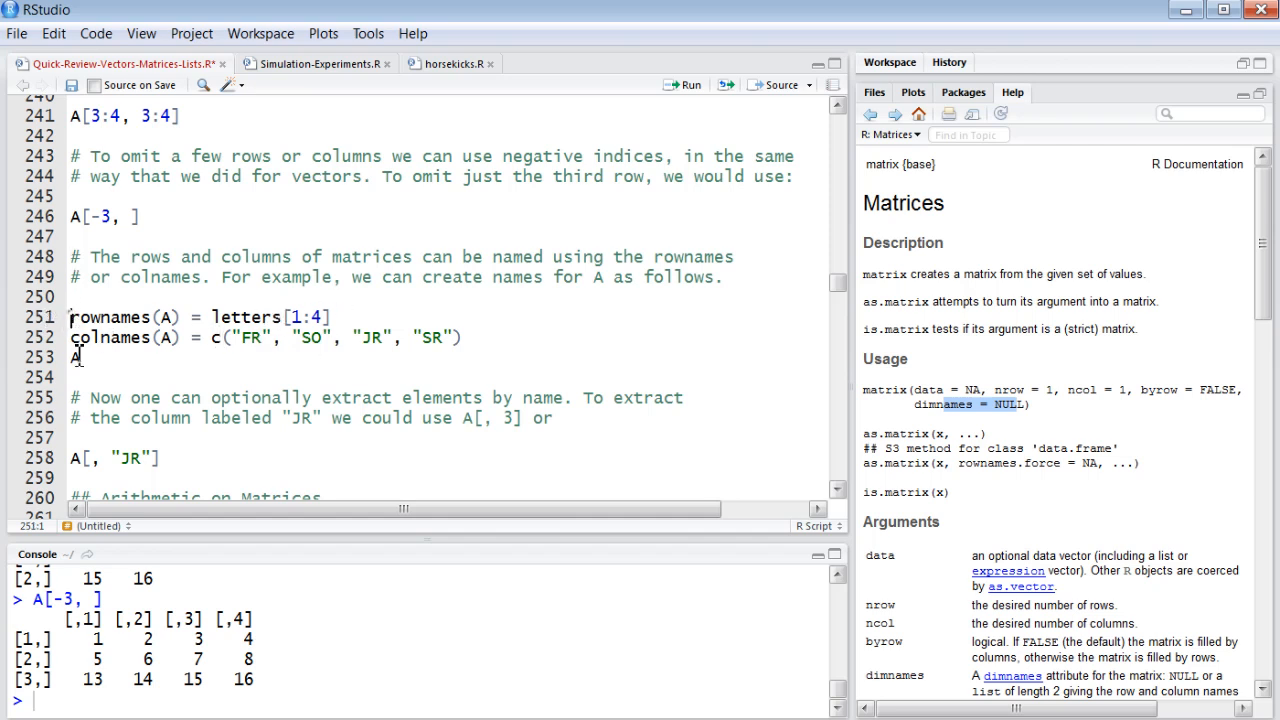
Label A's rows a–d and columns FR, SO, JR, SR, then print column JR (3 7 11 15).
left_click_drag(70, 317, 85, 358)
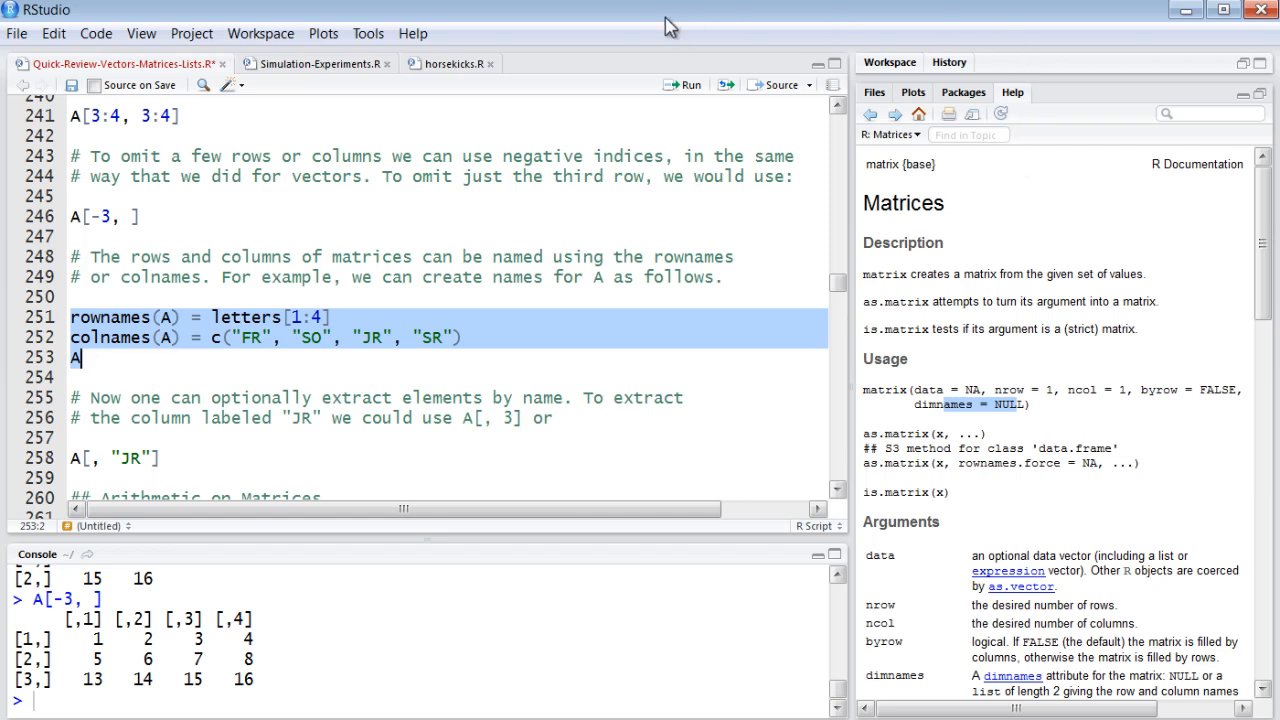
left_click(684, 84)
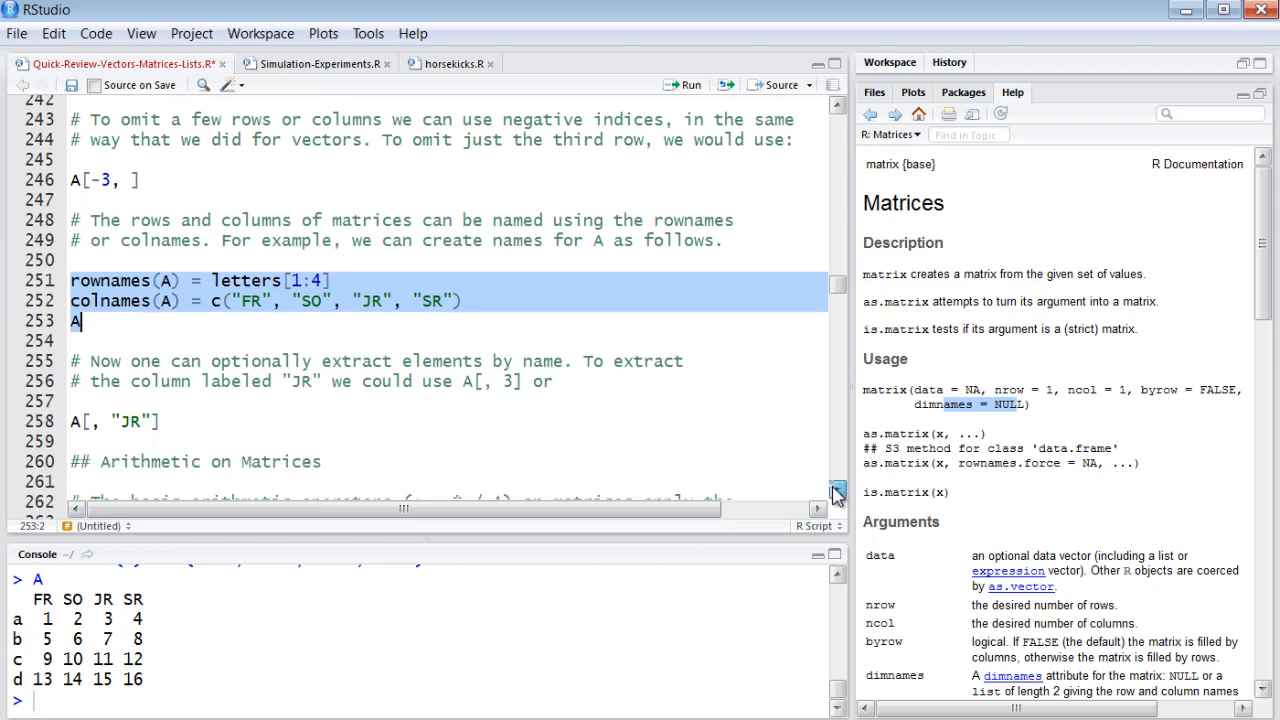
scroll("down", 3)
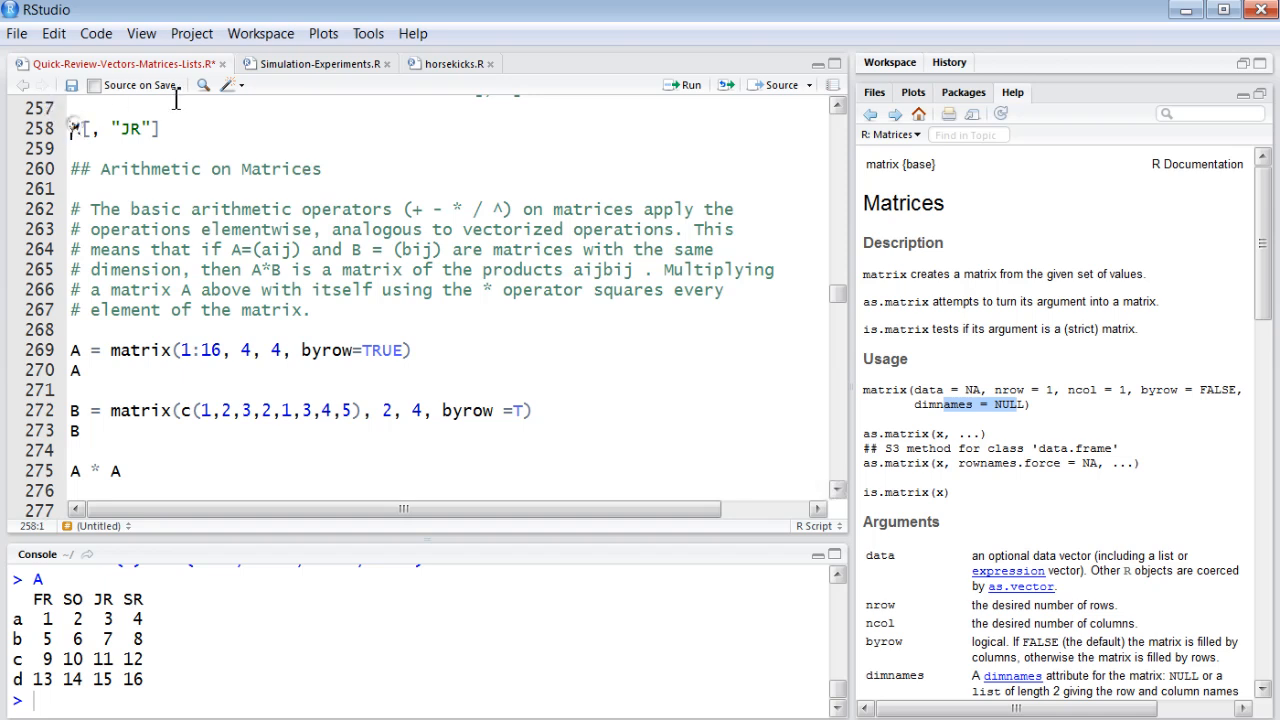
double_click(128, 128)
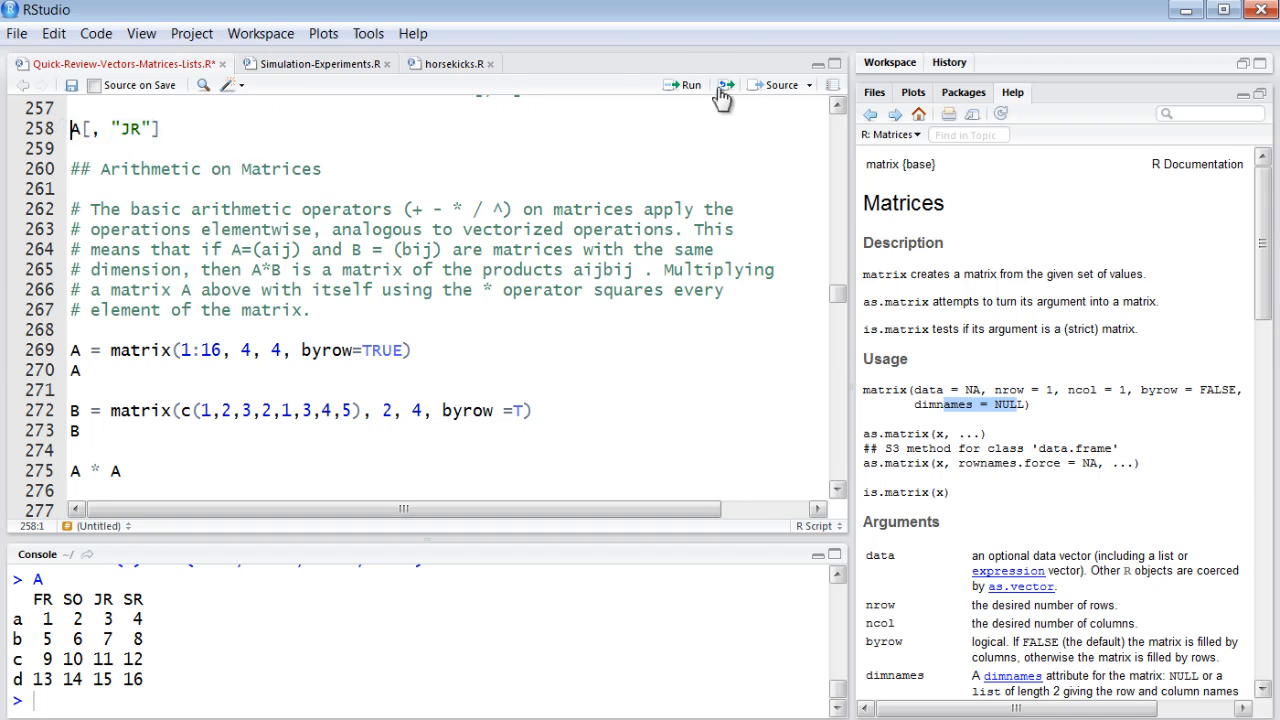
left_click(684, 85)
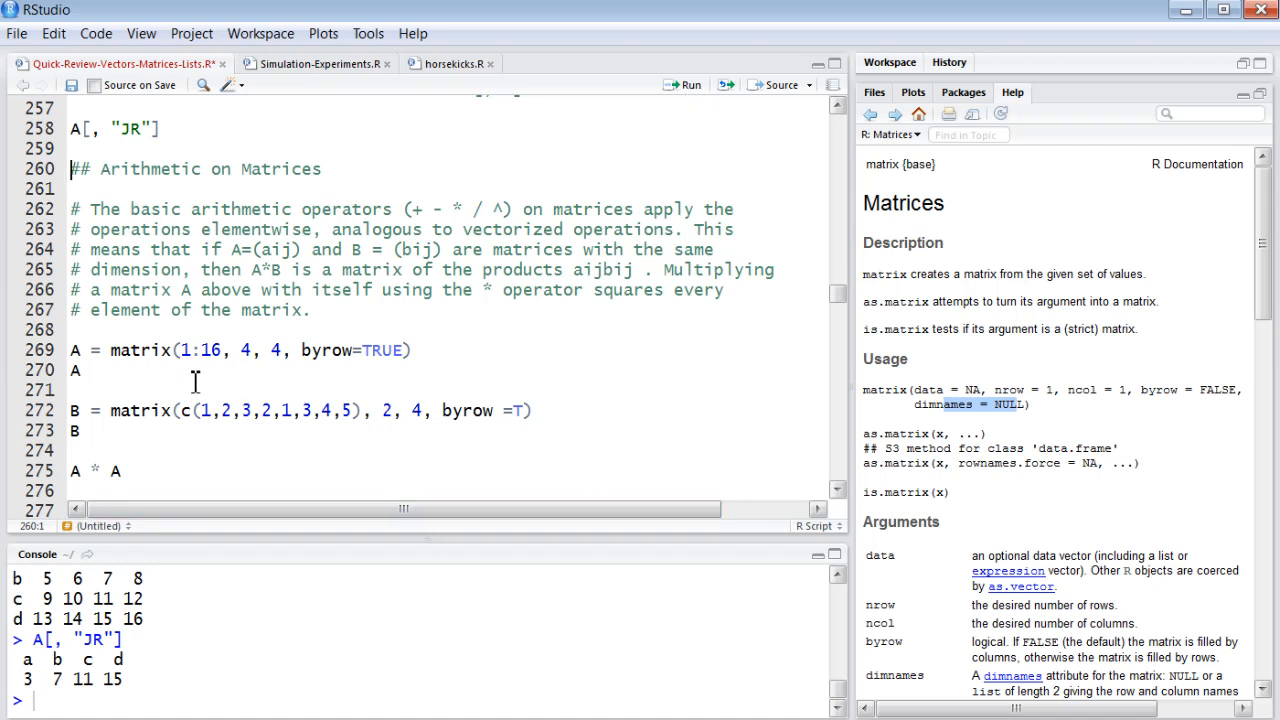
mouse_move(62, 372)
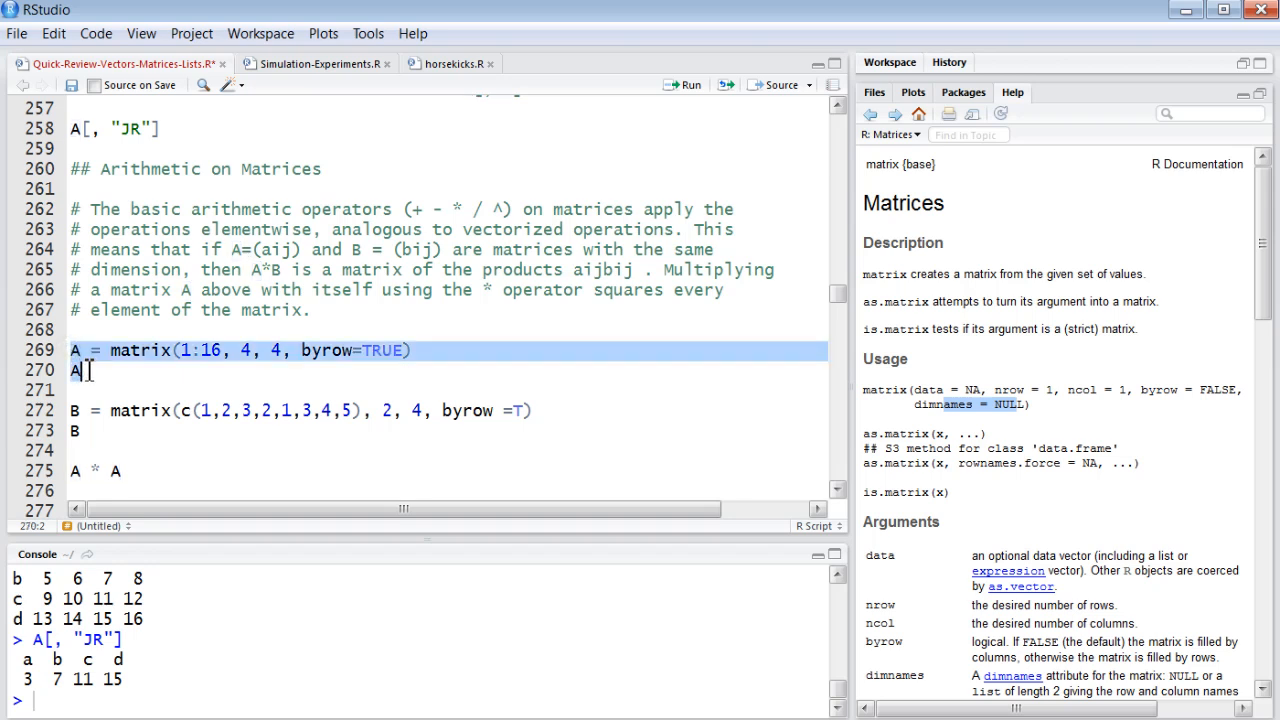
Run the lines recreating 4×4 matrix A by row, defining 2×4 B, and computing A * A.
left_click(668, 84)
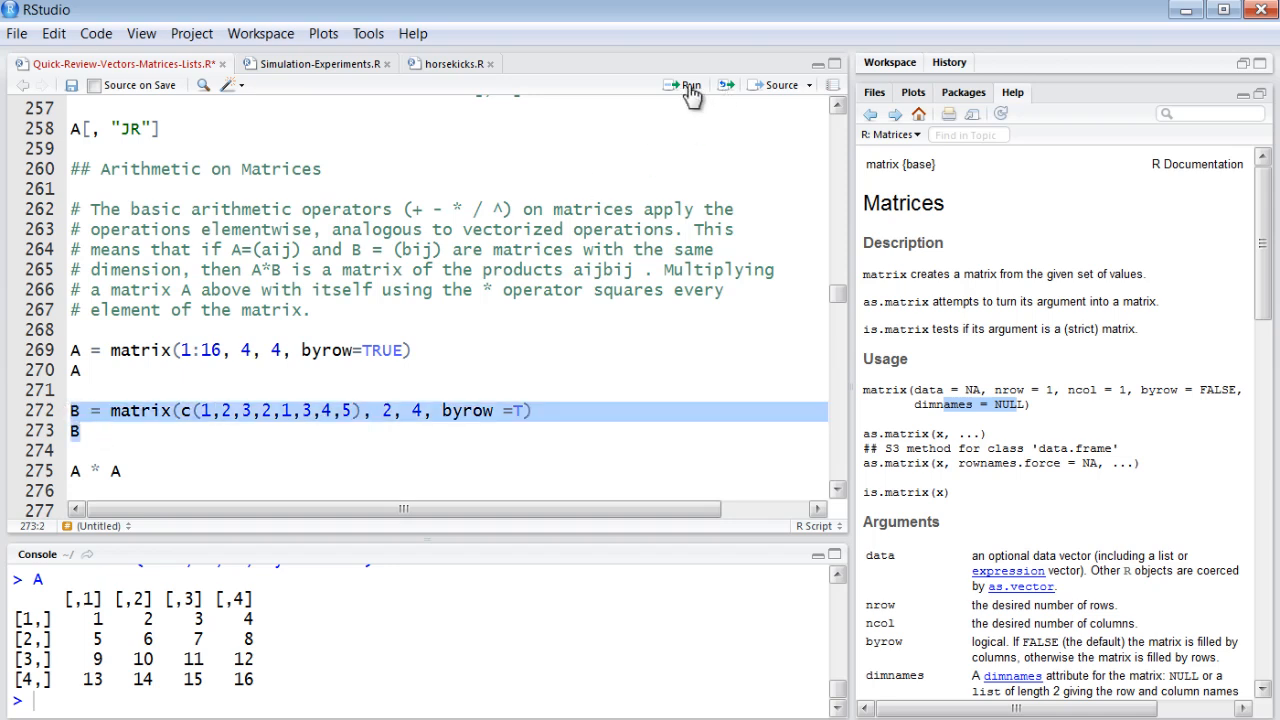
left_click(685, 84)
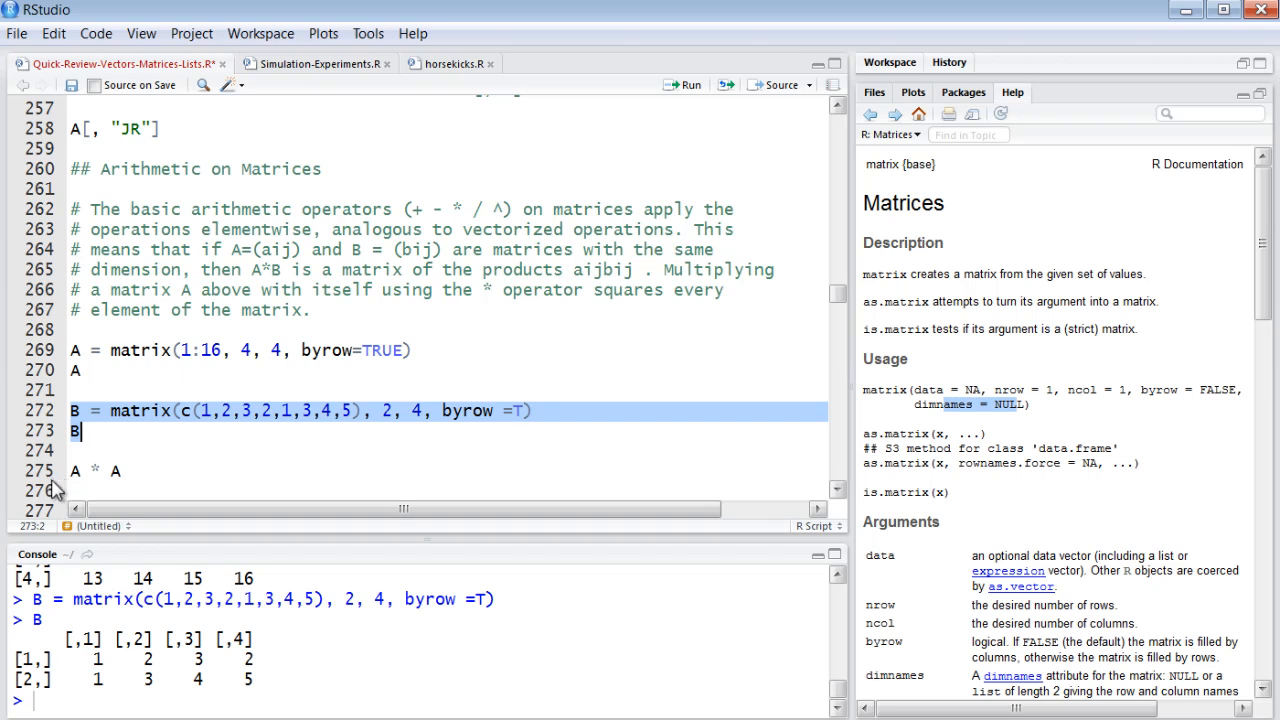
left_click(72, 470)
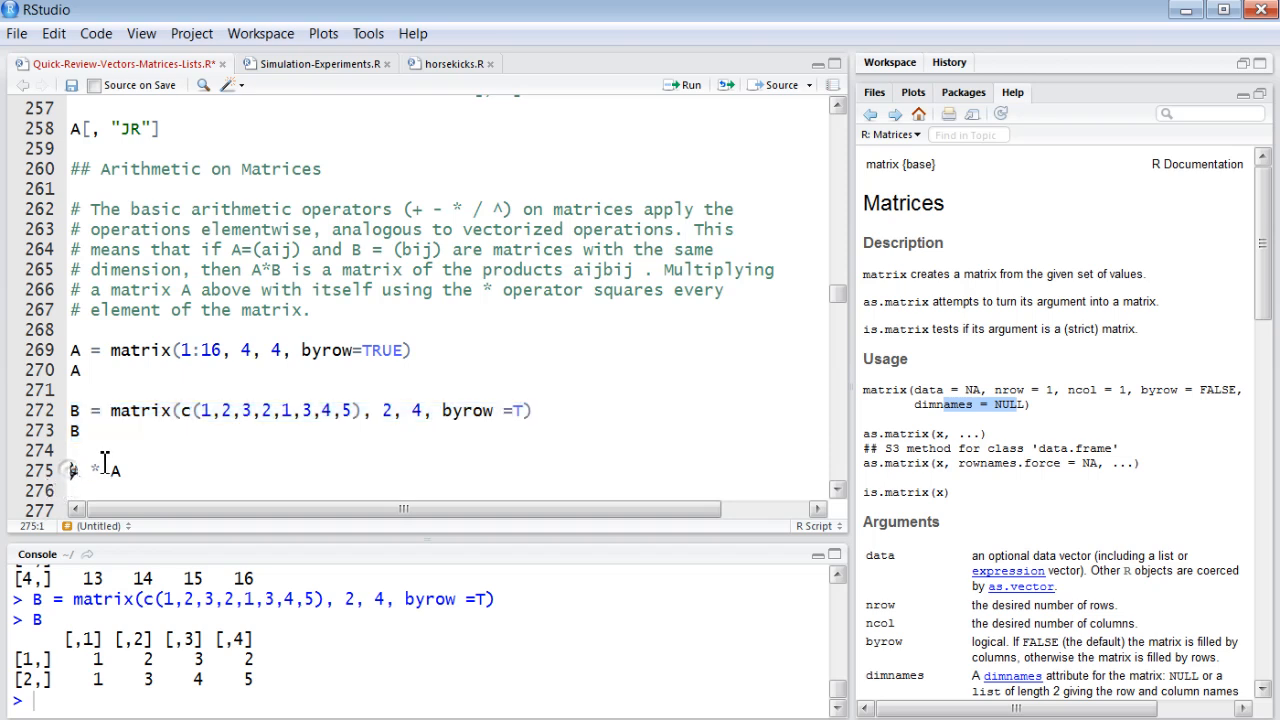
left_click(683, 84)
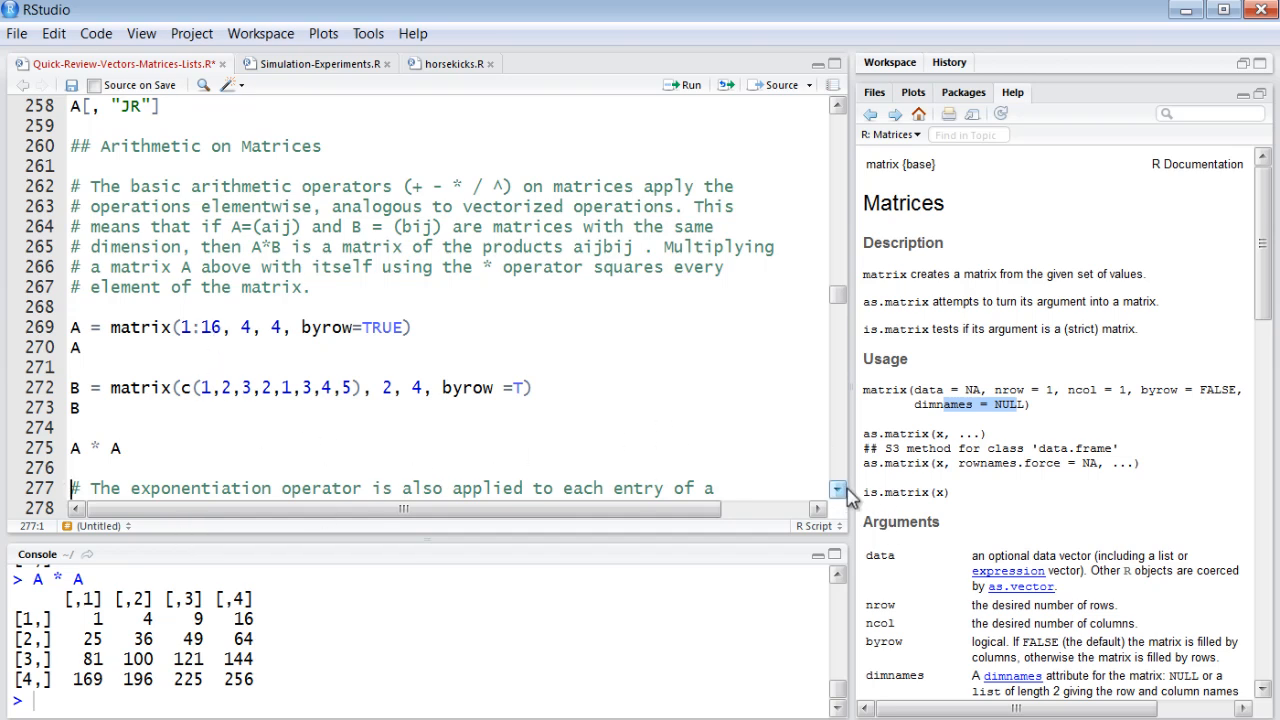
scroll("down", 3)
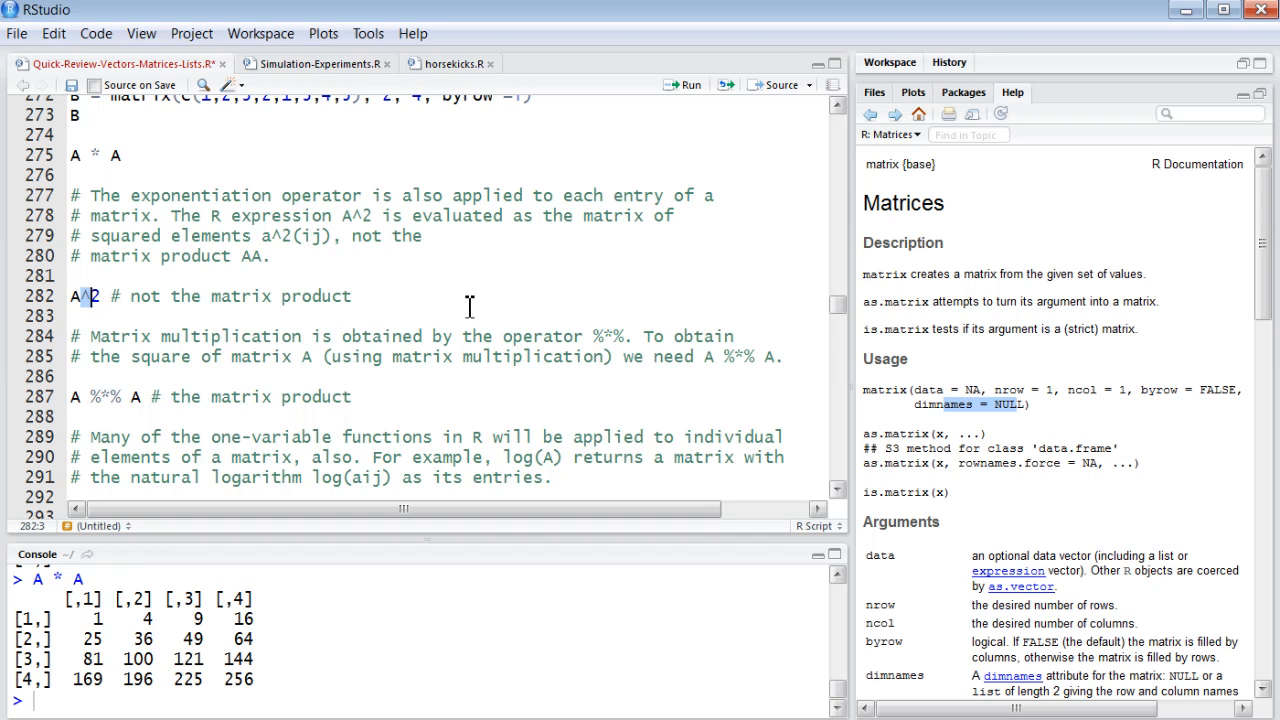
mouse_move(460, 307)
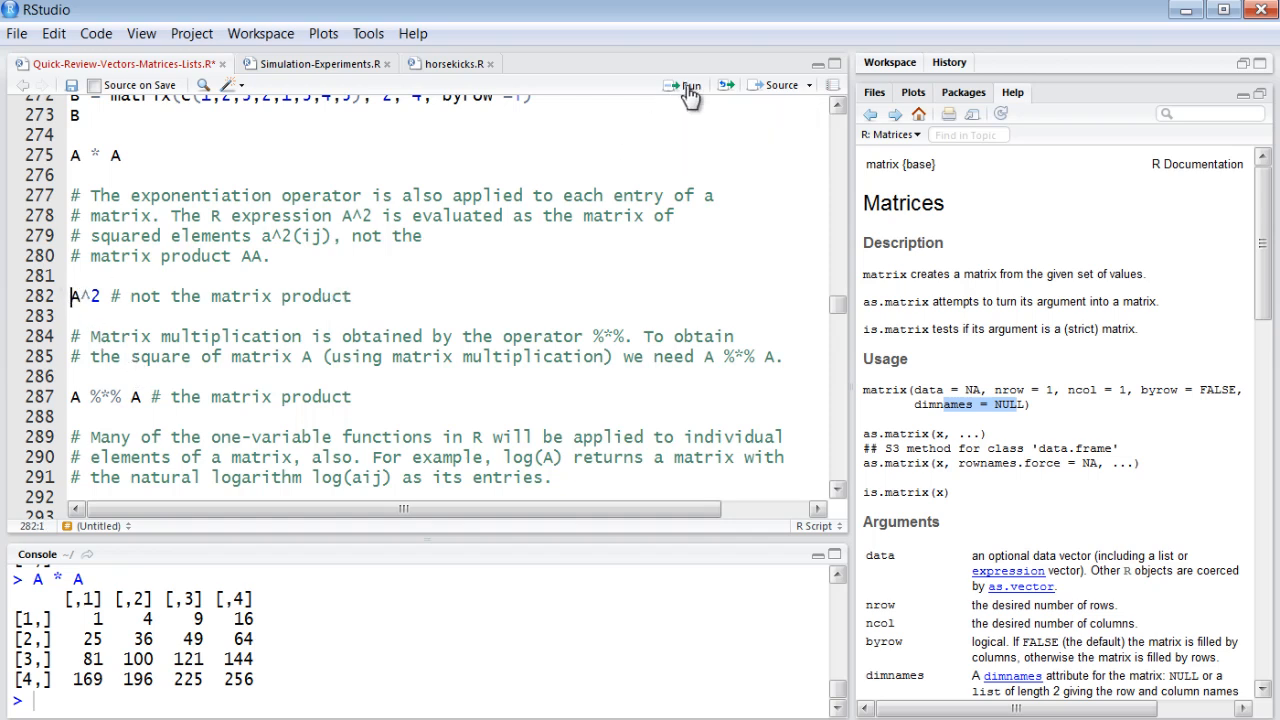
Run A^2, printing the elementwise squares 1–256.
left_click(682, 84)
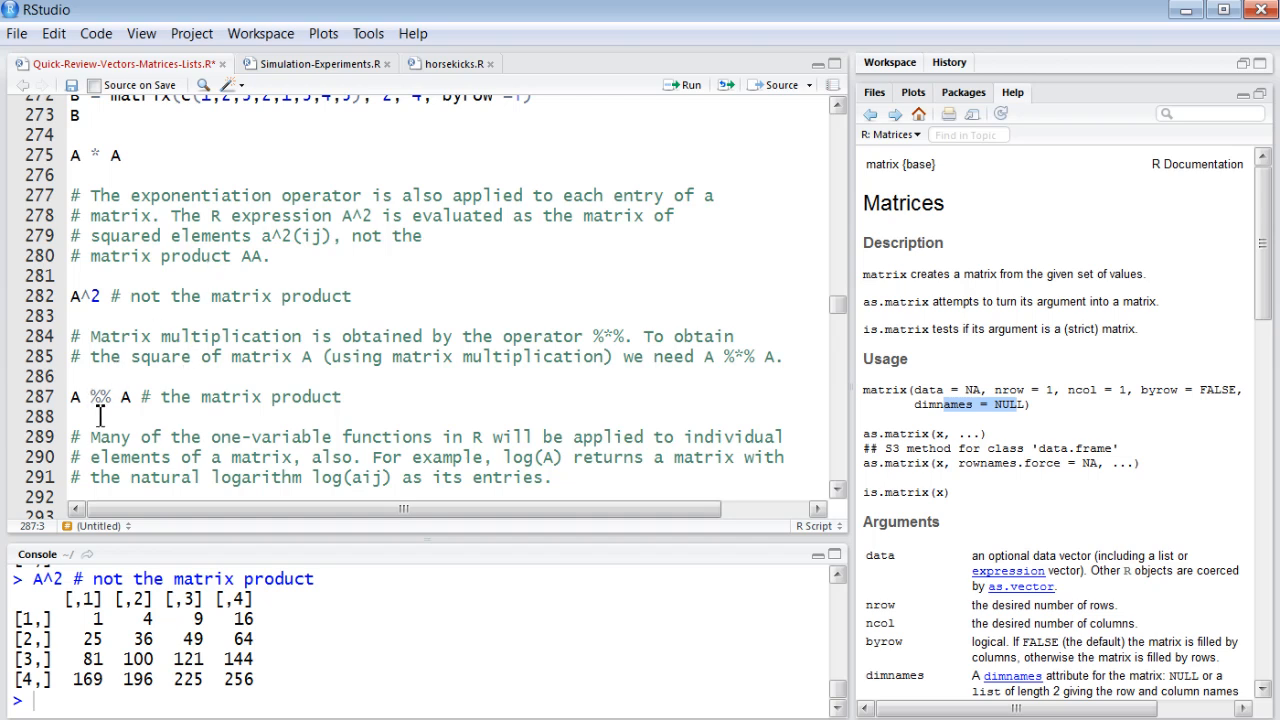
mouse_move(108, 397)
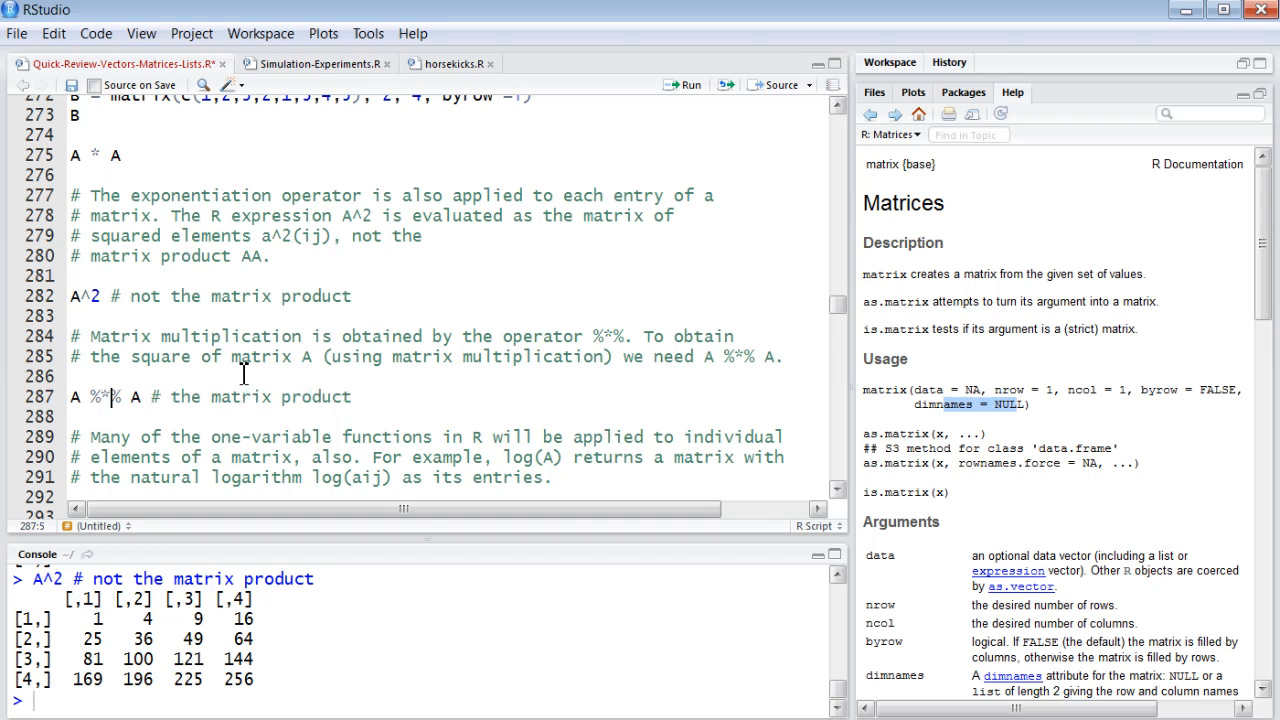
mouse_move(98, 430)
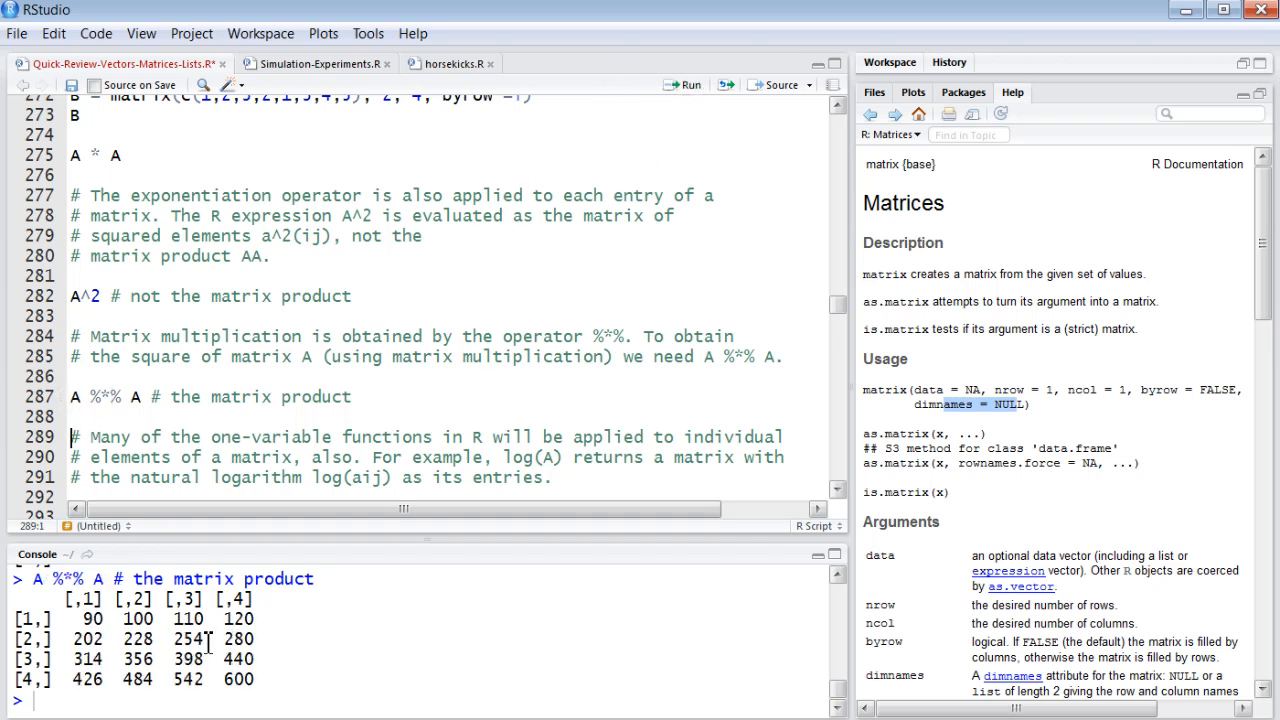
mouse_move(280, 457)
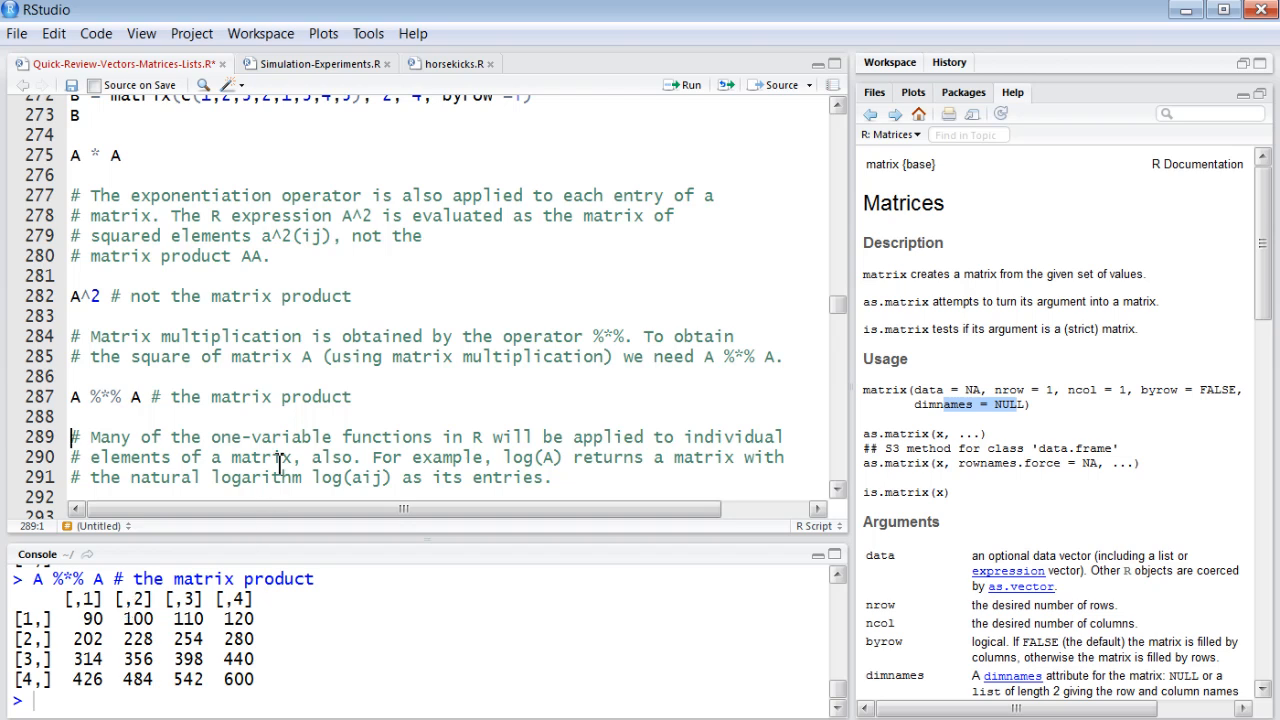
mouse_move(307, 389)
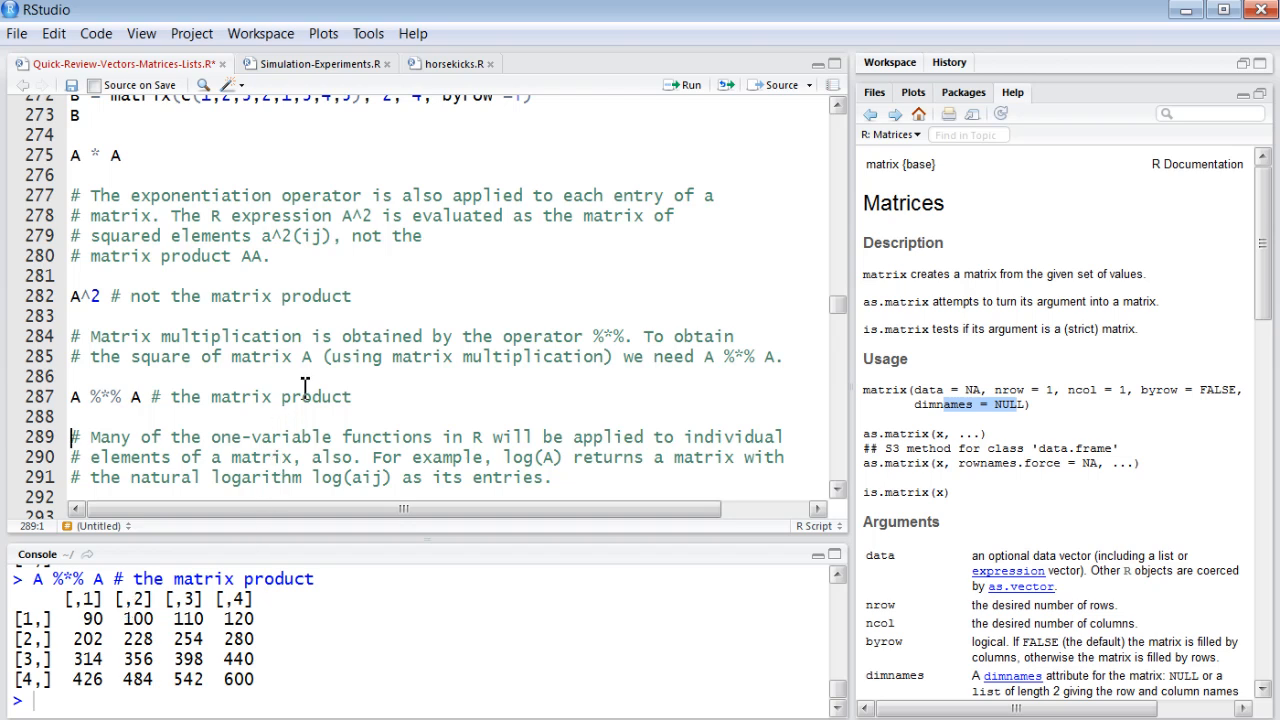
mouse_move(294, 543)
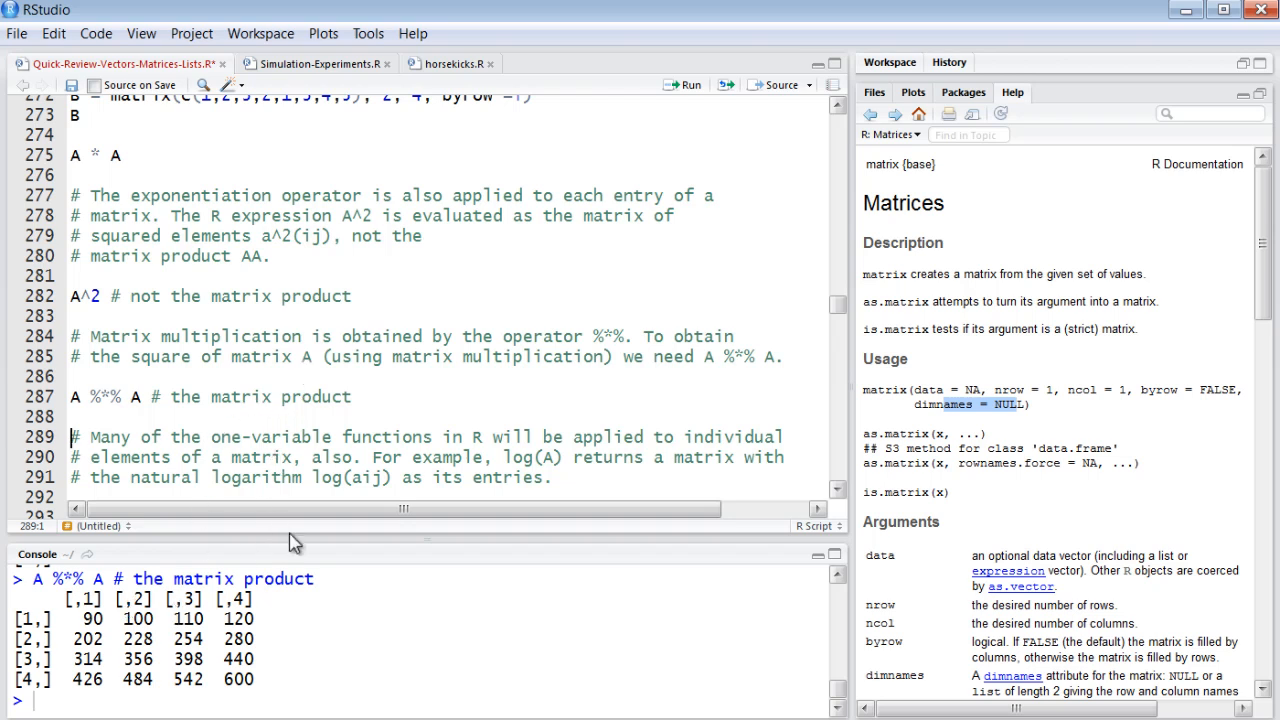